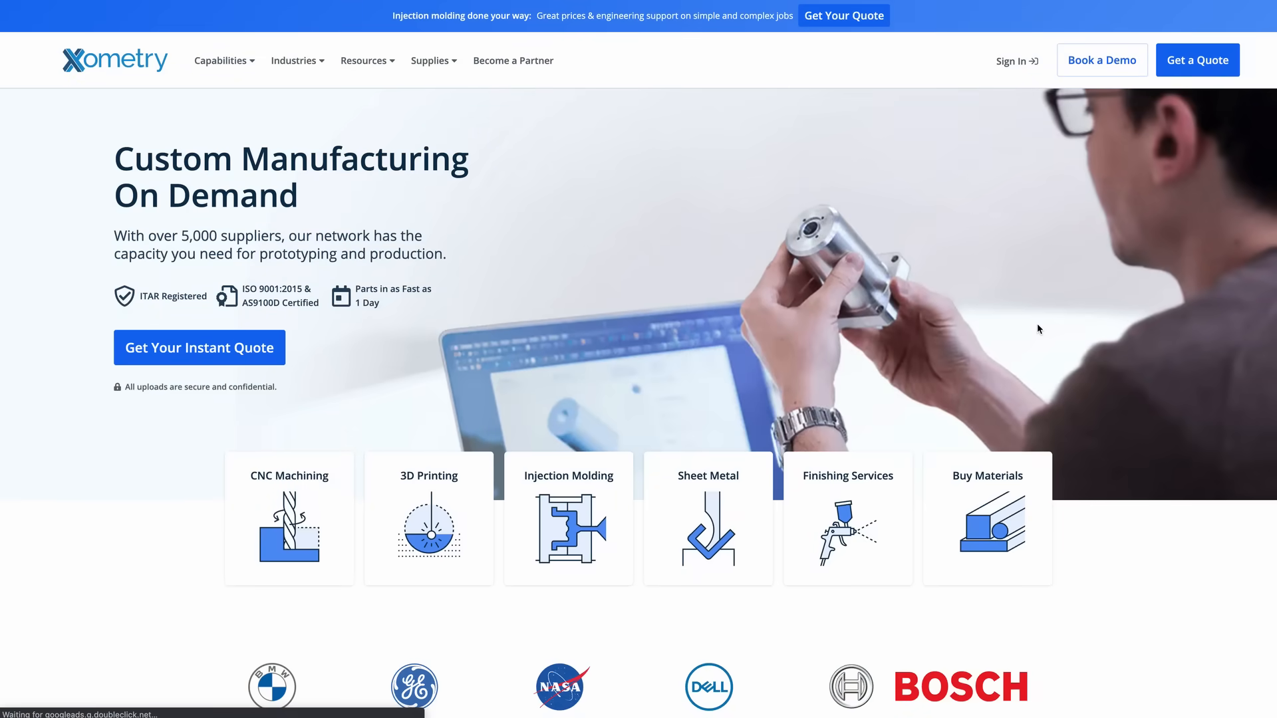
mouse_move(1112, 378)
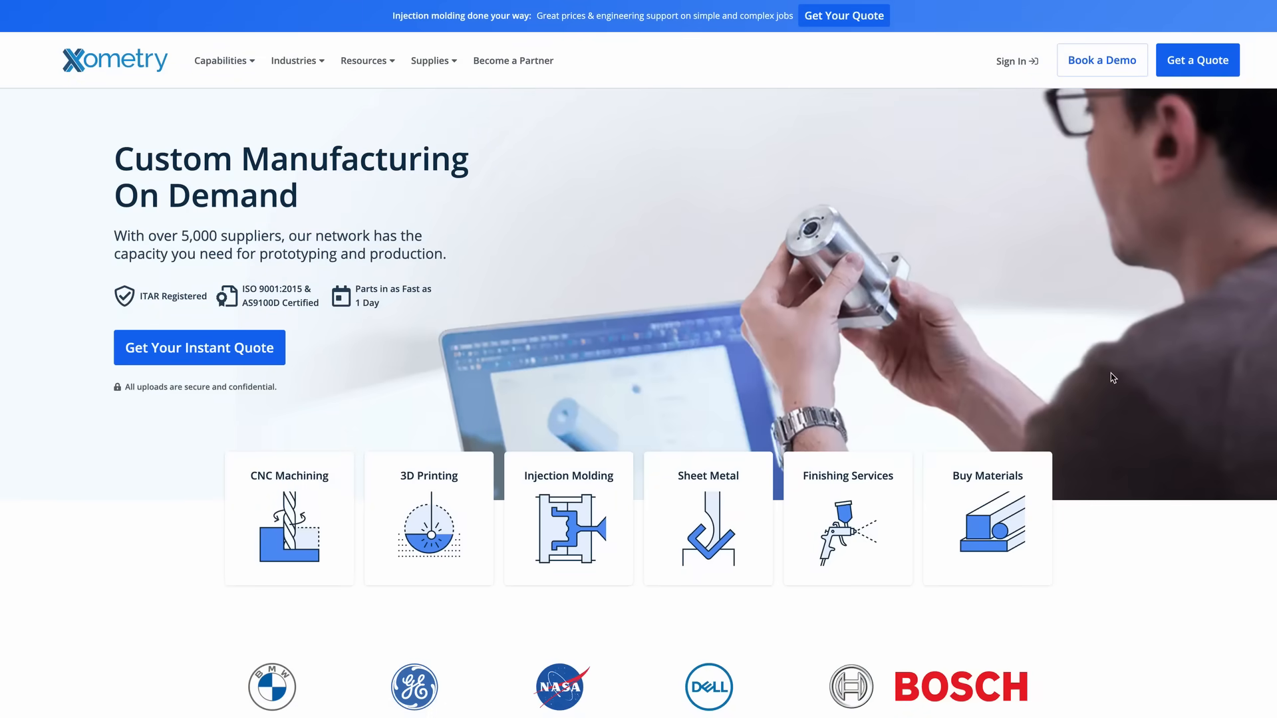
Step: Start an instant quote and open Modify part for the Shock Bottom Bracket
scroll("down", 3)
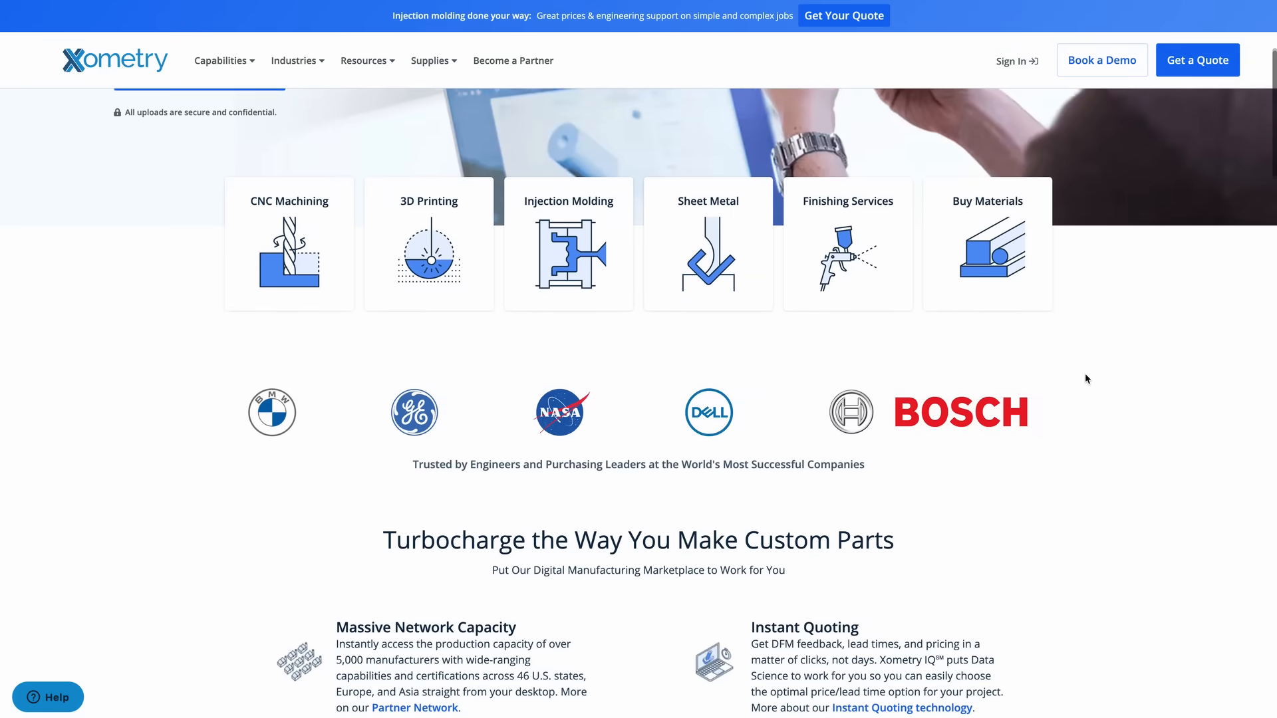
scroll("down", 3)
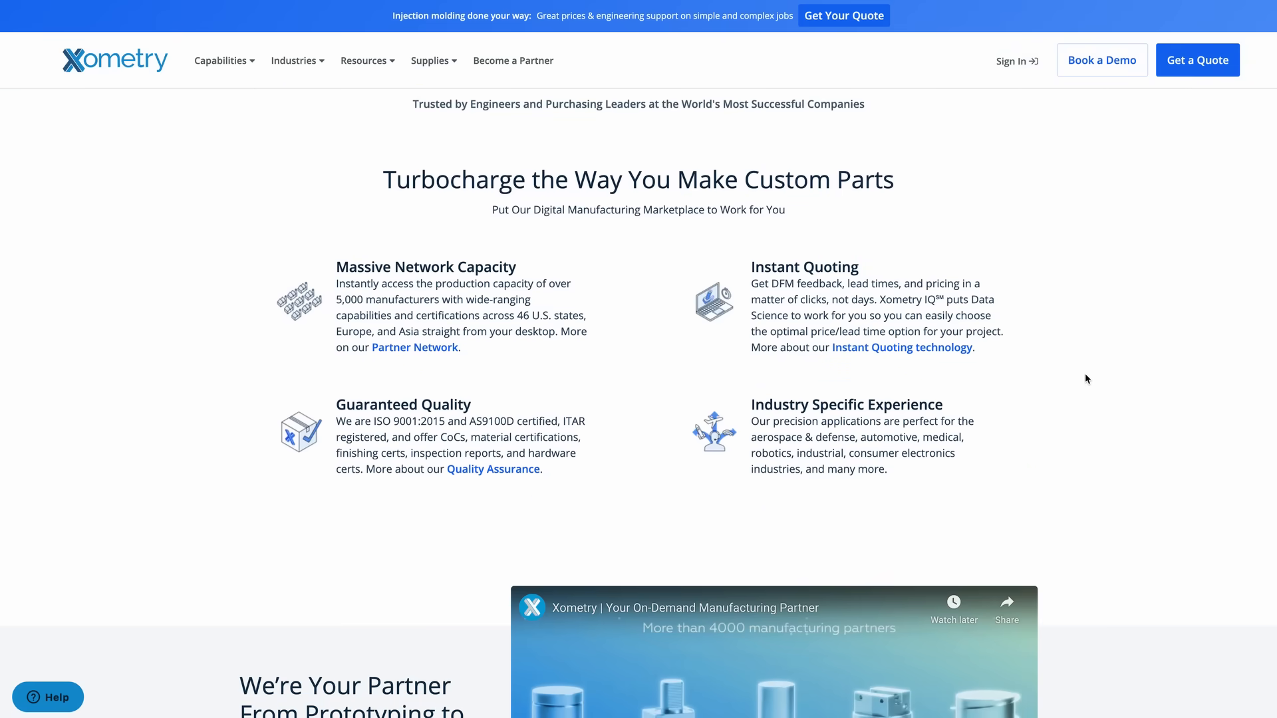
scroll("down", 3)
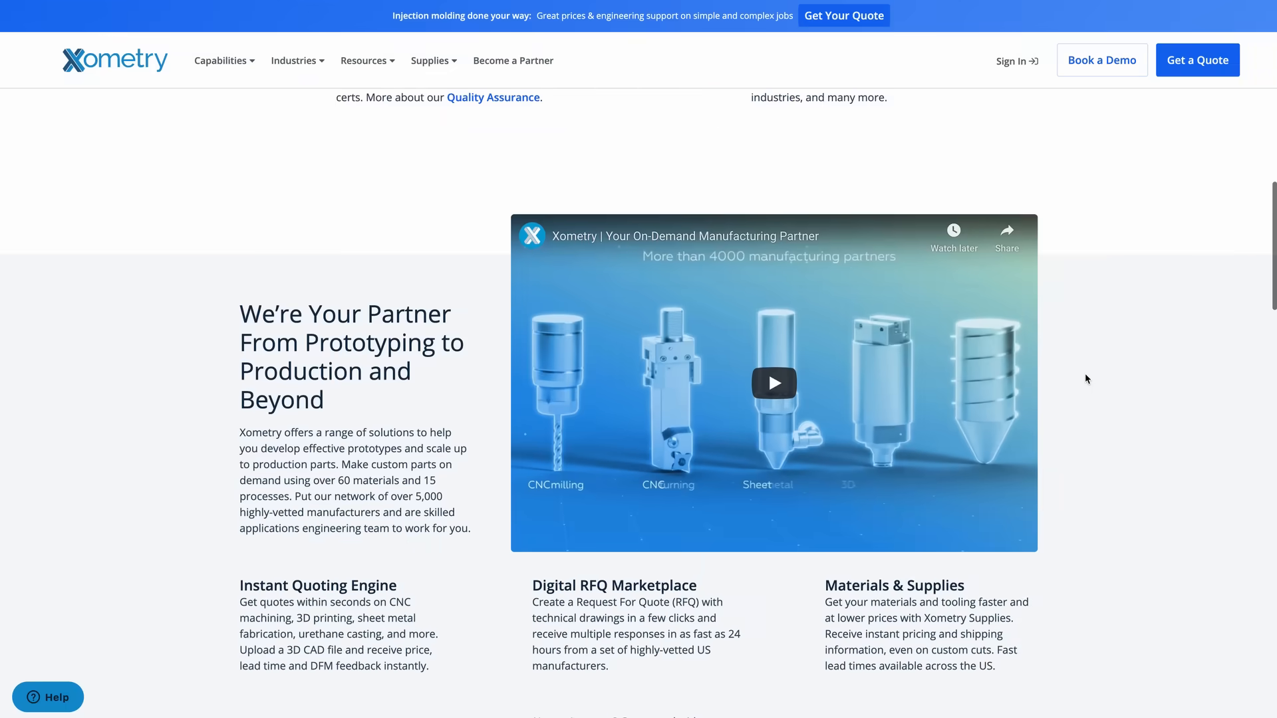
scroll("down", 3)
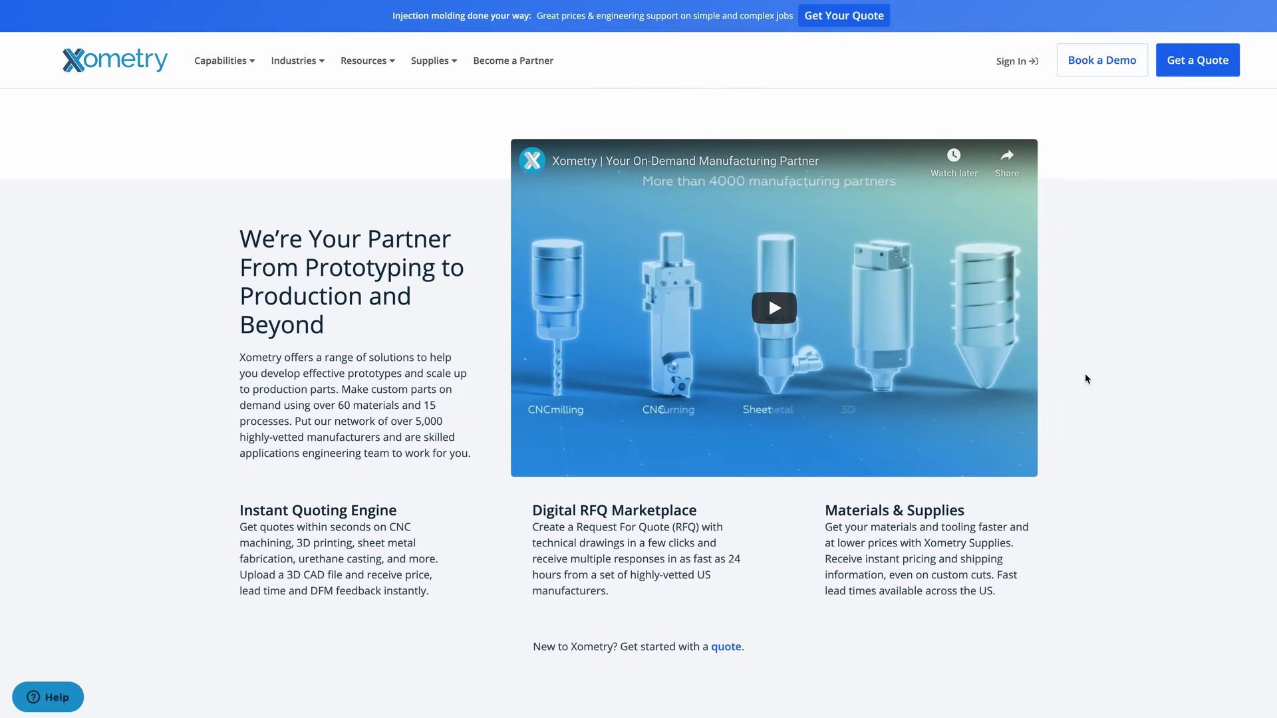
scroll("down", 3)
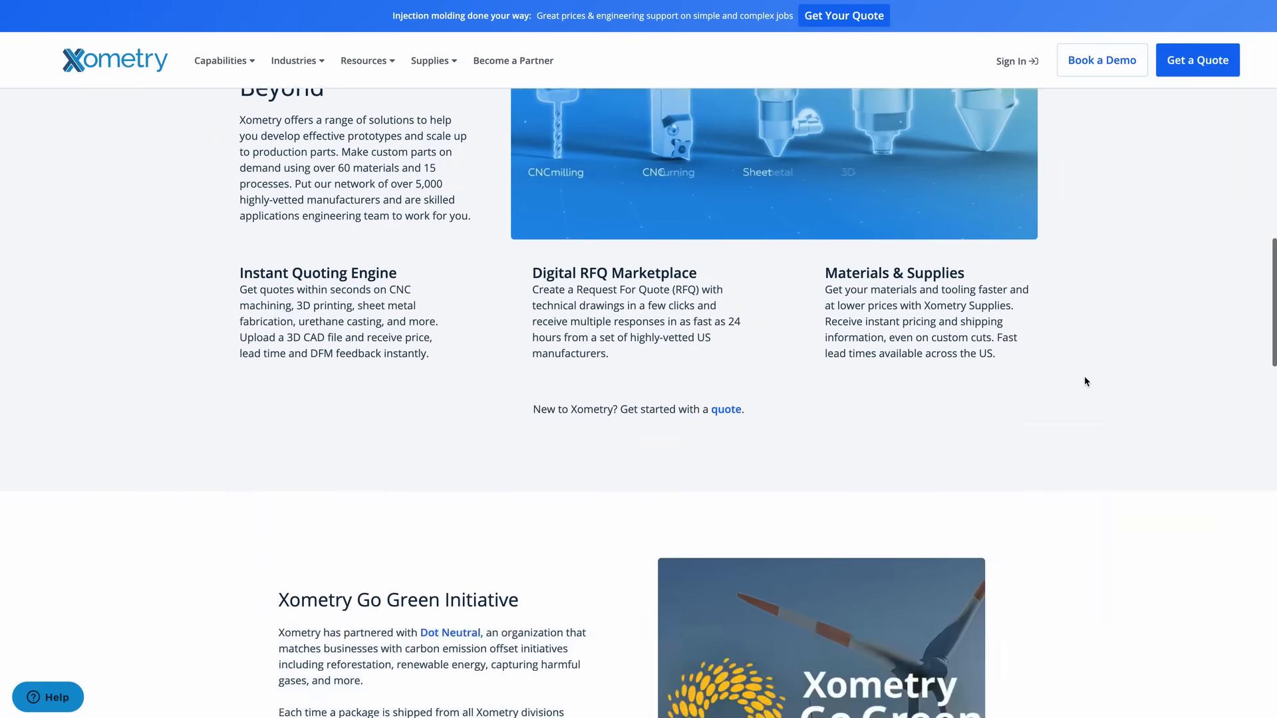
scroll("down", 3)
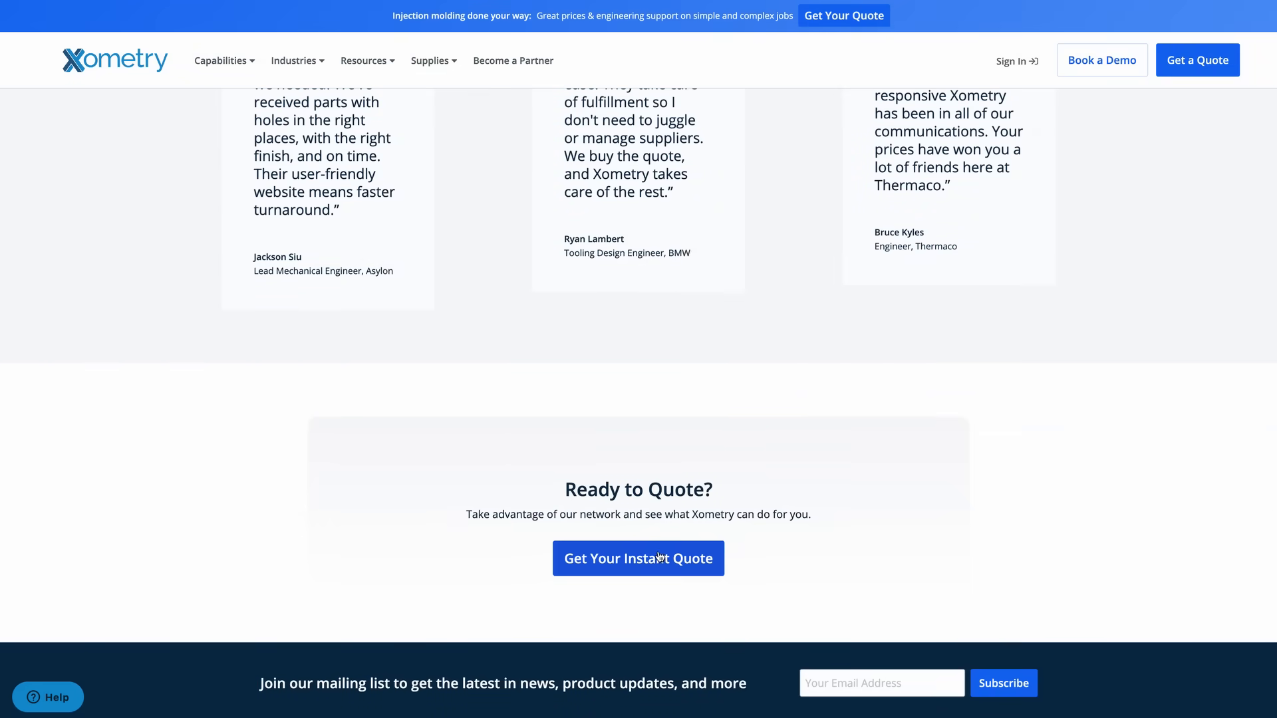
left_click(639, 559)
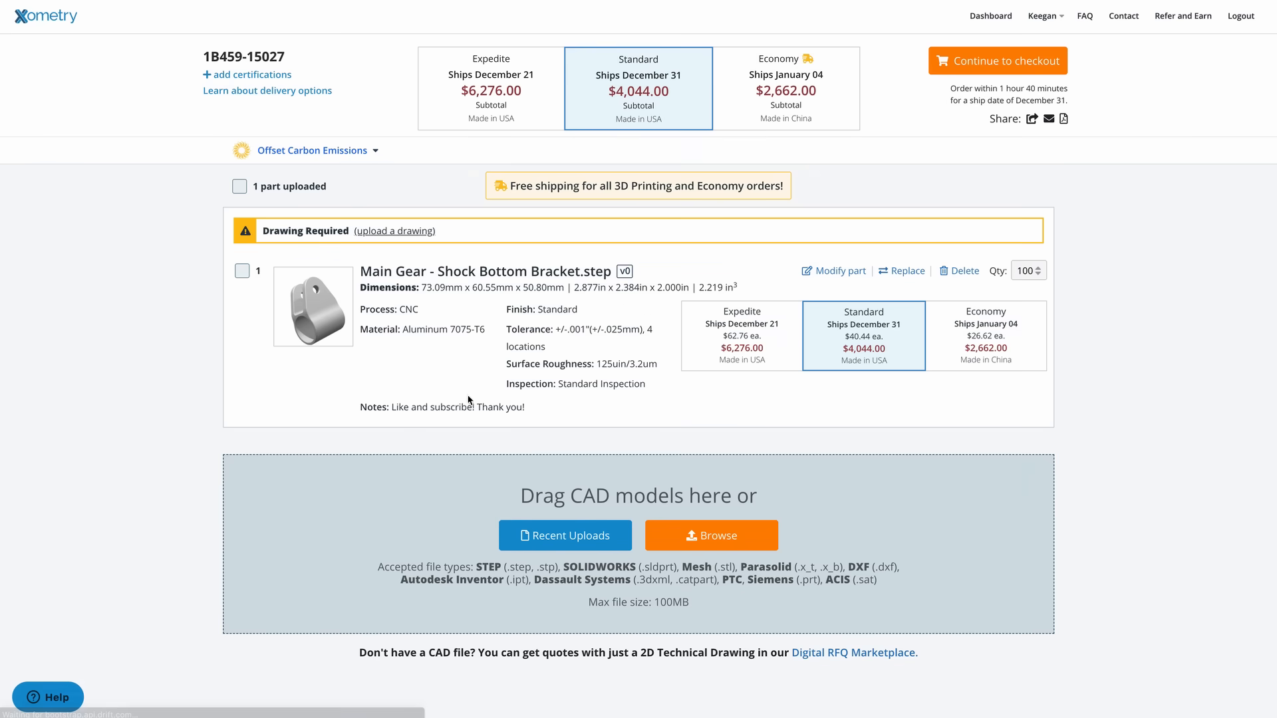
left_click(833, 271)
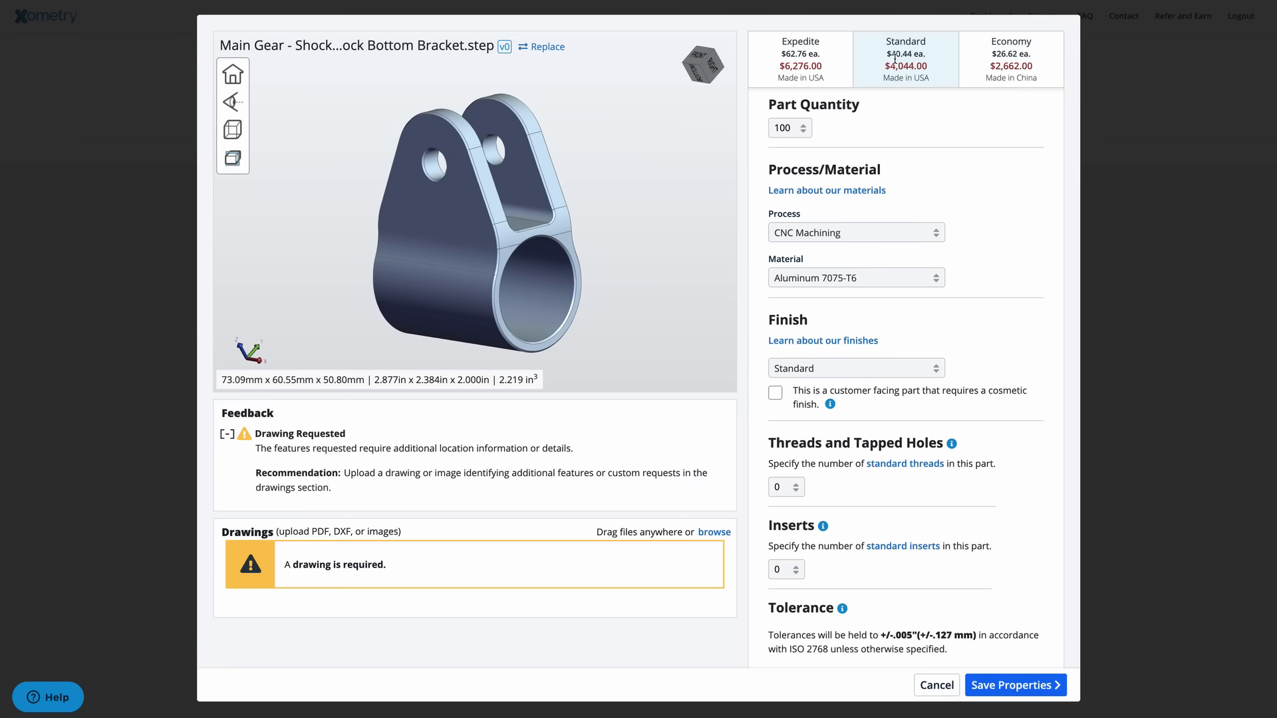
Step: Set the bracket's part quantity to 2 from the quantity dropdown
left_click(790, 128)
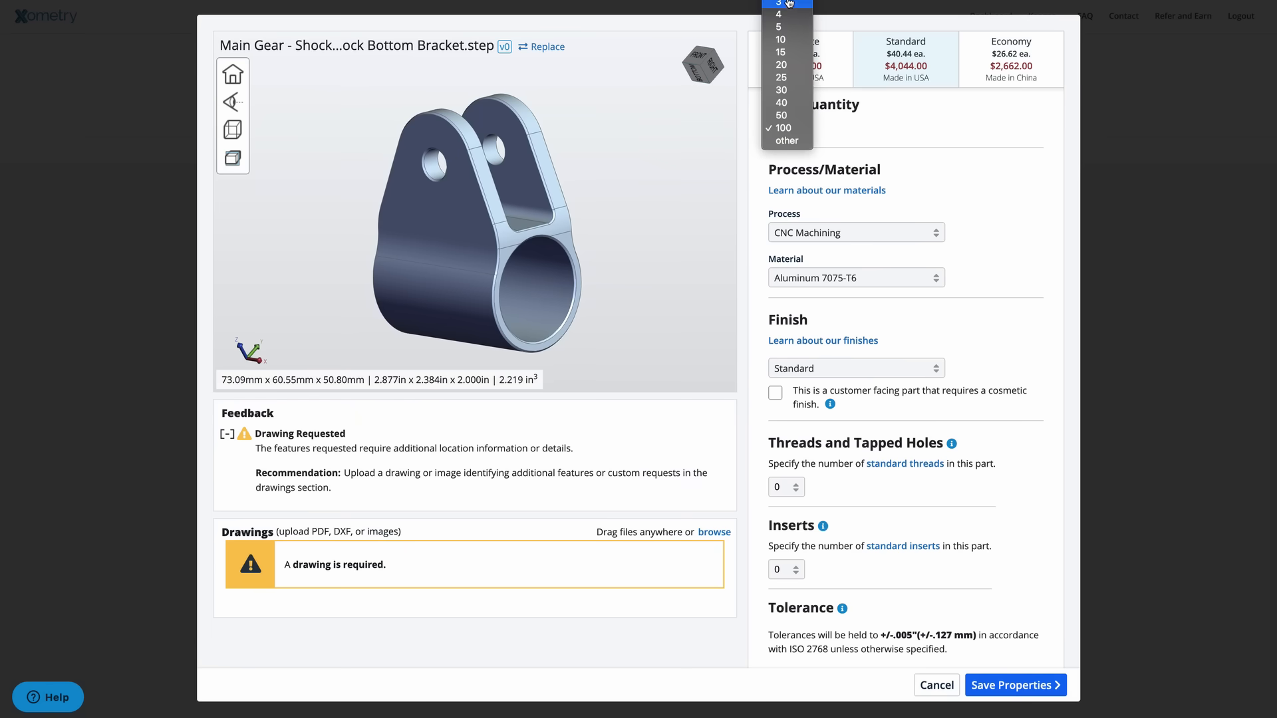
left_click(775, 15)
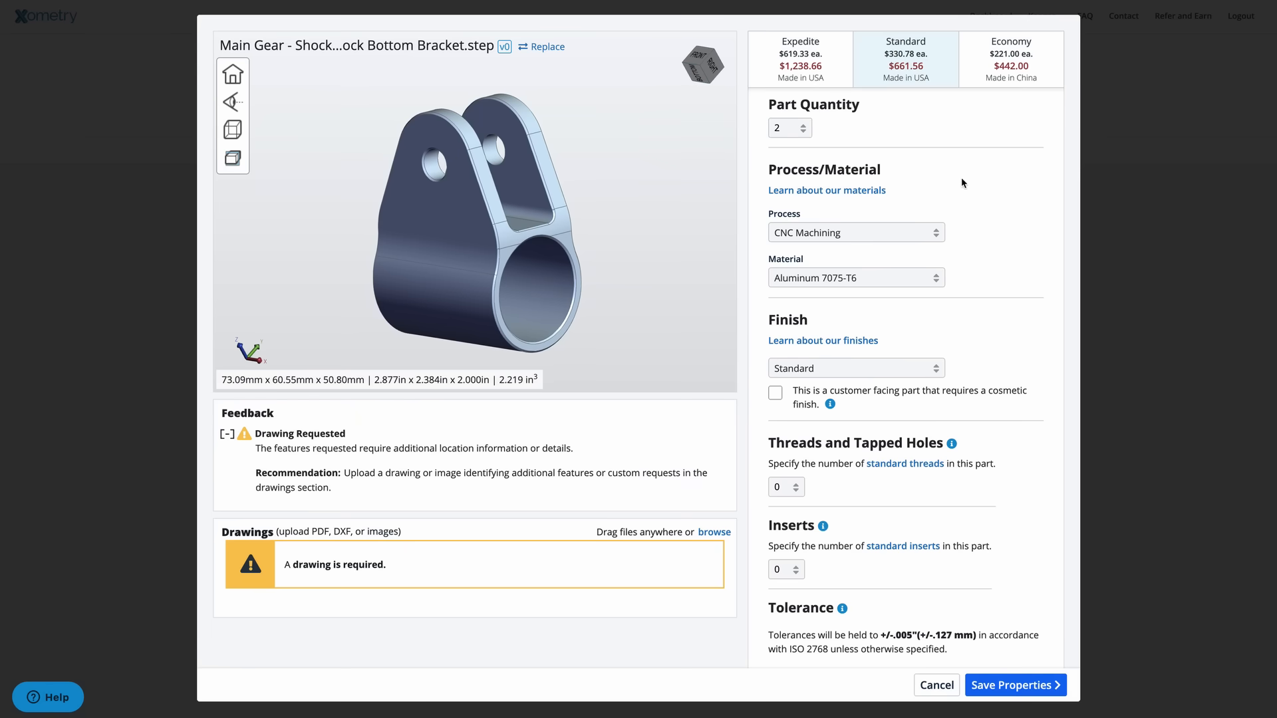
mouse_move(918, 151)
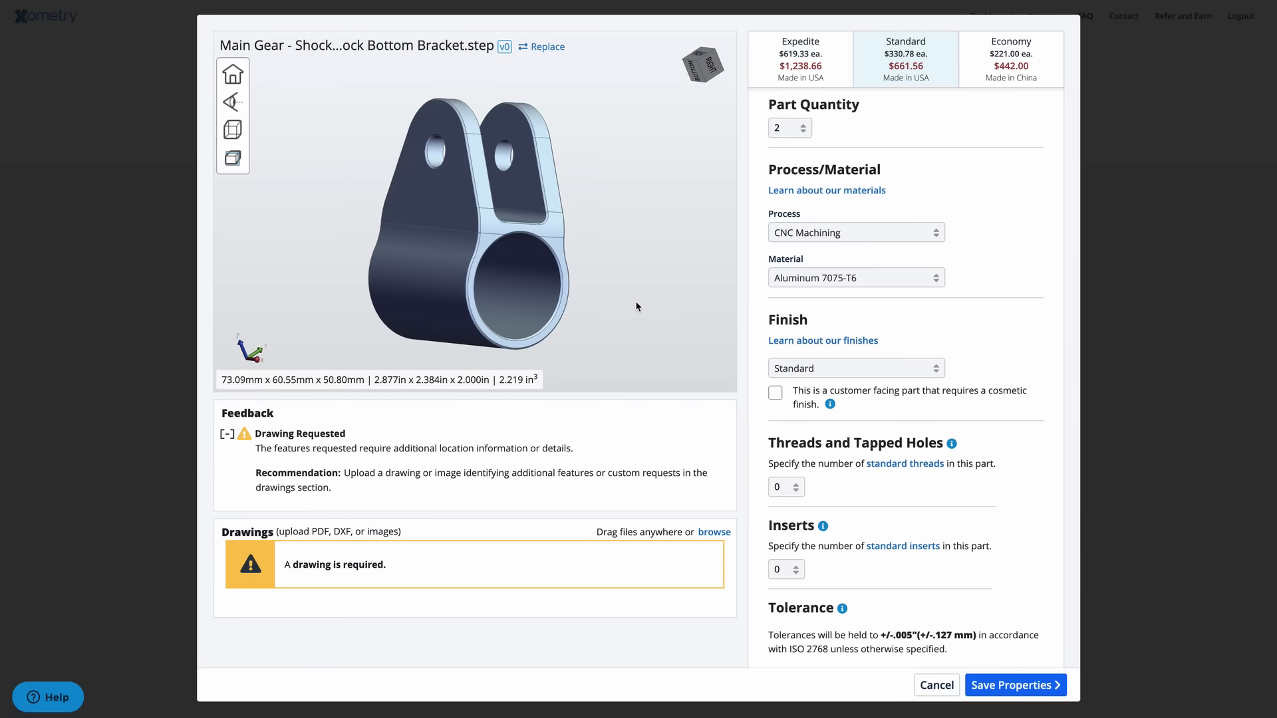
mouse_move(768, 60)
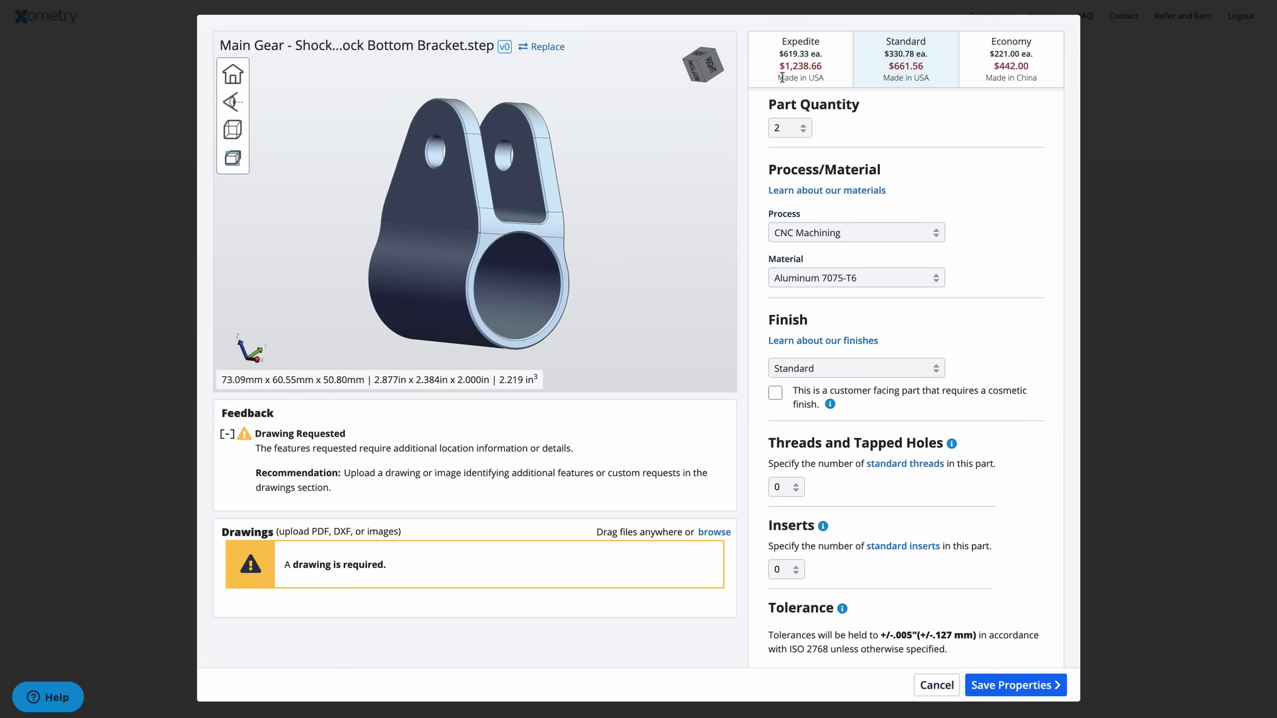
mouse_move(990, 78)
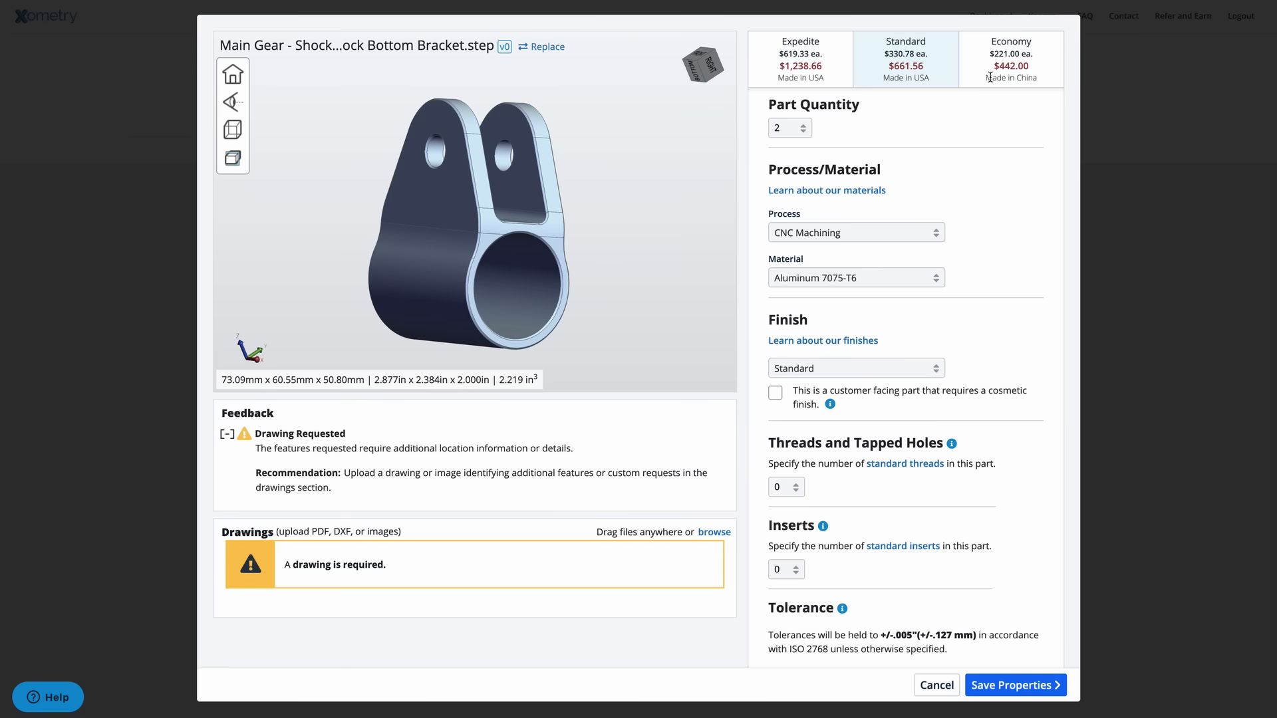
mouse_move(783, 105)
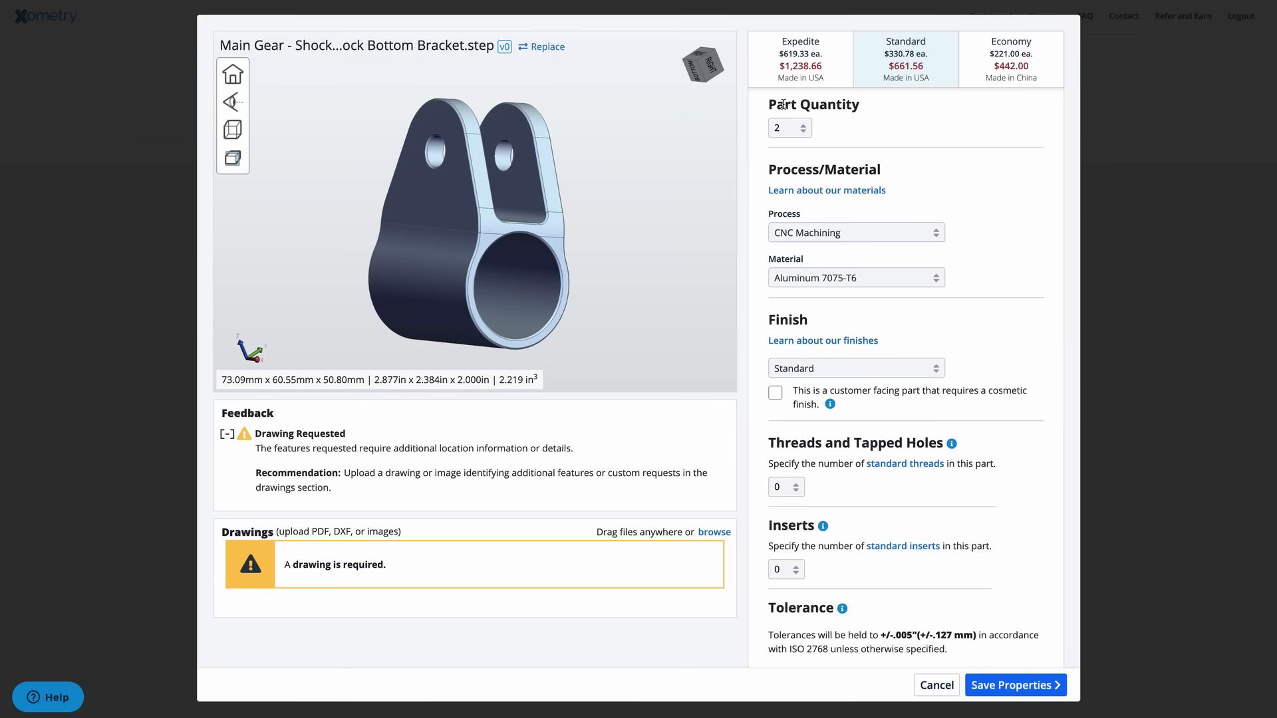
scroll("down", 3)
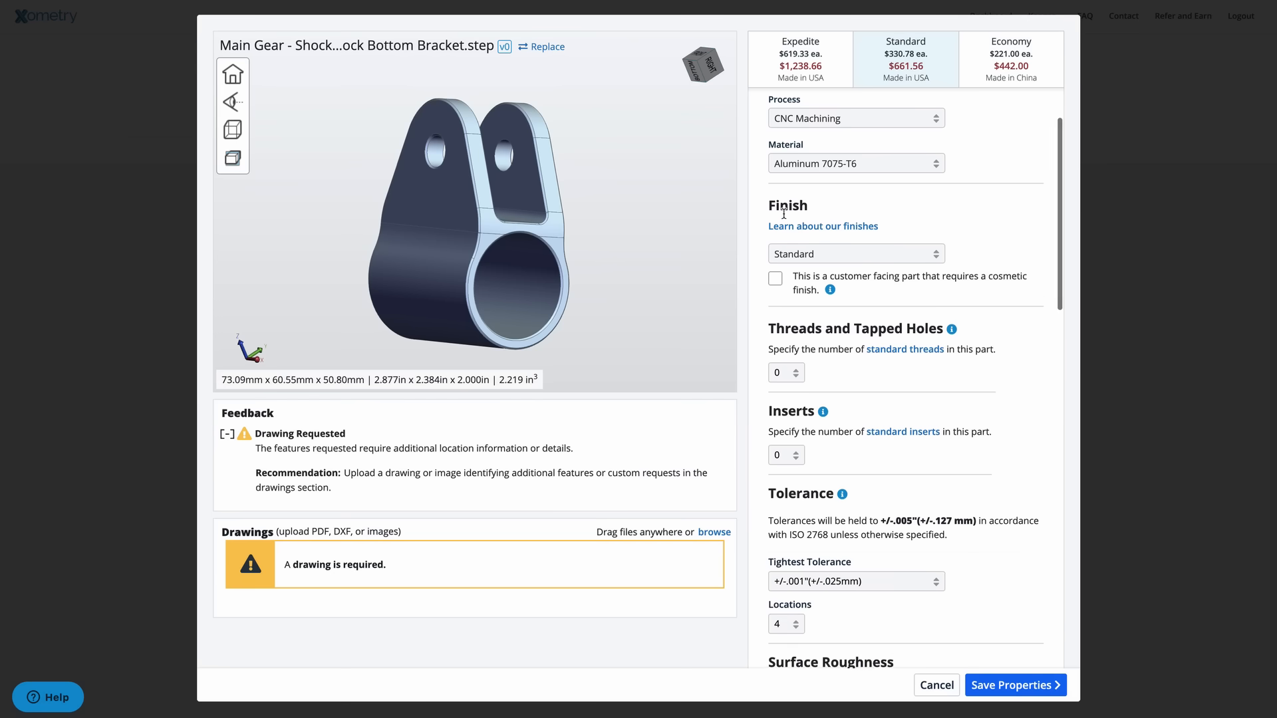
scroll("down", 3)
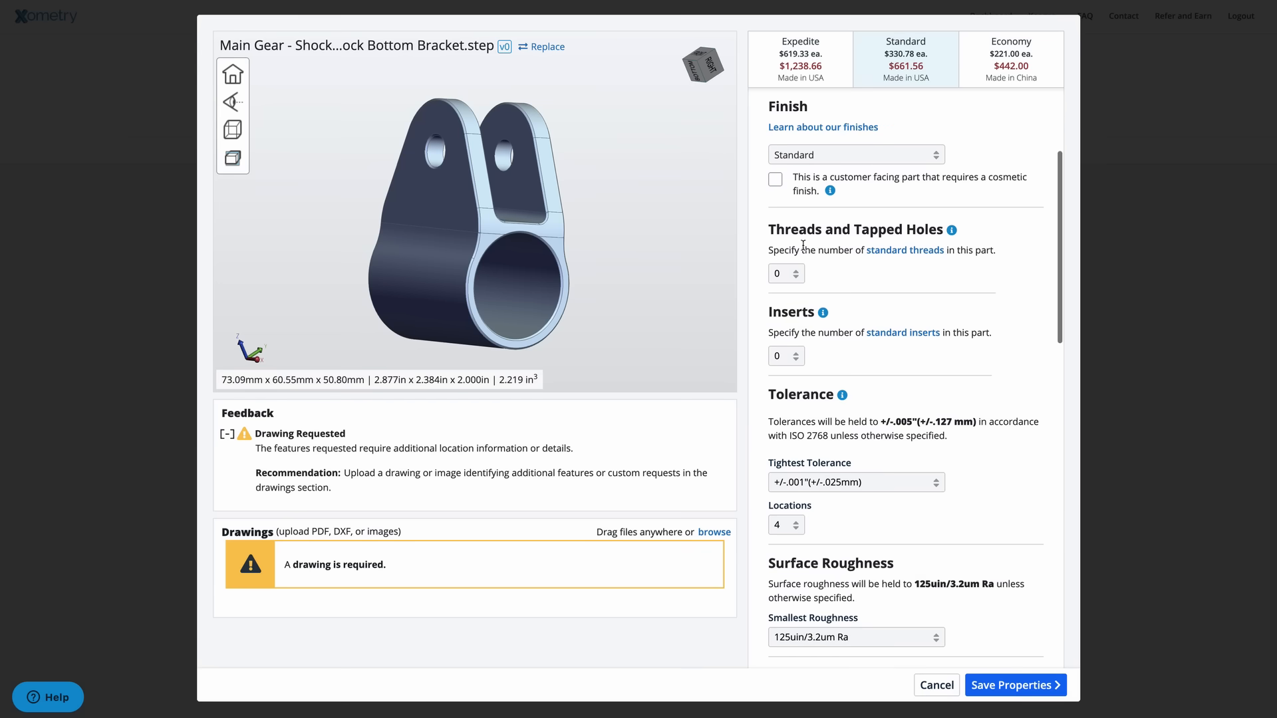
scroll("down", 3)
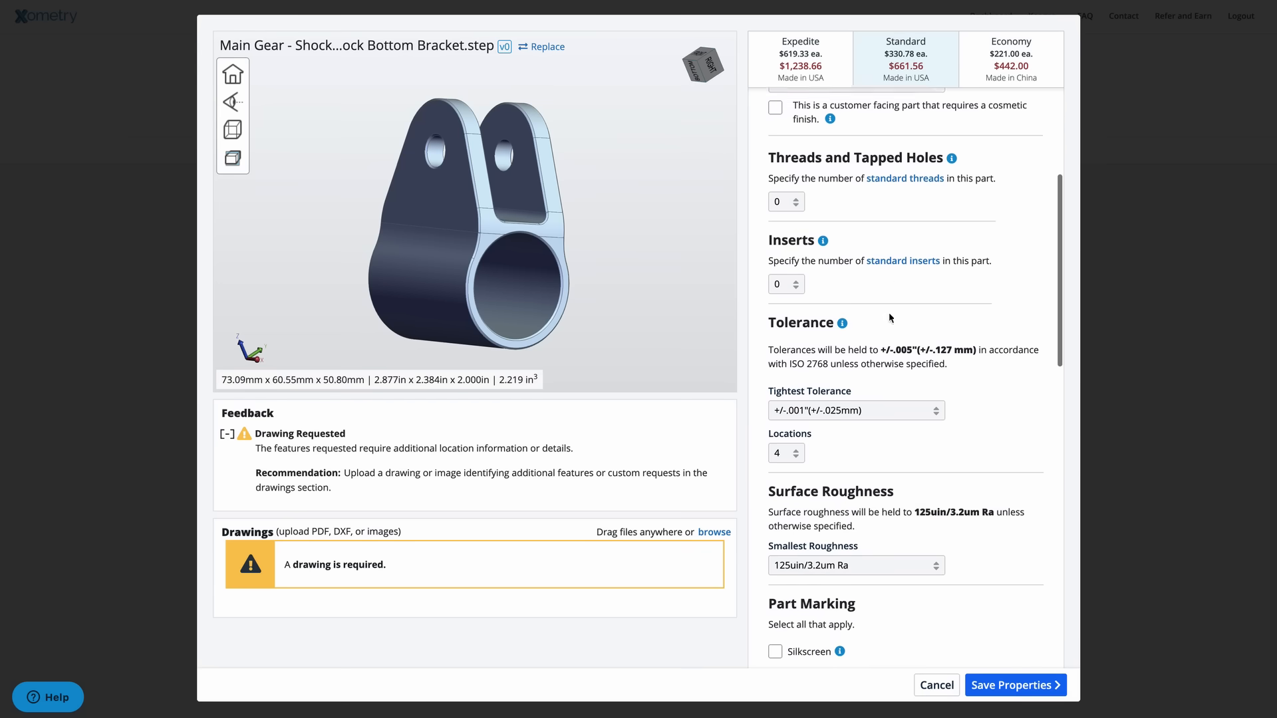
scroll("down", 3)
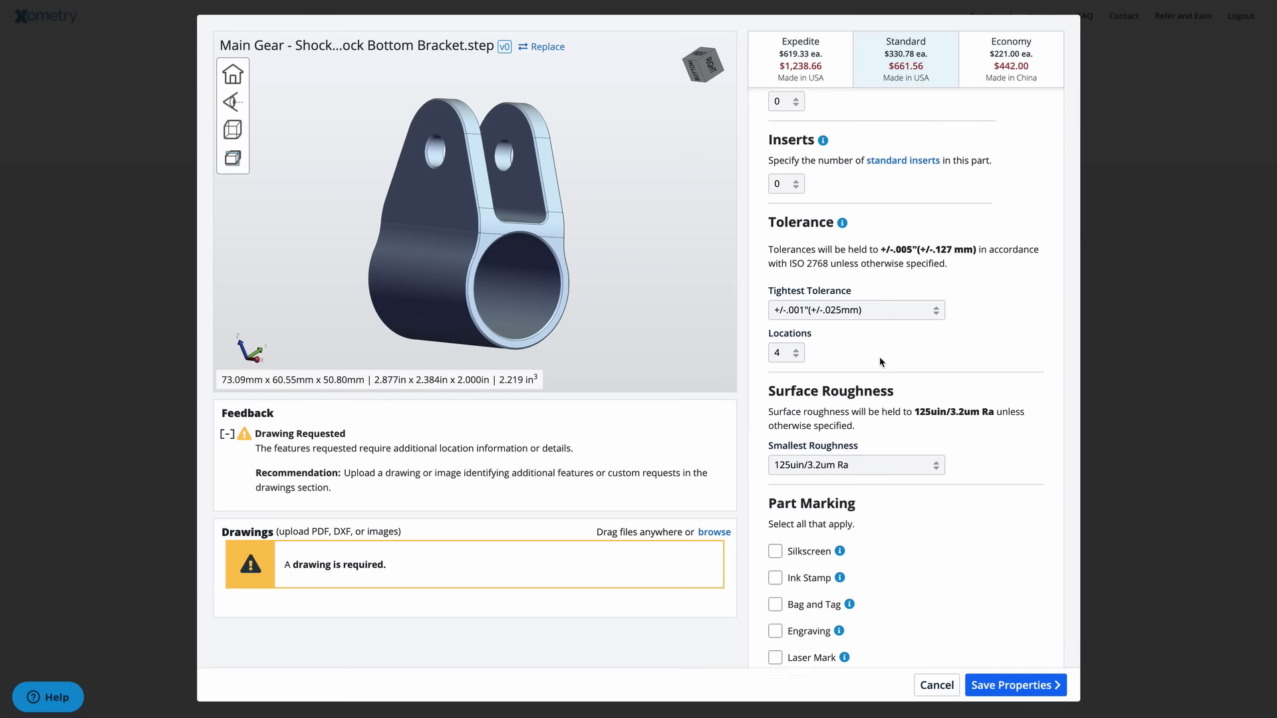
scroll("down", 3)
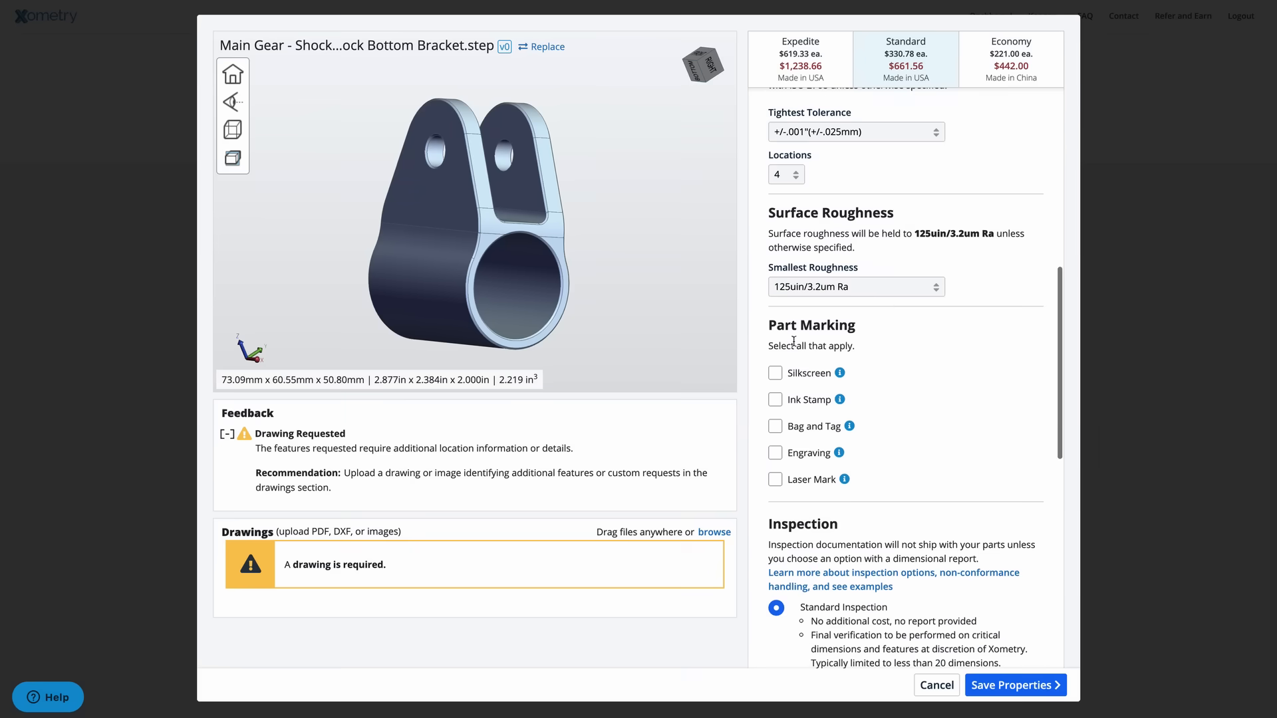
scroll("down", 3)
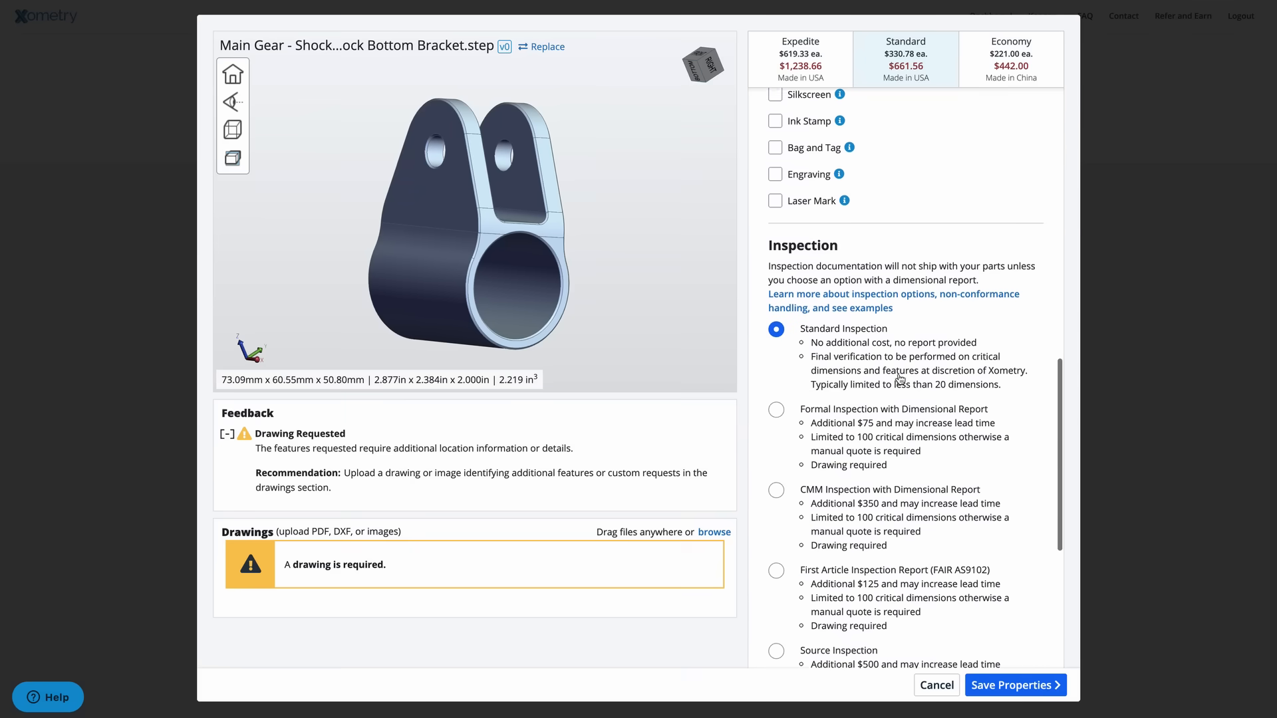
scroll("down", 3)
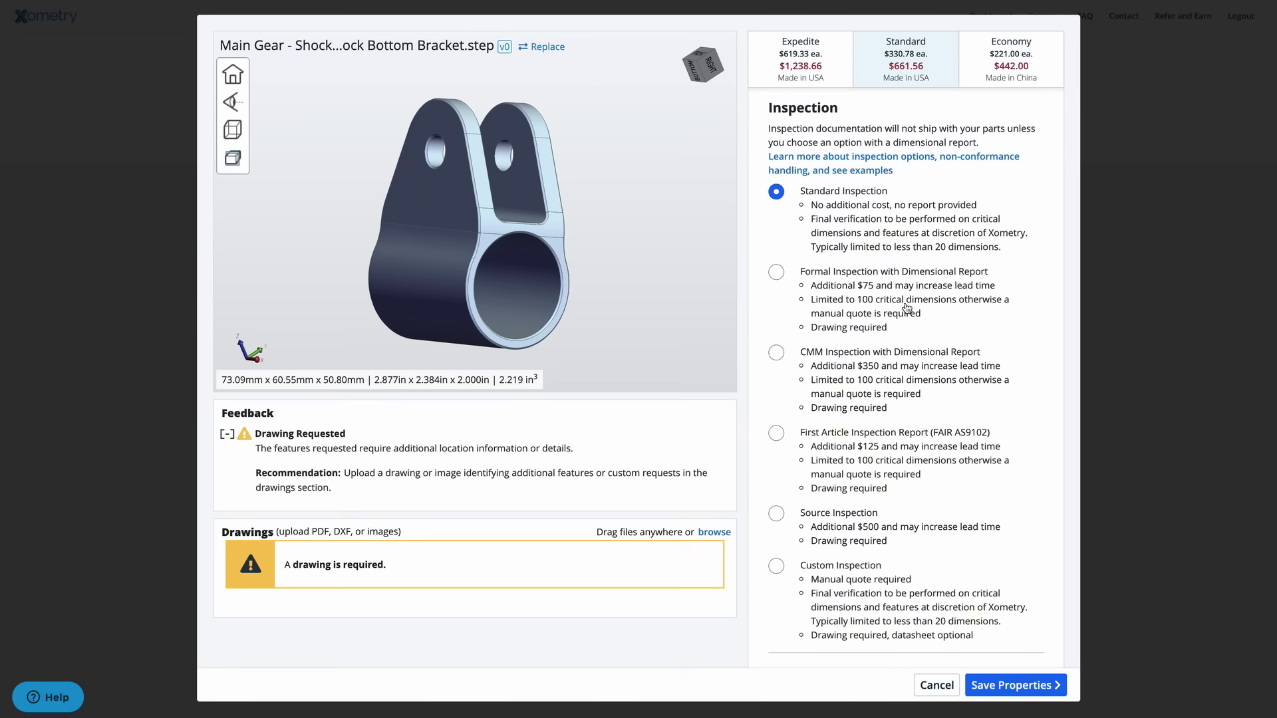
mouse_move(897, 288)
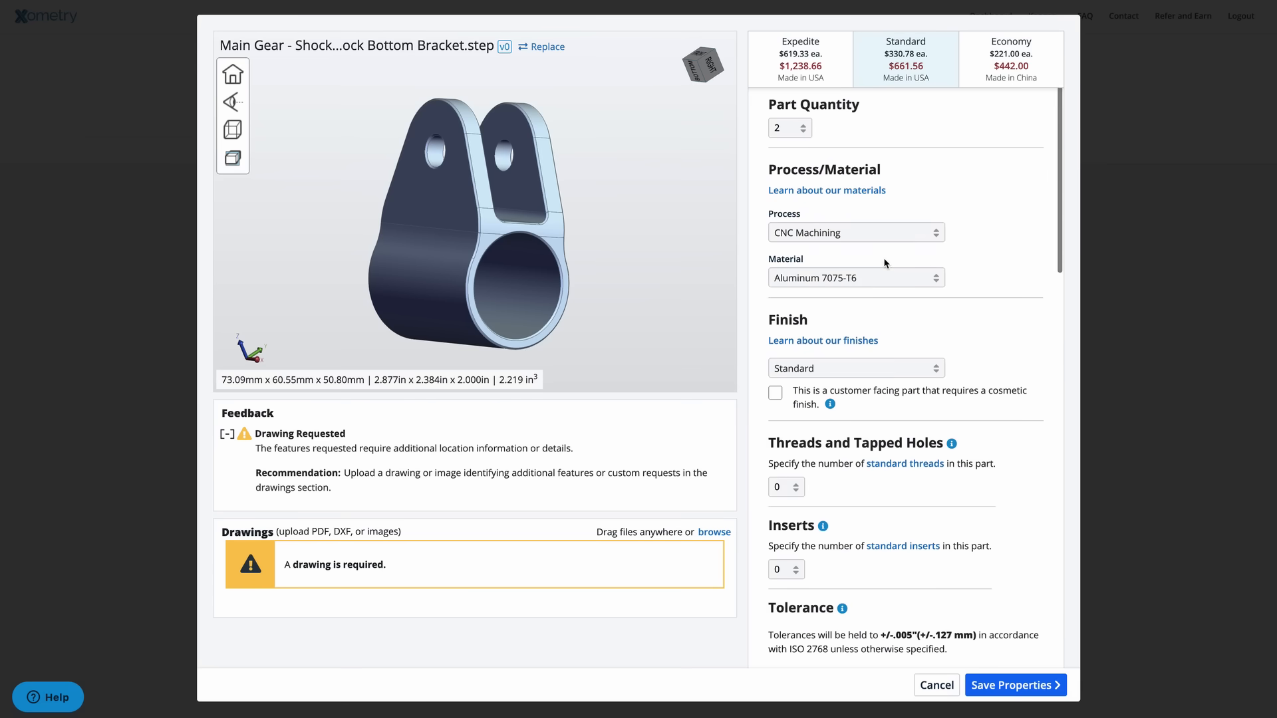
mouse_move(992, 180)
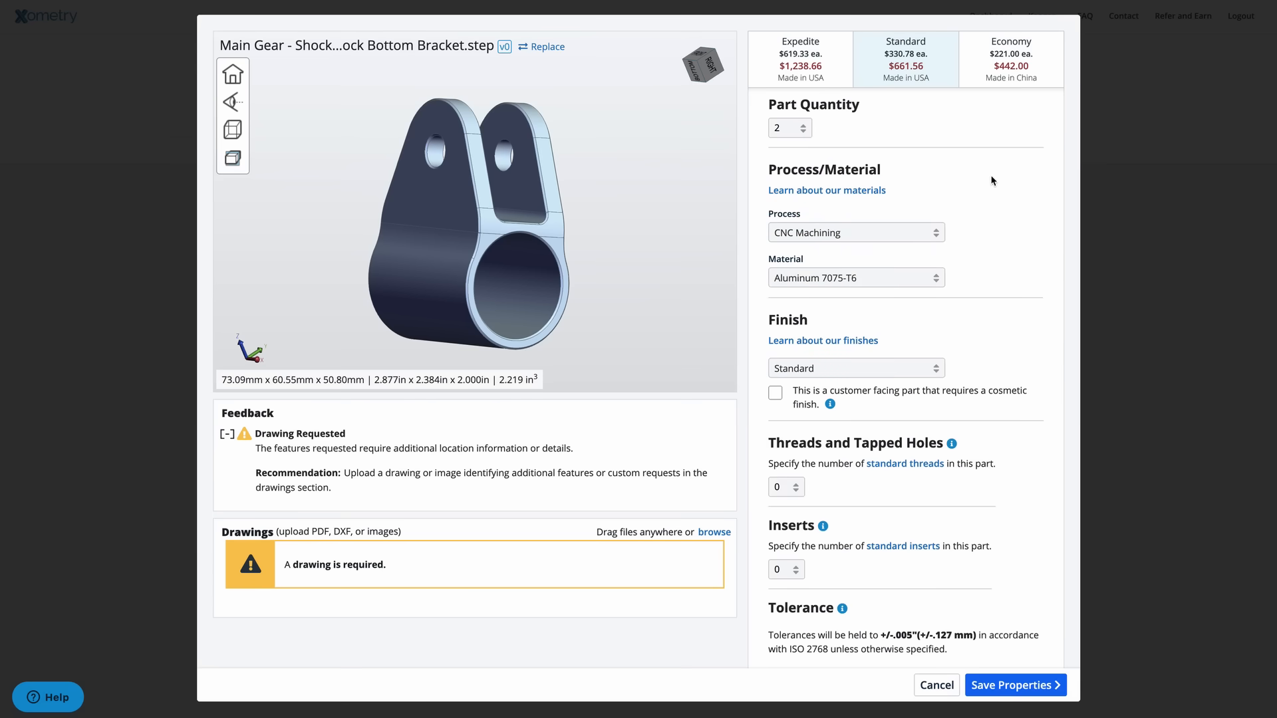
mouse_move(794, 250)
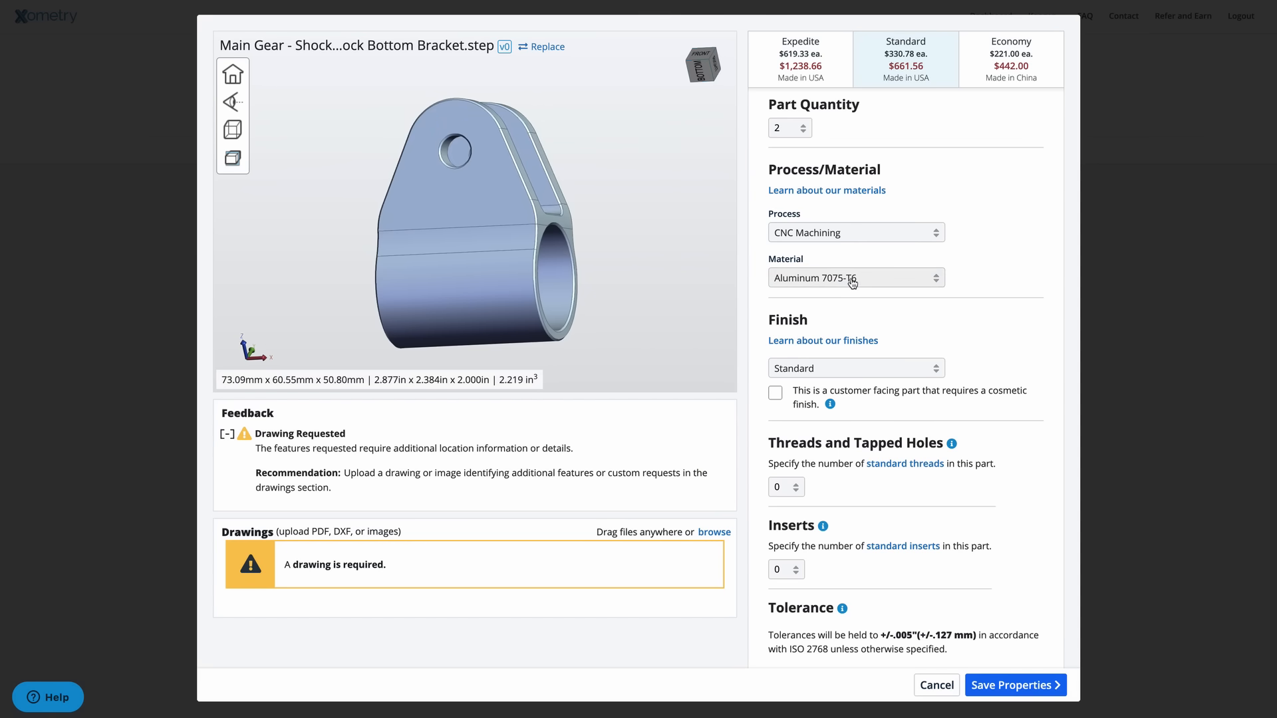
scroll("down", 3)
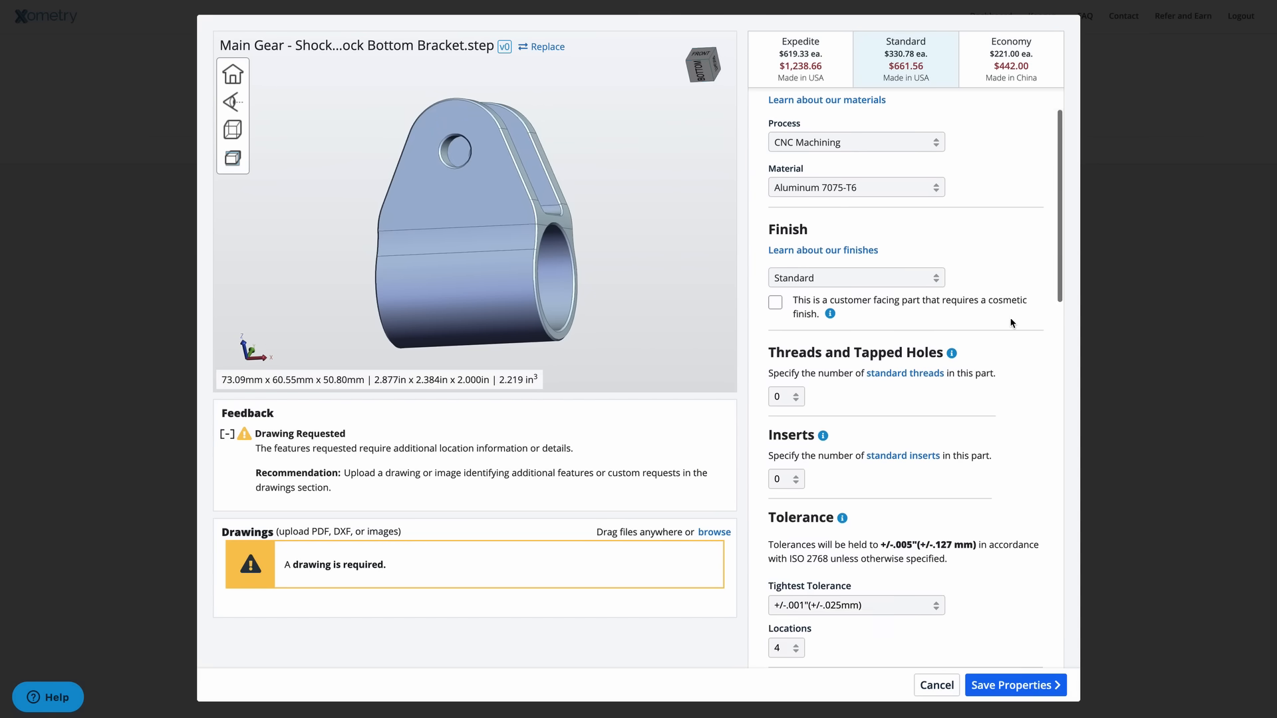
scroll("down", 3)
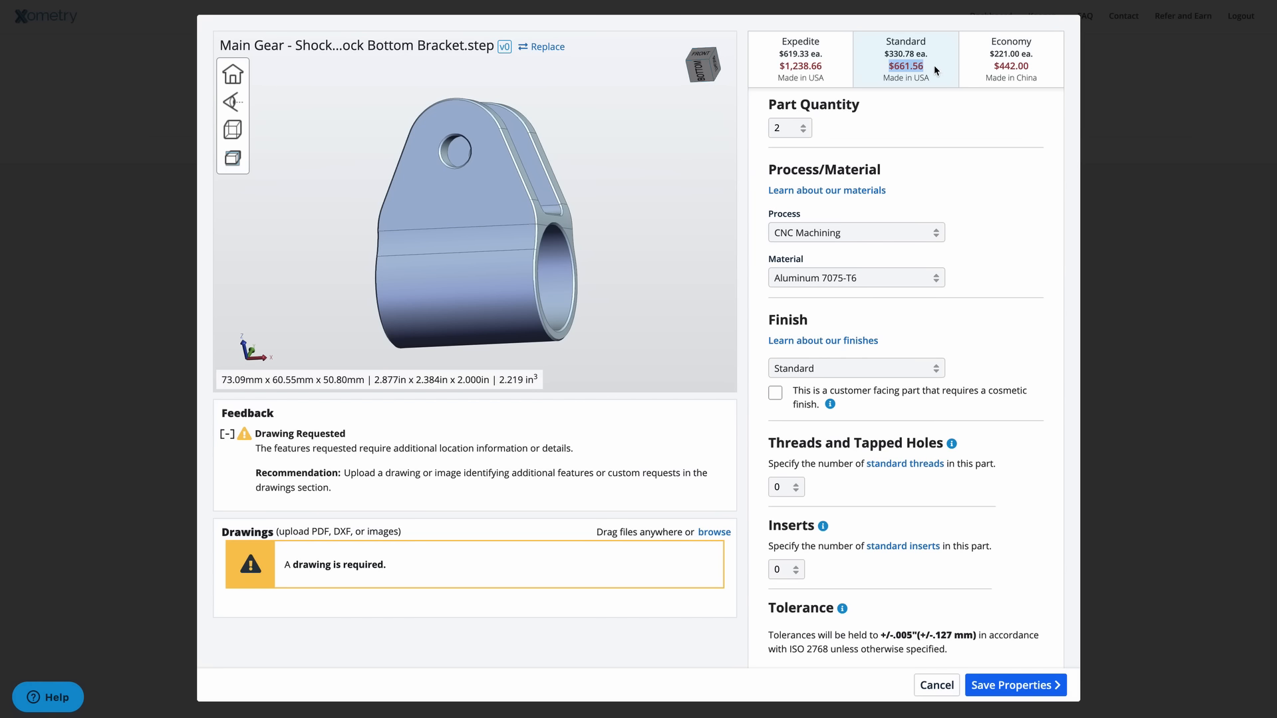
mouse_move(925, 98)
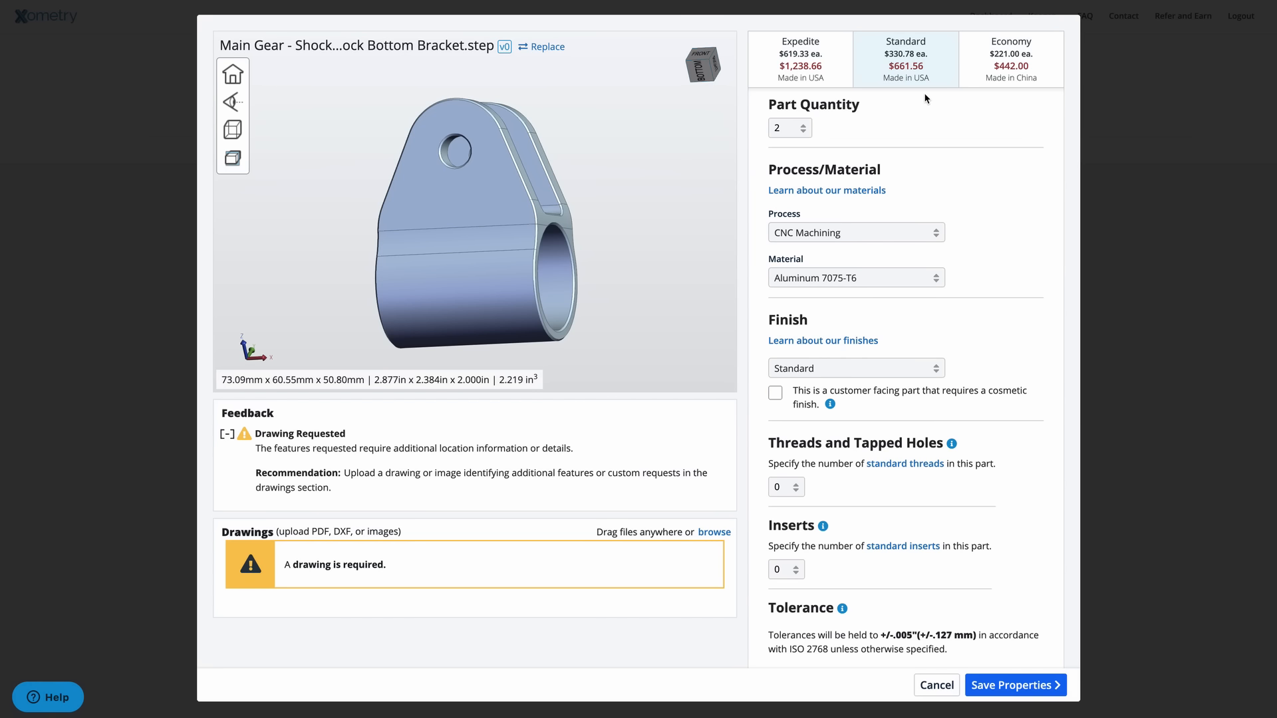
mouse_move(635, 252)
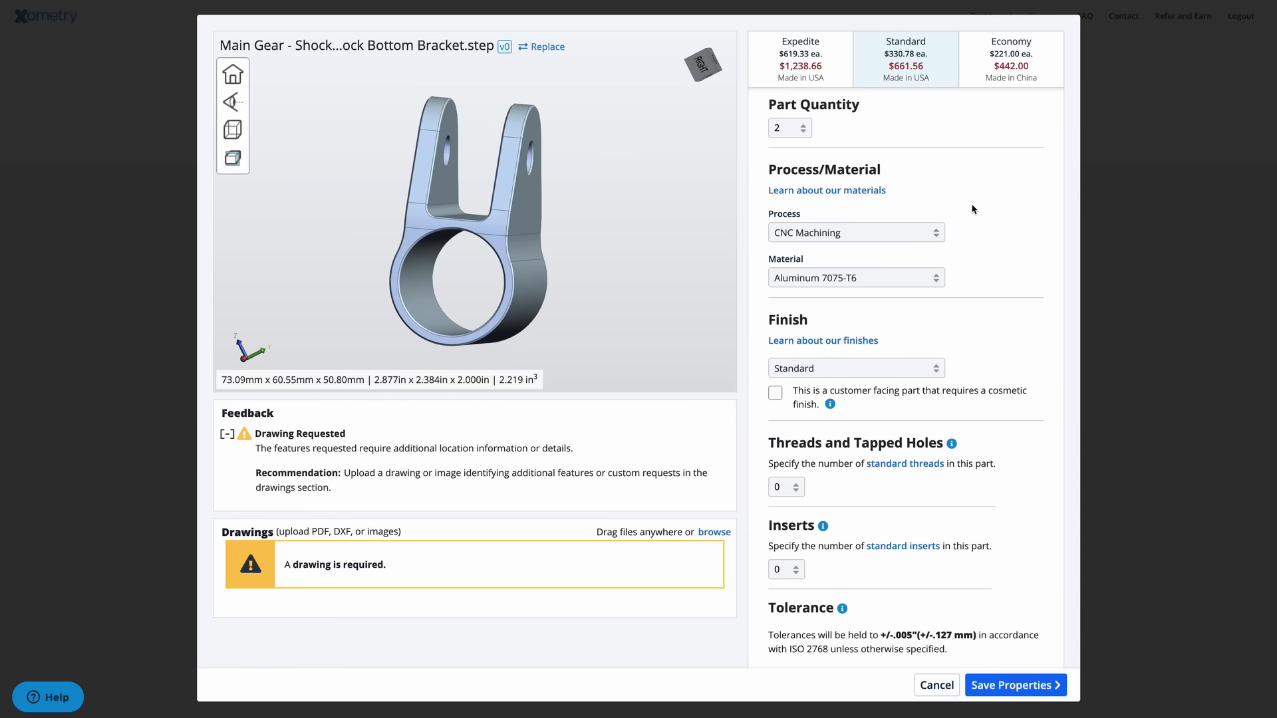
mouse_move(868, 285)
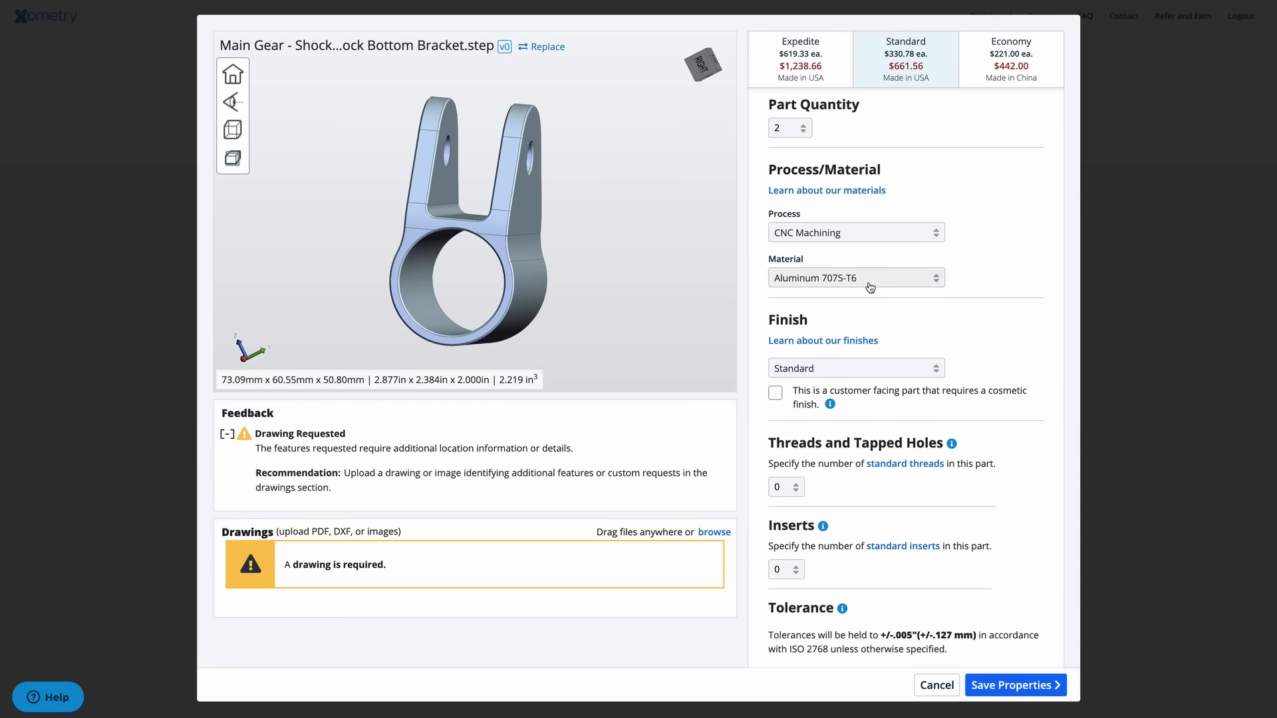
mouse_move(828, 290)
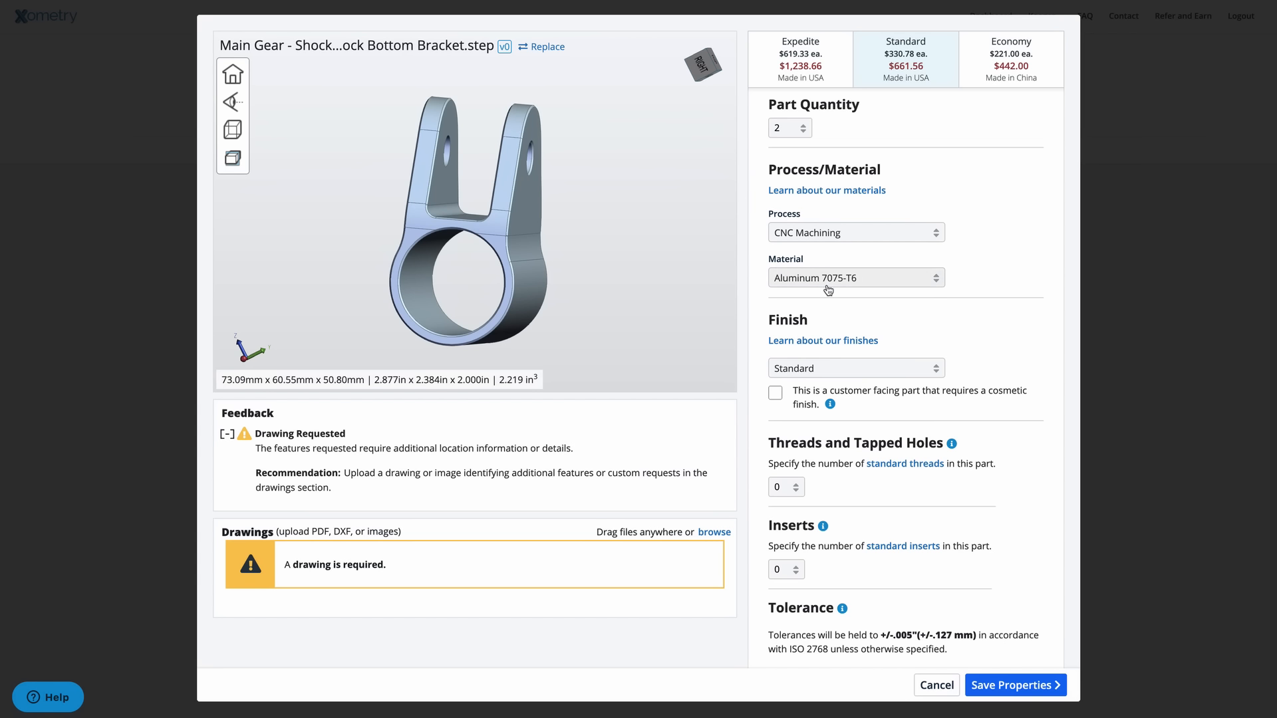
mouse_move(970, 277)
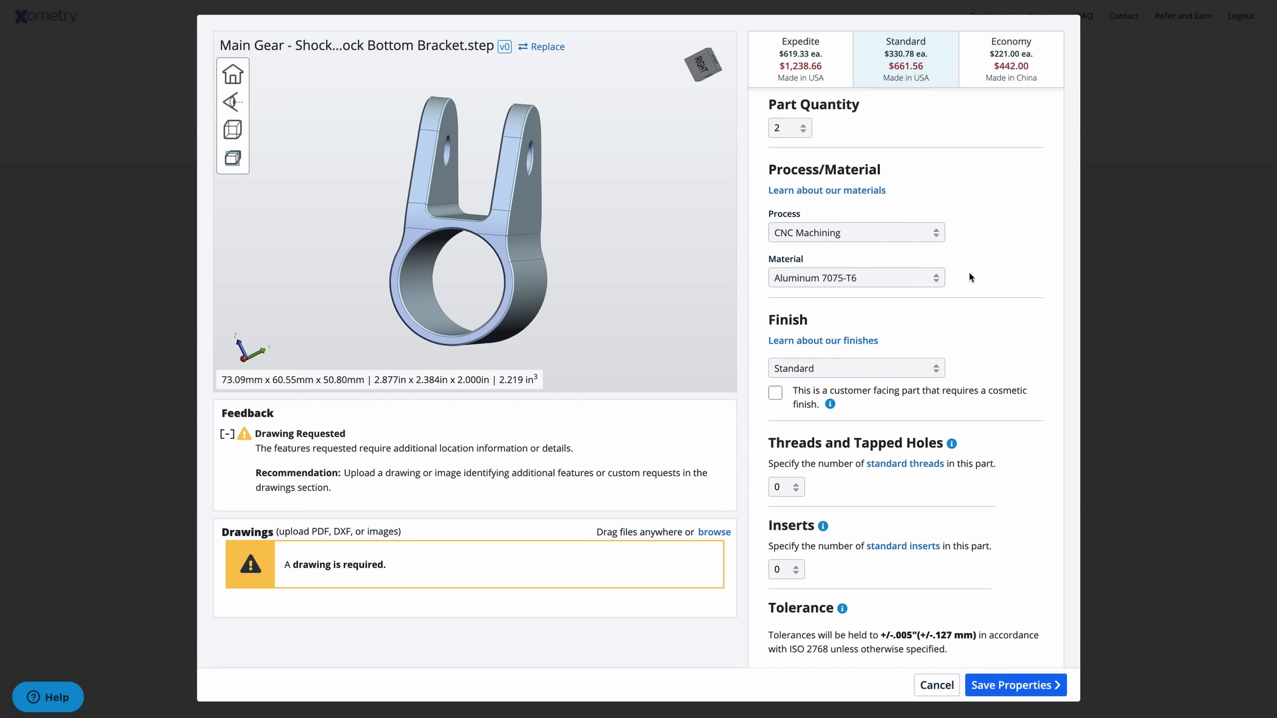
mouse_move(811, 120)
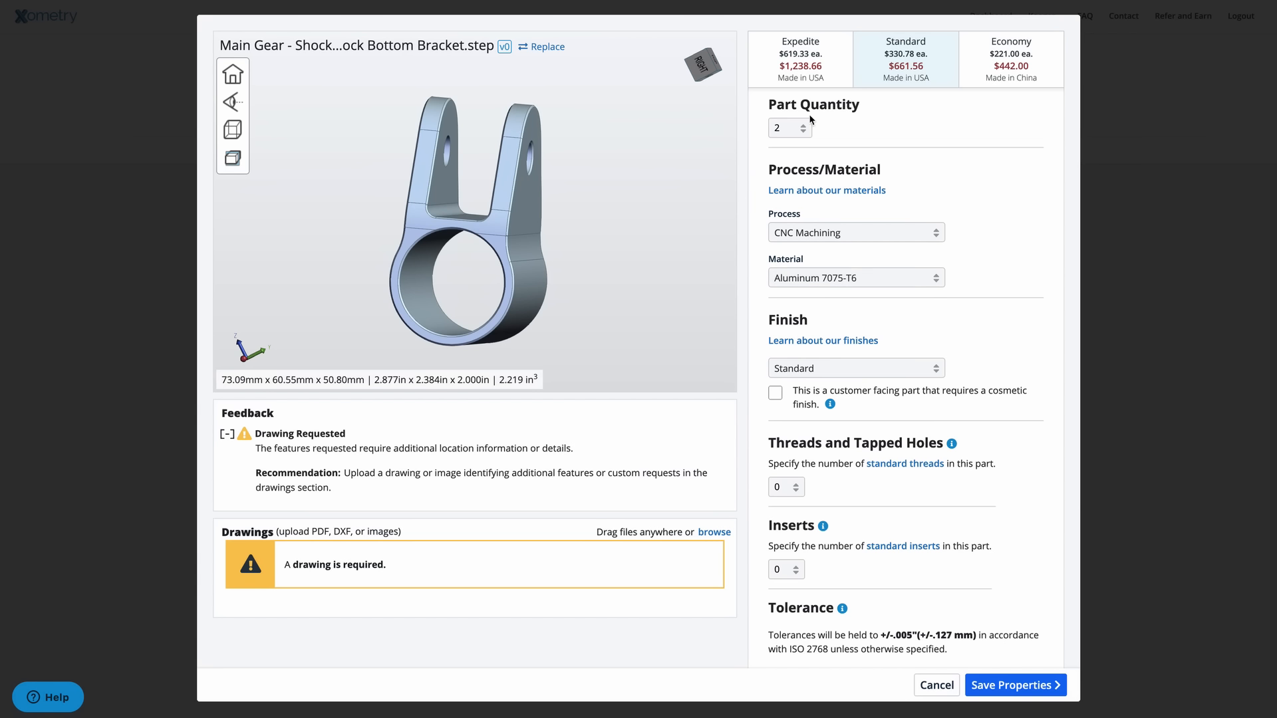
Step: Set part quantity to 100, making Standard $4,044.00 ($40.44 each)
left_click(790, 128)
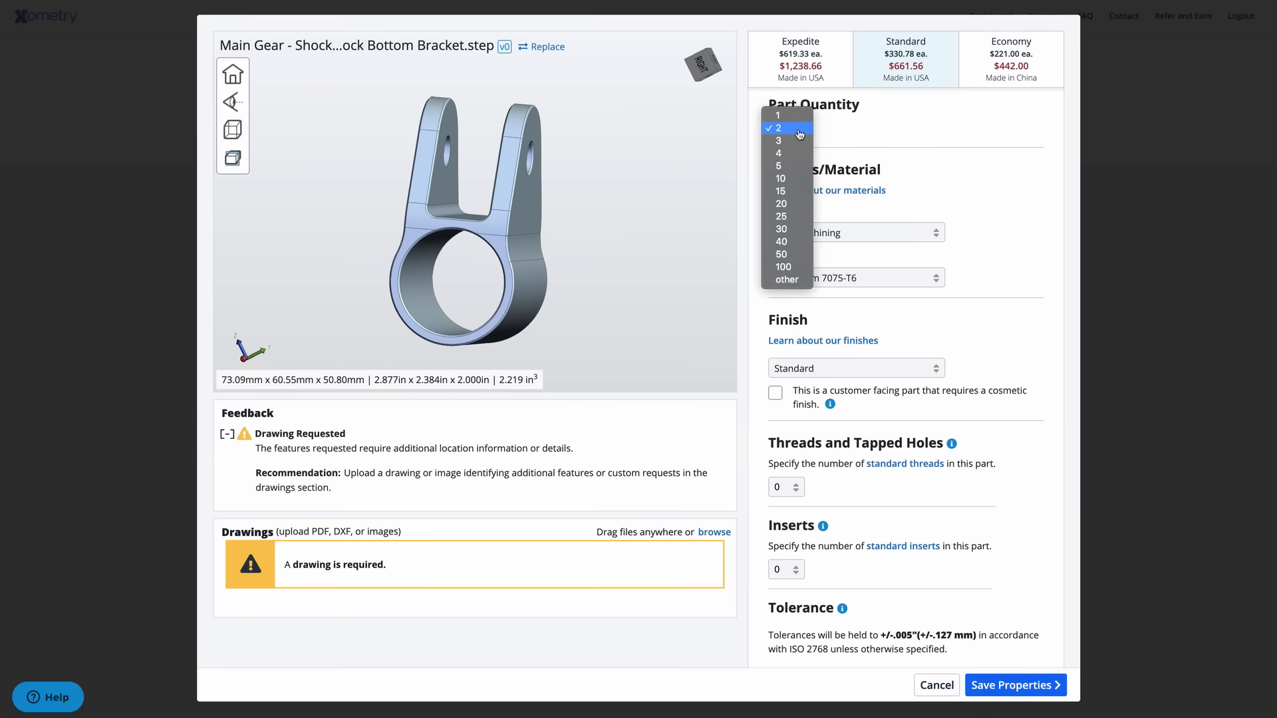
mouse_move(784, 266)
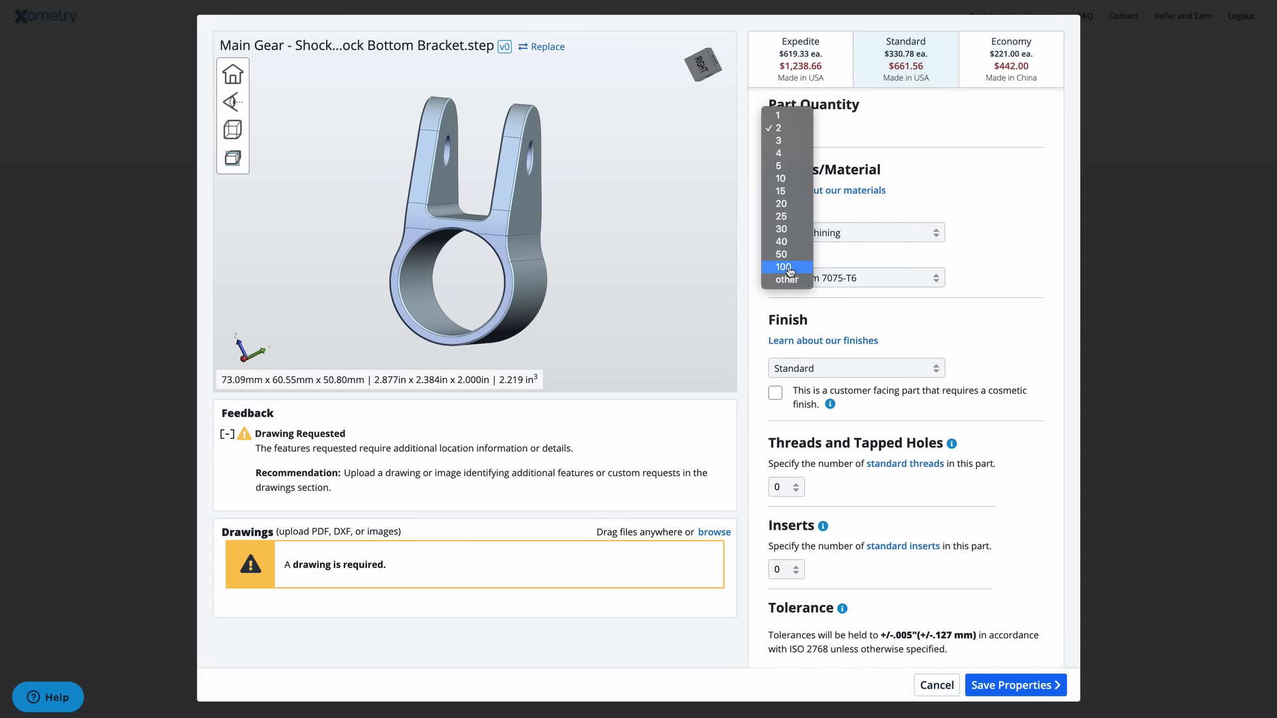
left_click(781, 267)
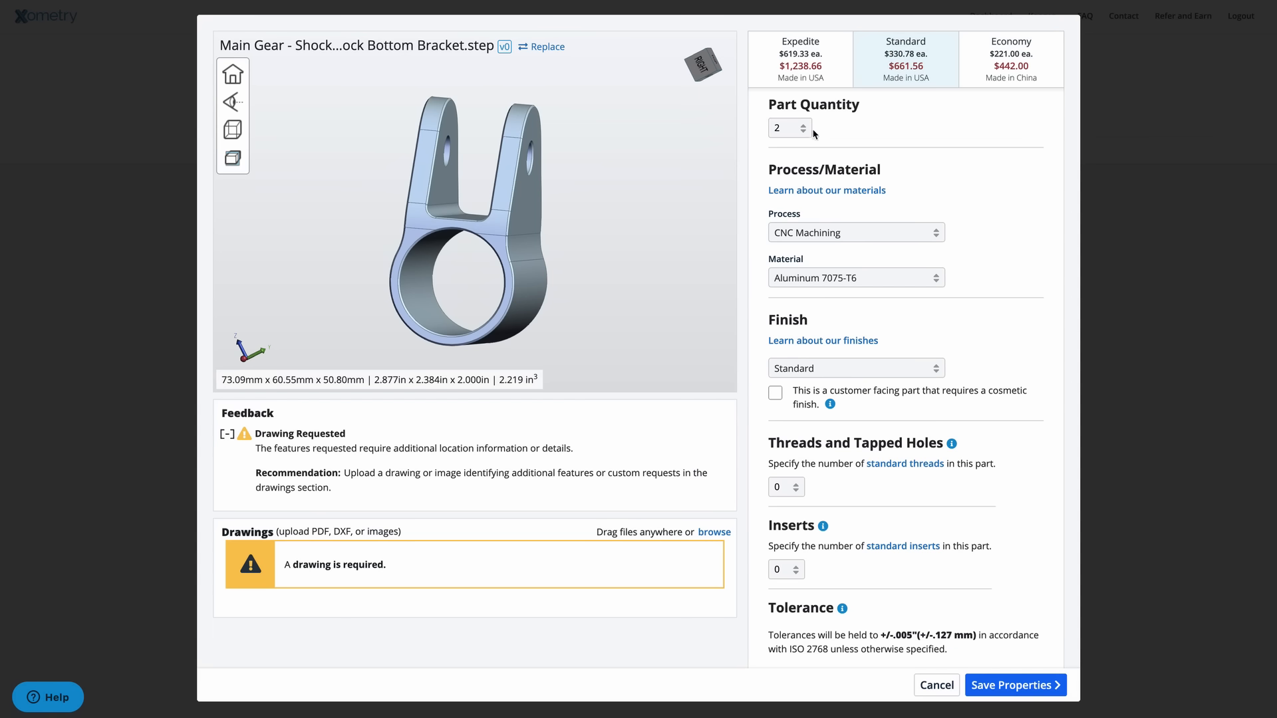
left_click(790, 128)
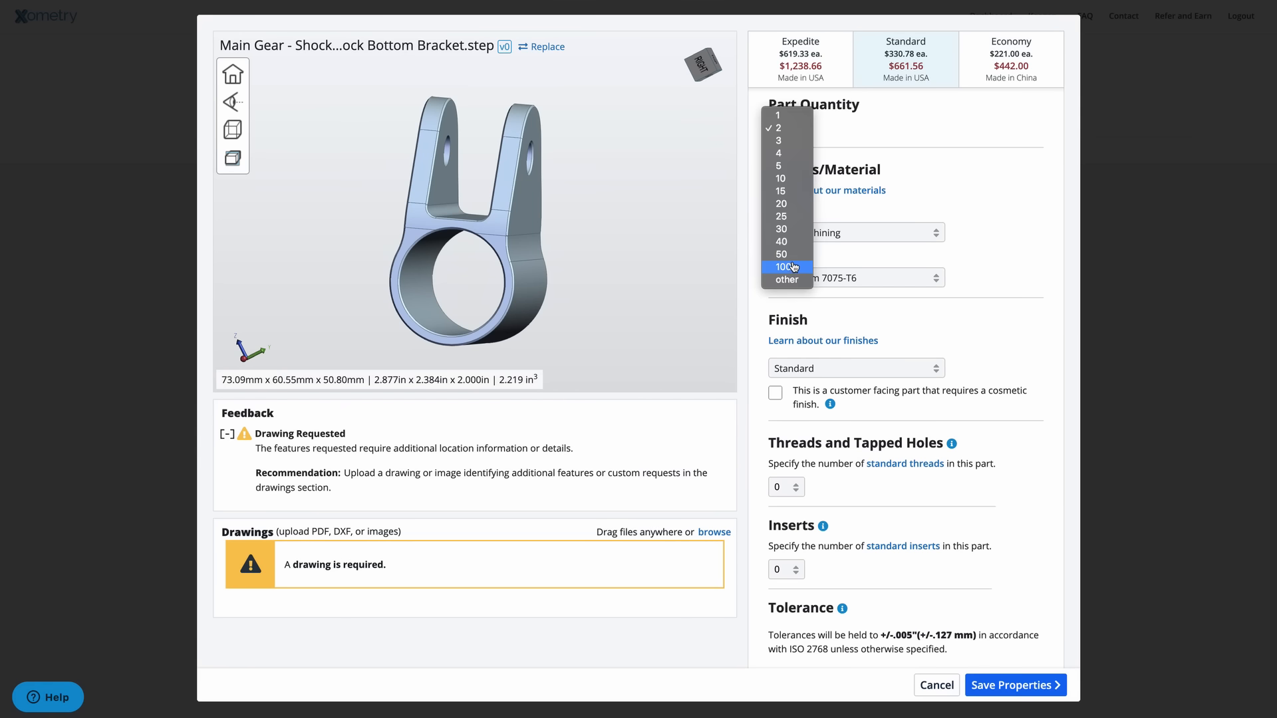
left_click(785, 267)
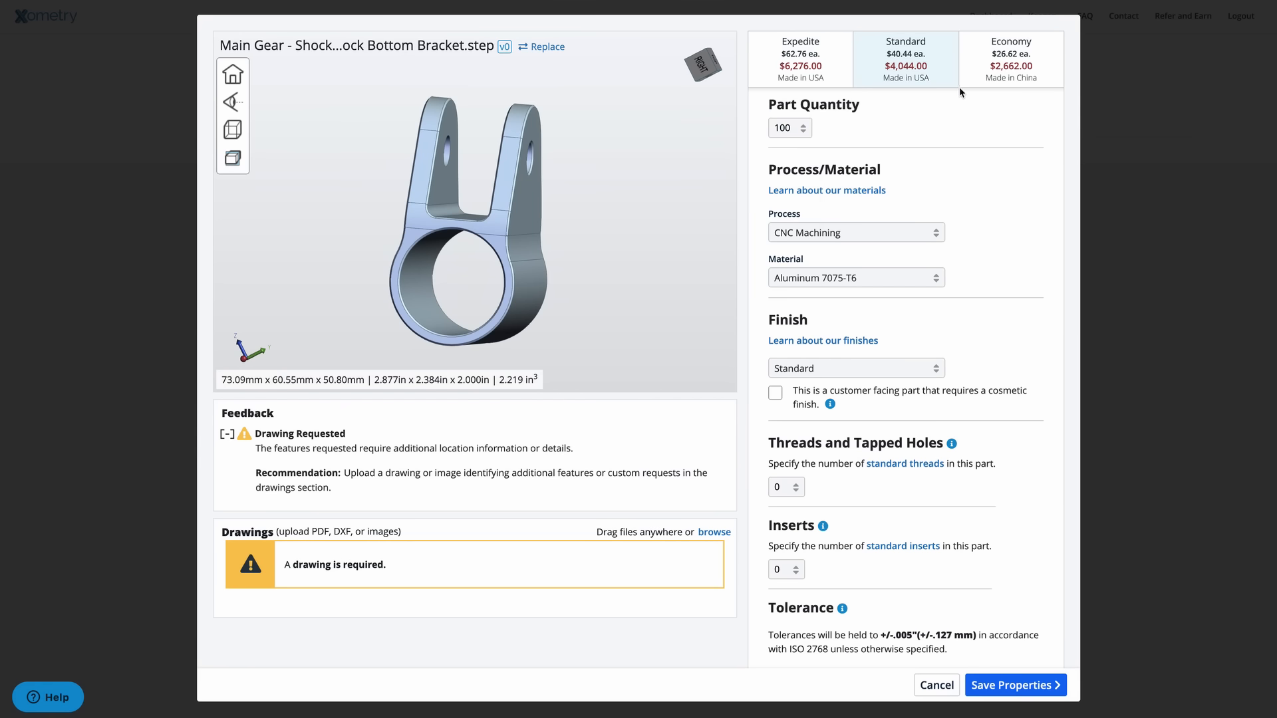
mouse_move(954, 97)
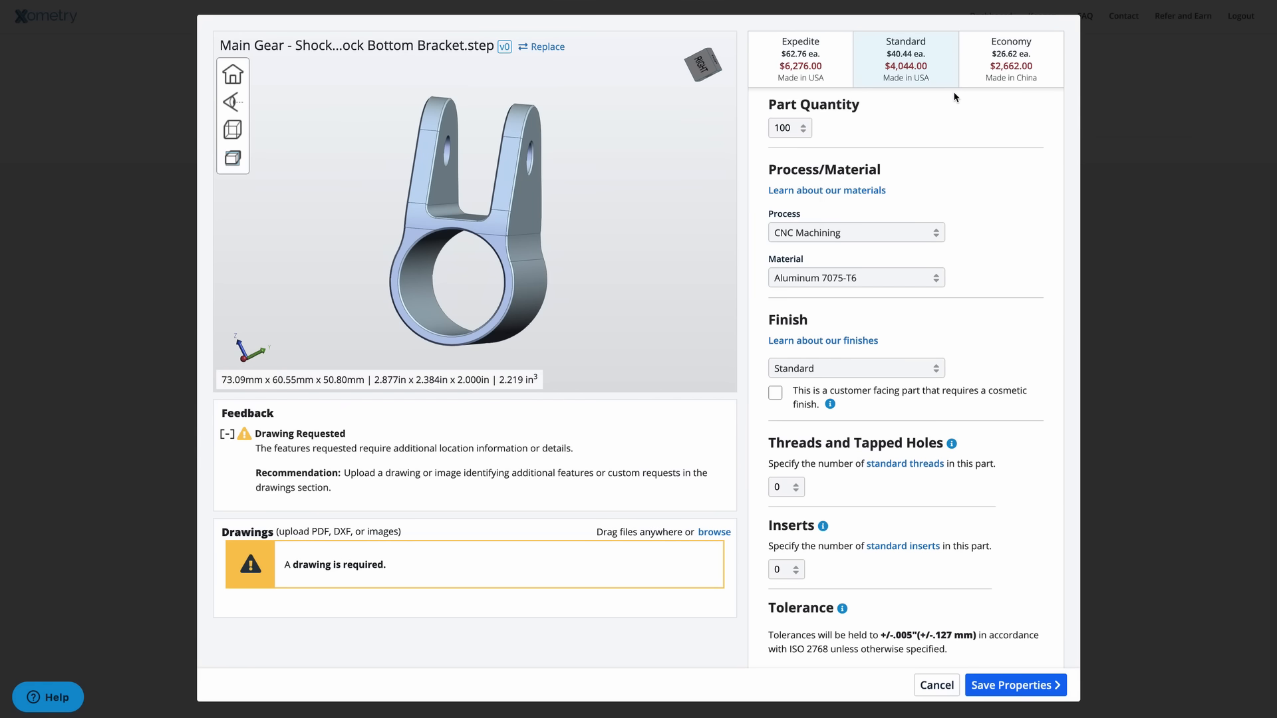
mouse_move(852, 126)
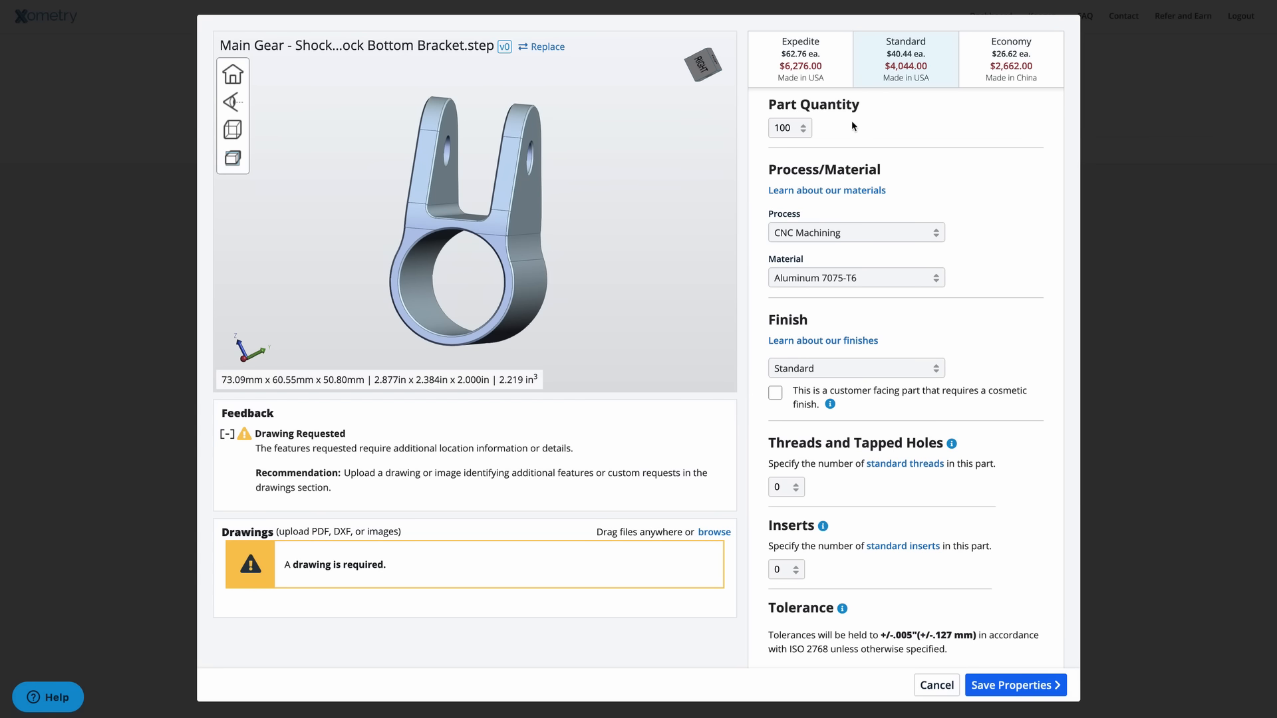
mouse_move(879, 136)
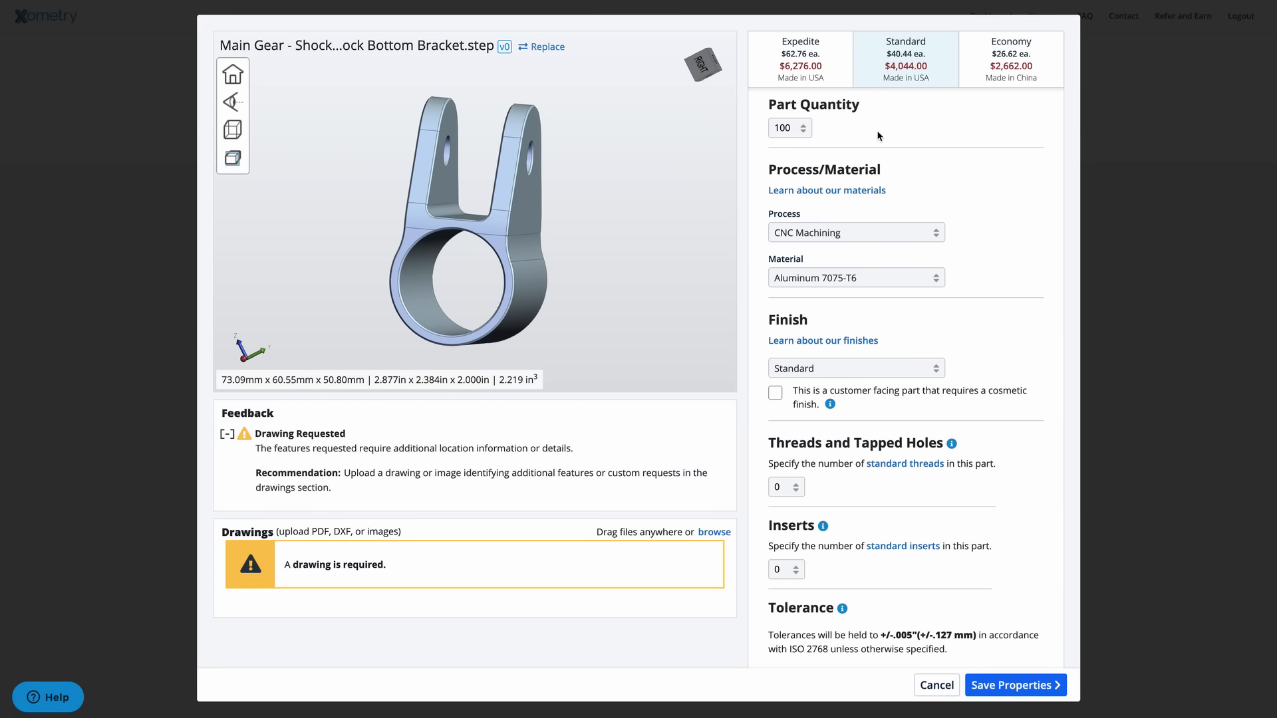
mouse_move(859, 129)
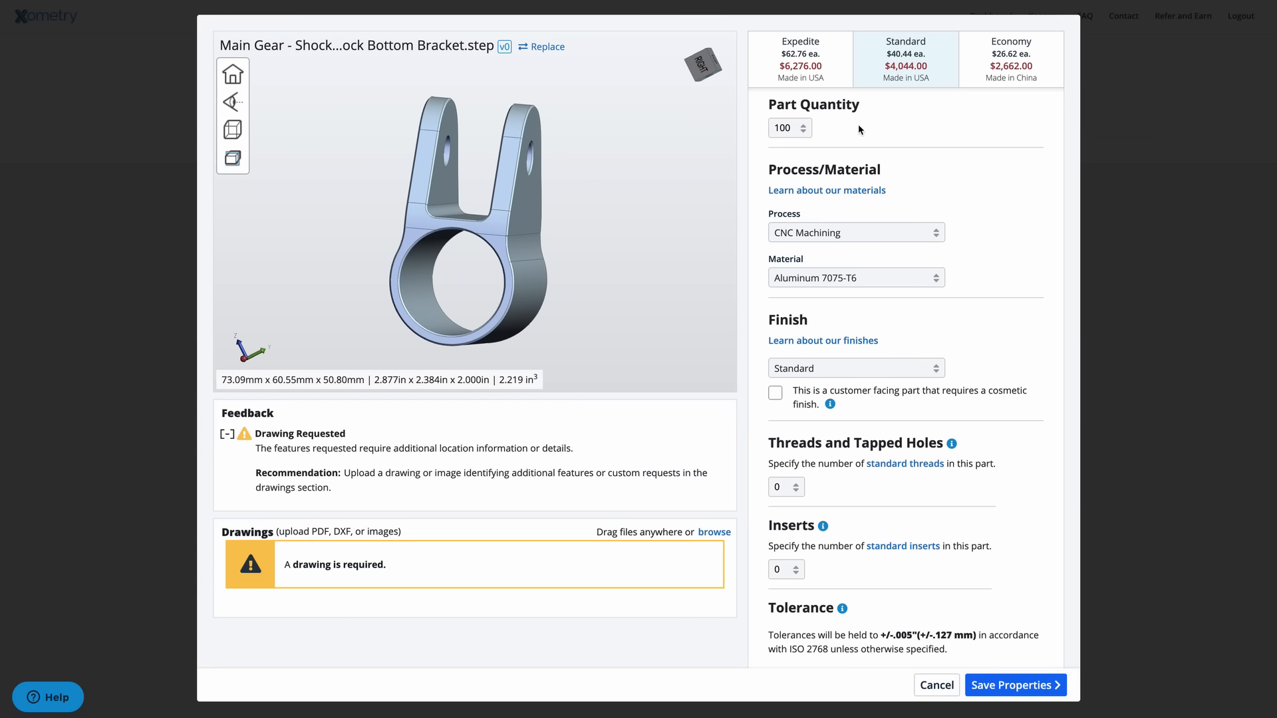
scroll("down", 3)
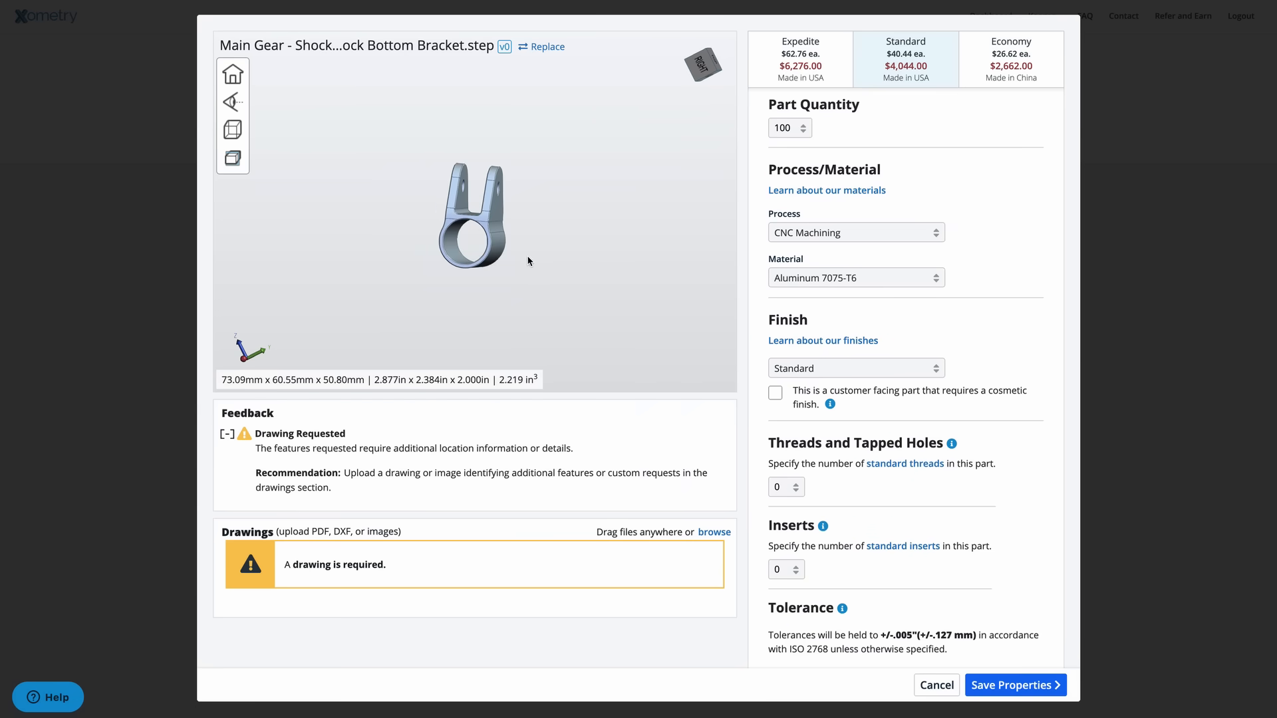
mouse_move(941, 145)
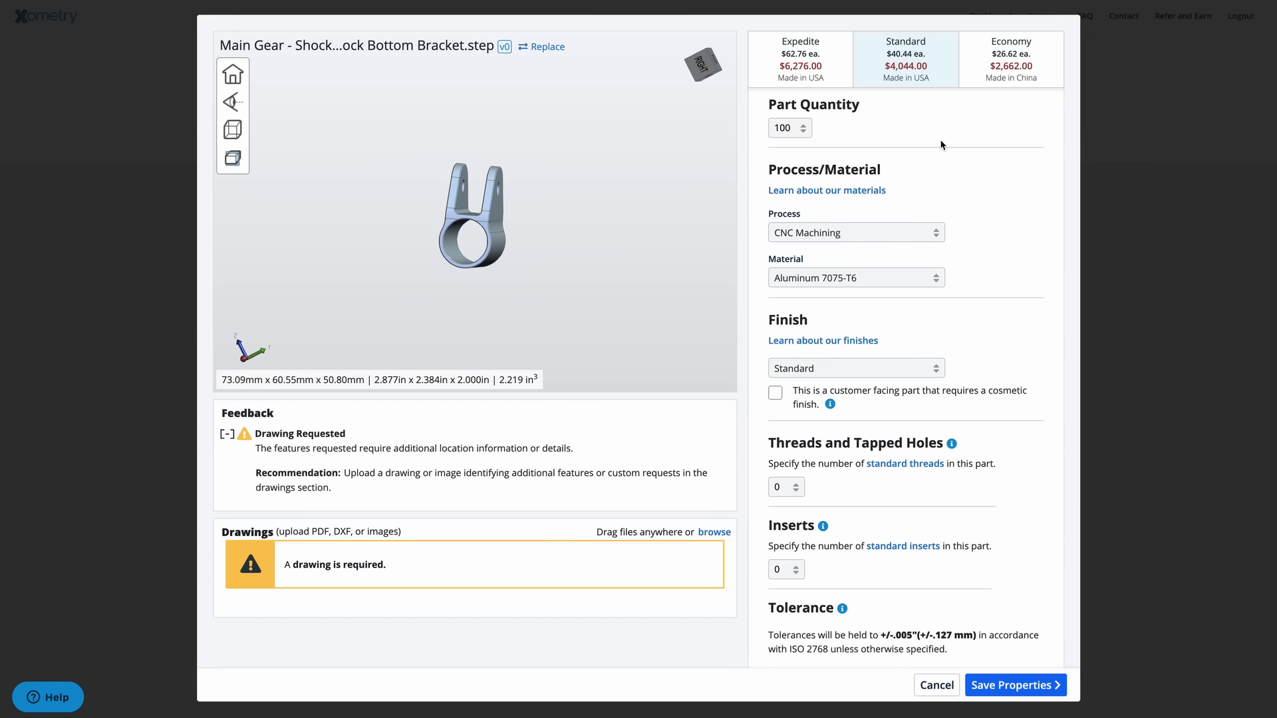
mouse_move(937, 144)
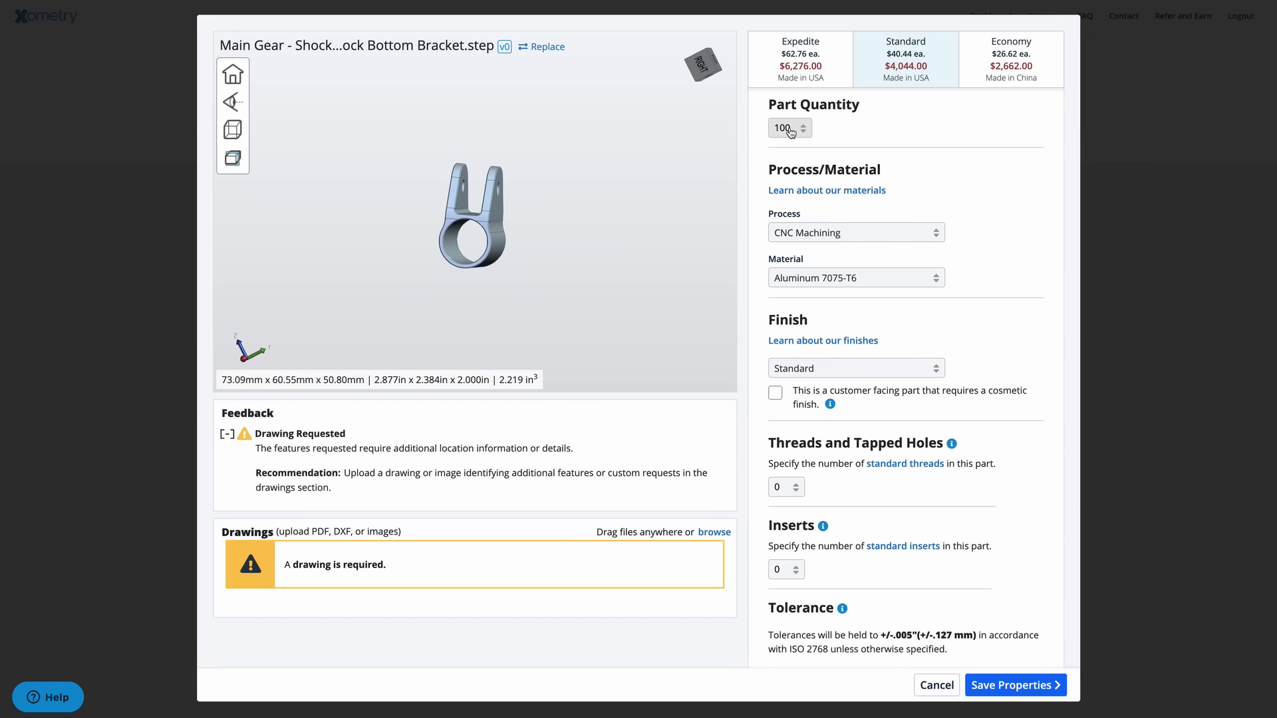
mouse_move(948, 303)
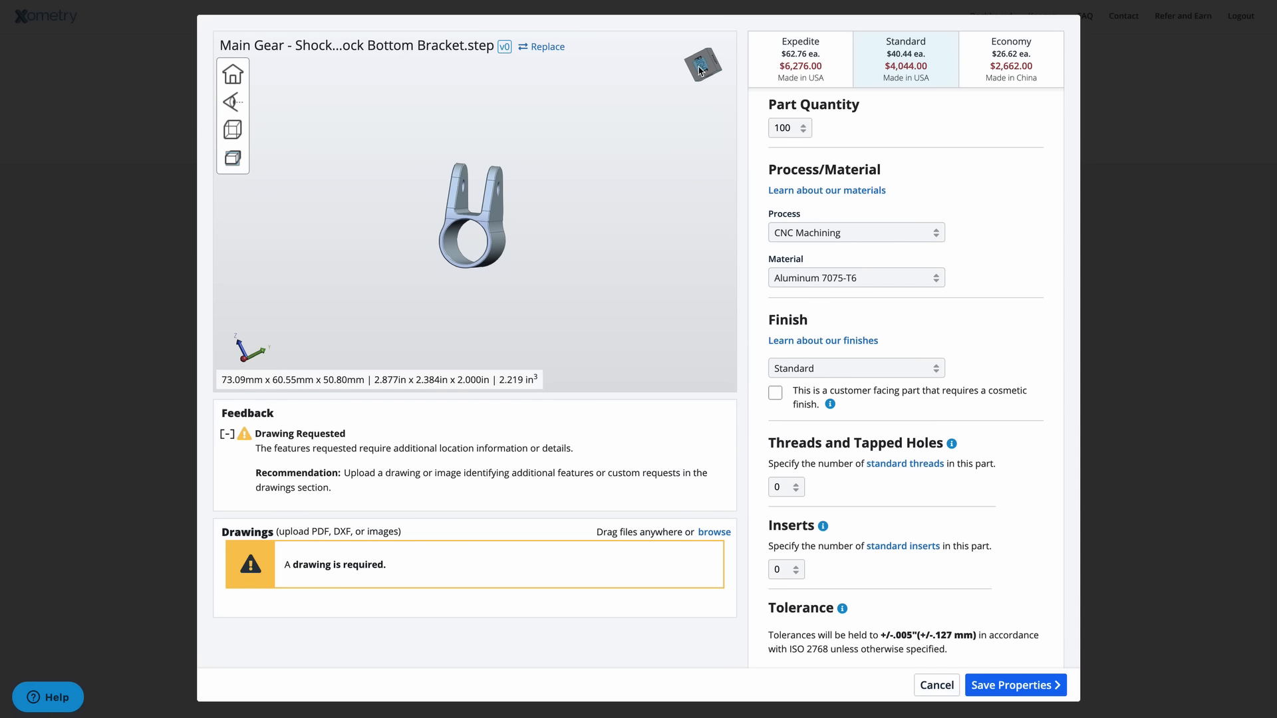
Step: Price-check Titanium Grade 5 as the bracket material
left_click(855, 277)
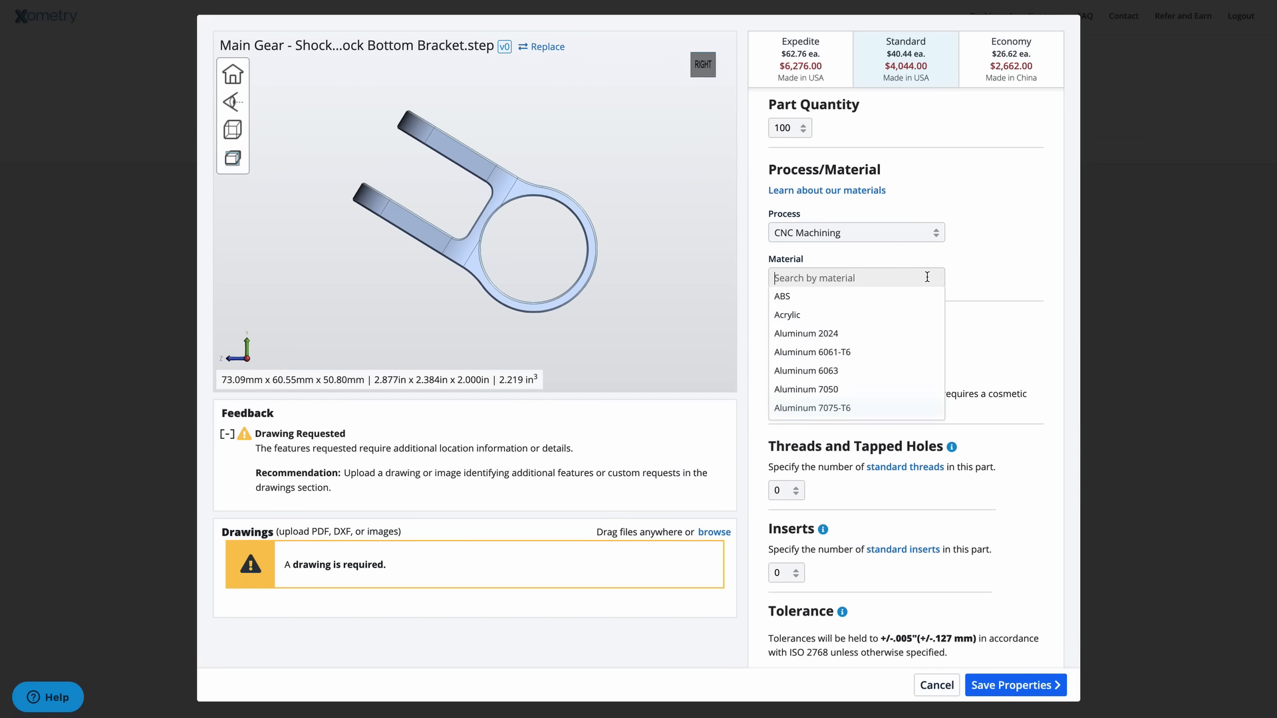
scroll("down", 3)
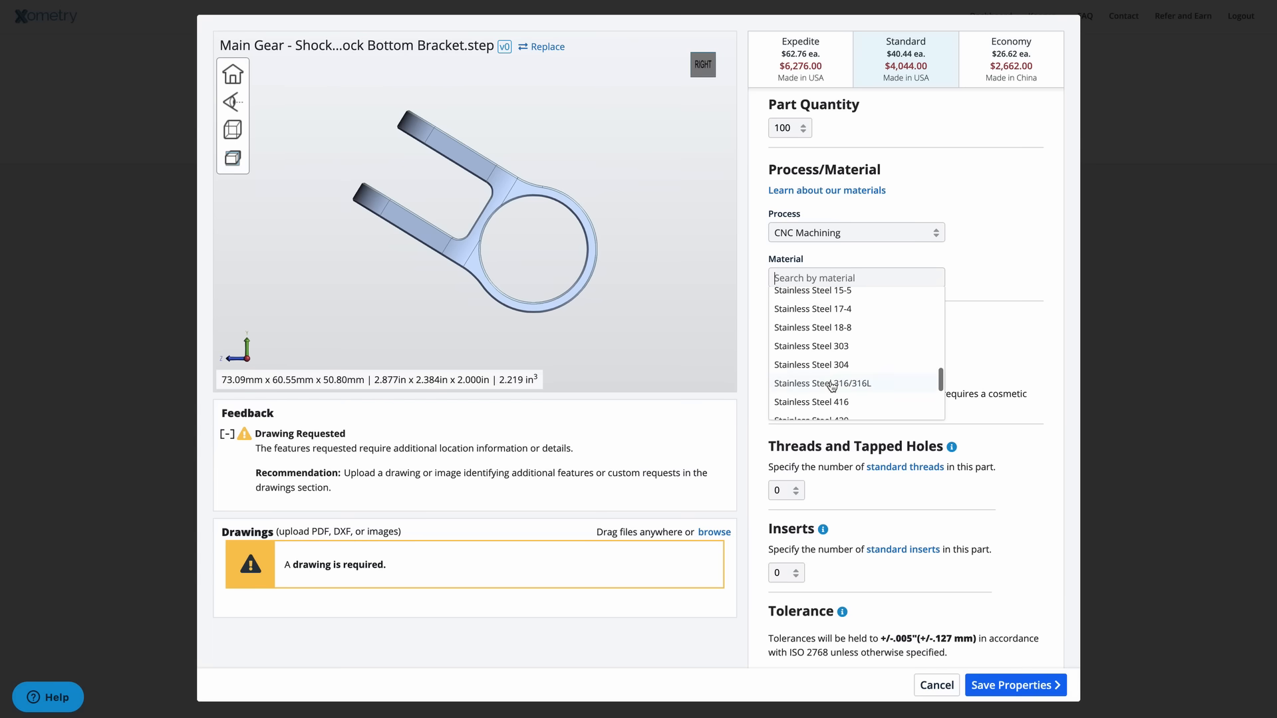
scroll("down", 3)
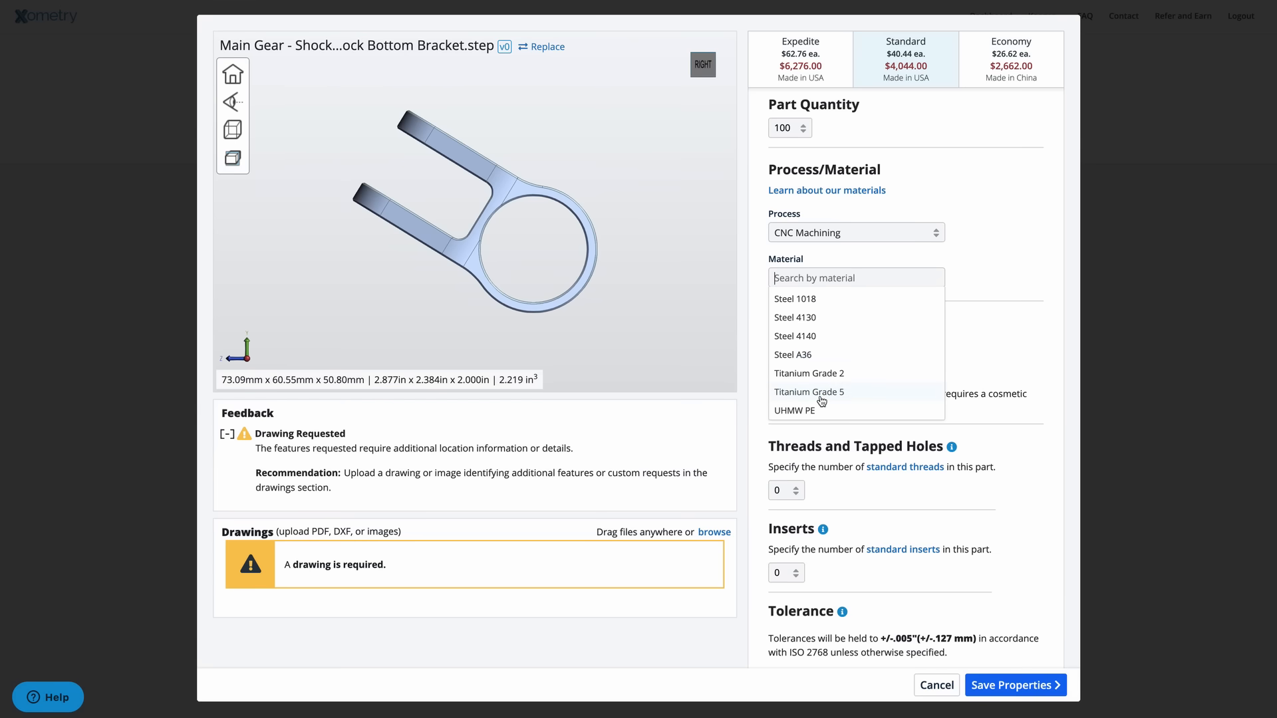
left_click(808, 392)
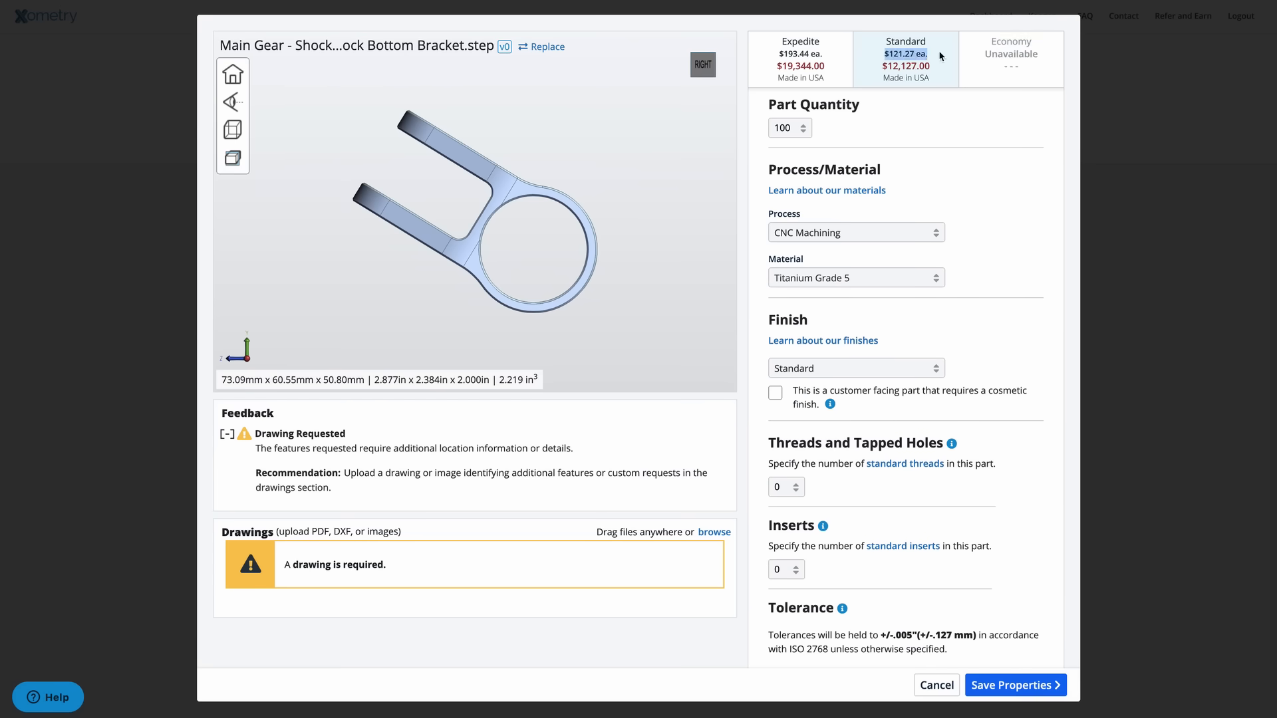
mouse_move(941, 212)
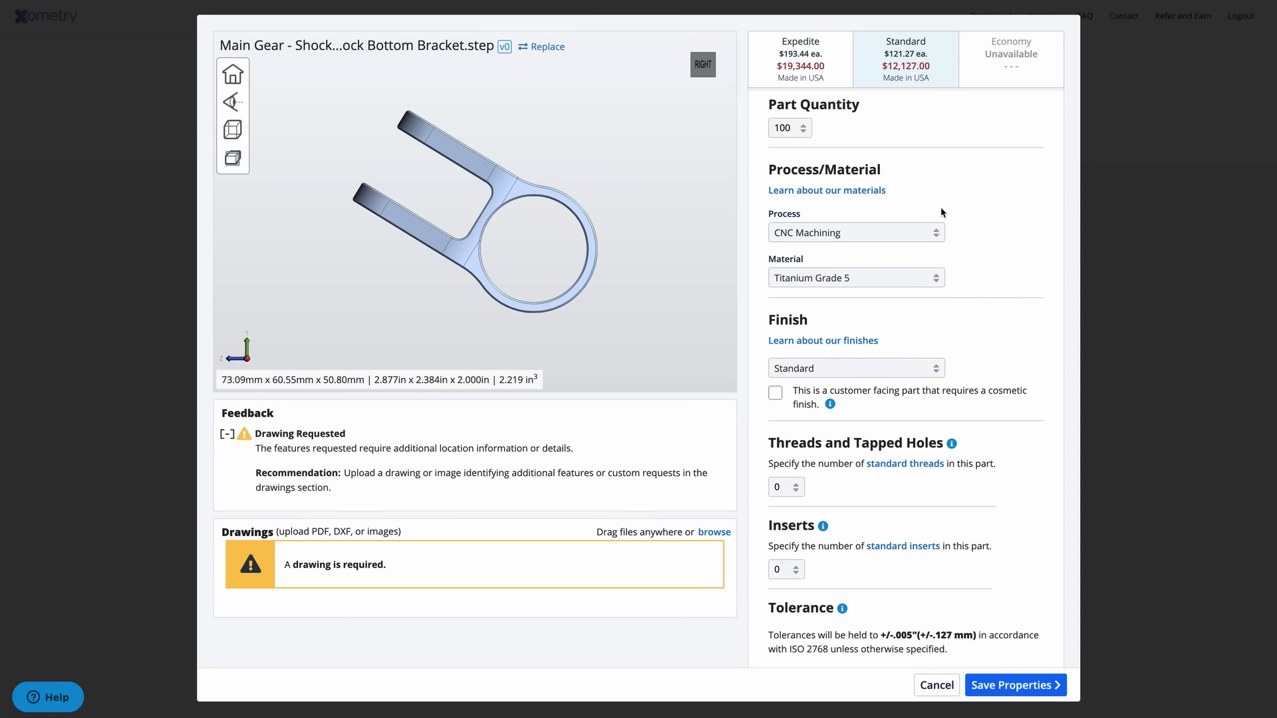
Step: Switch the material back to Aluminum 7075-T6, restoring Standard to $4,044.00
left_click(855, 277)
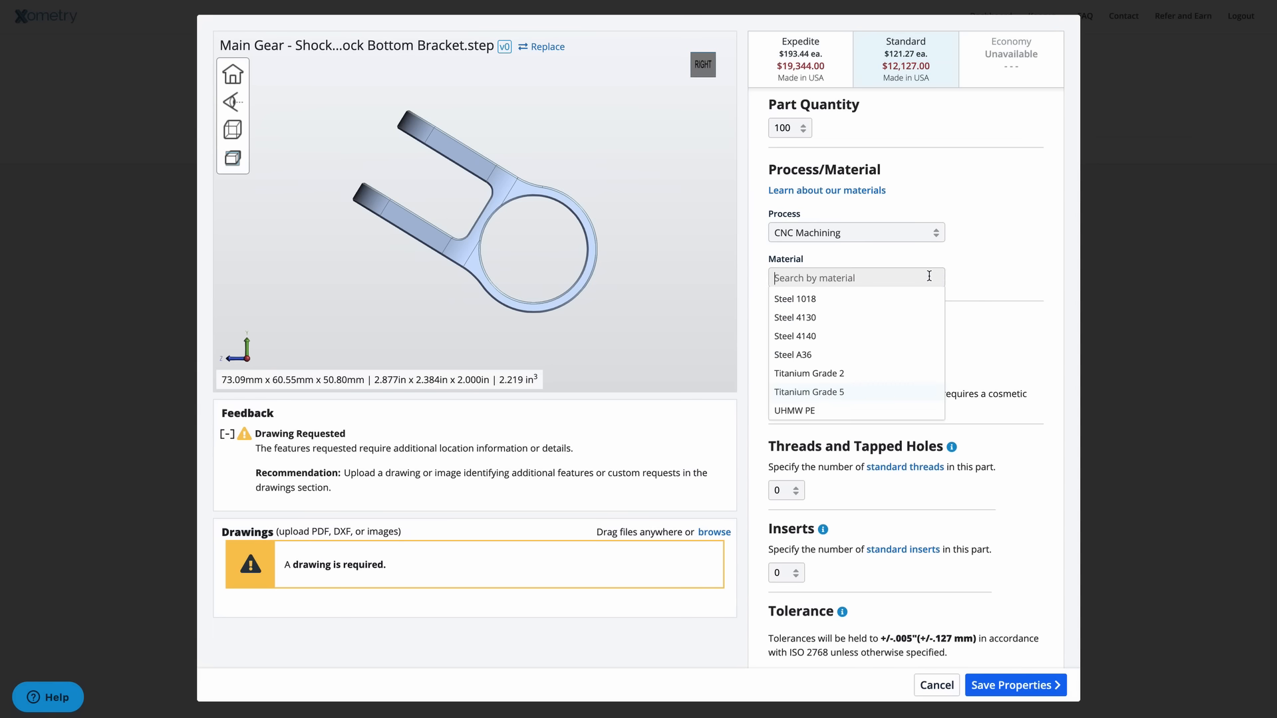
scroll("down", 3)
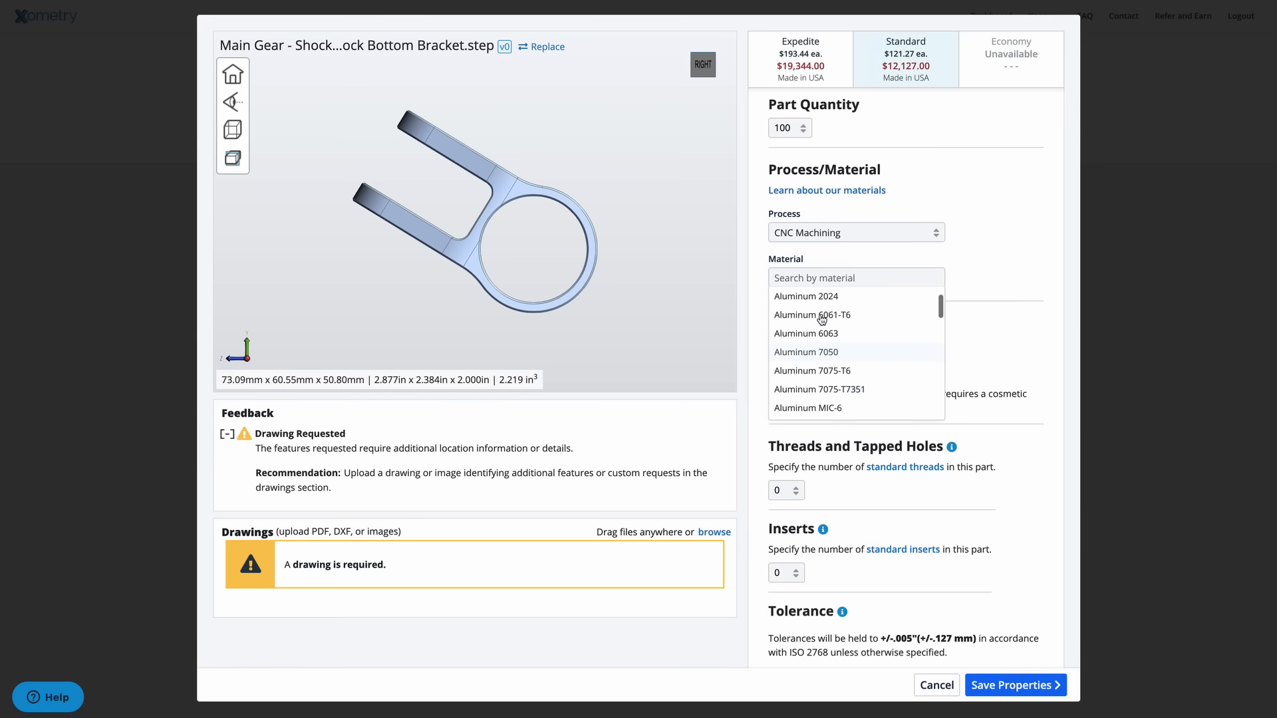
scroll("down", 3)
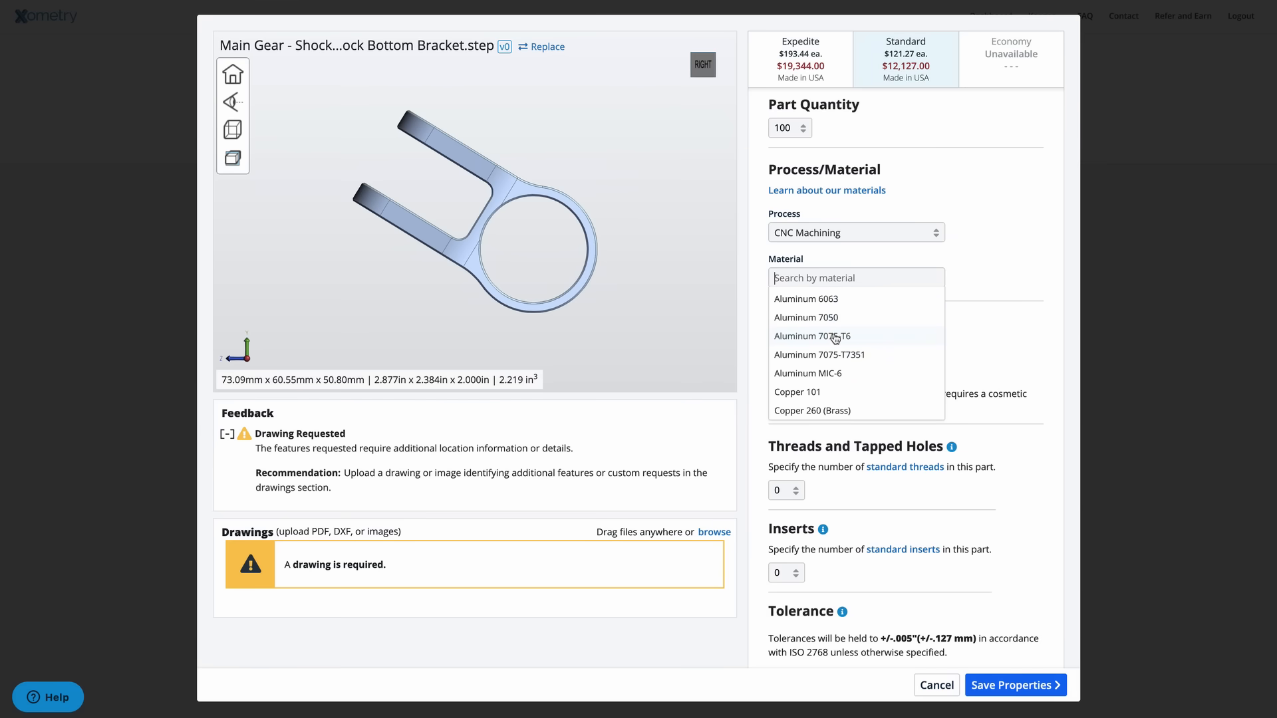
left_click(812, 336)
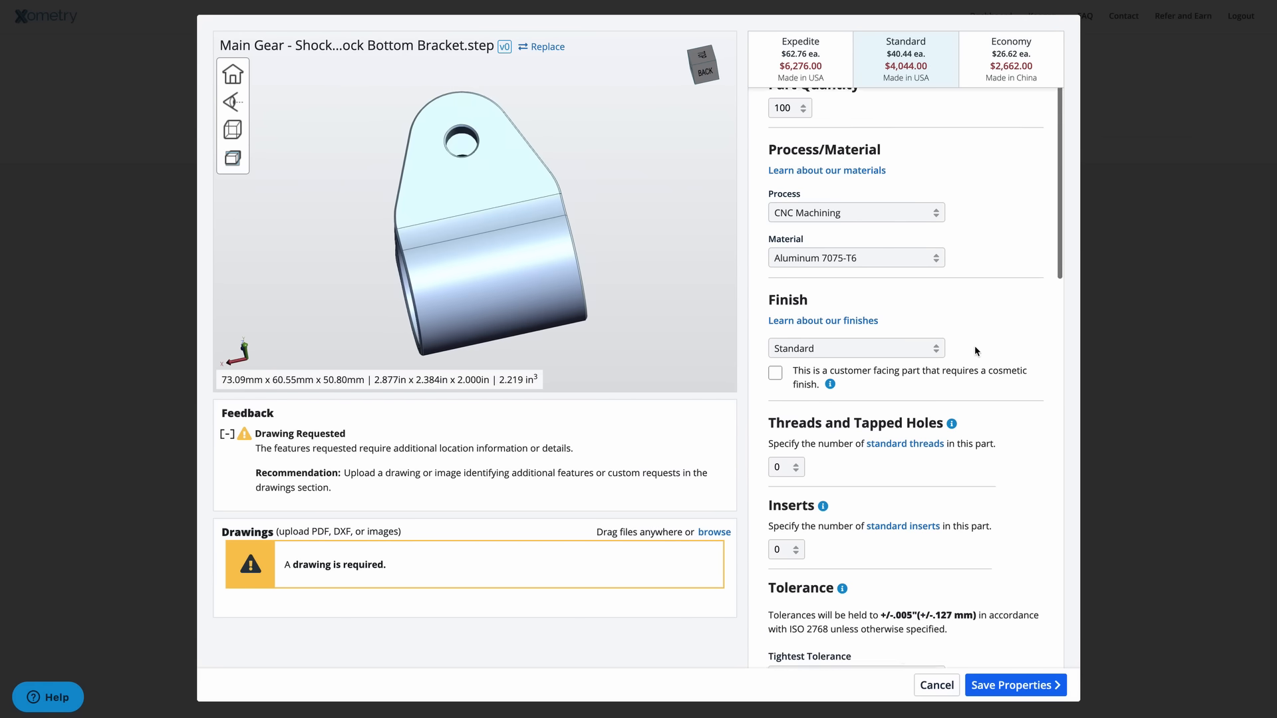
left_click(856, 348)
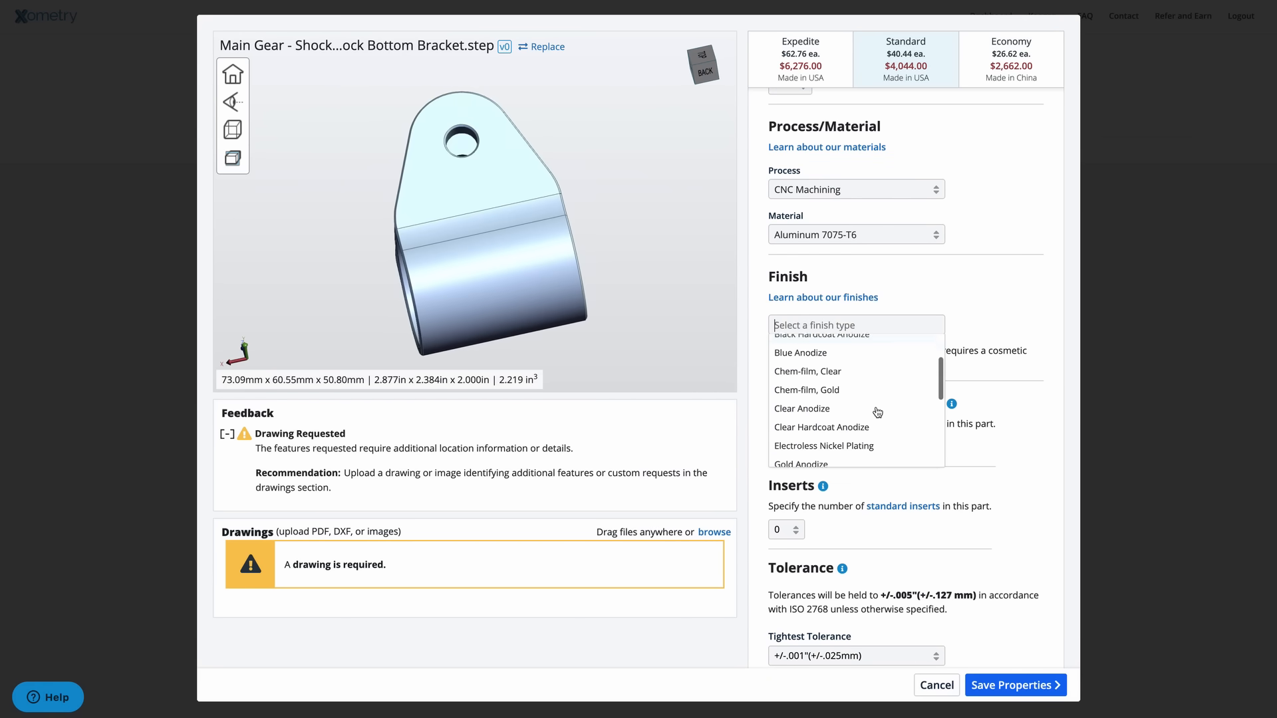
scroll("down", 3)
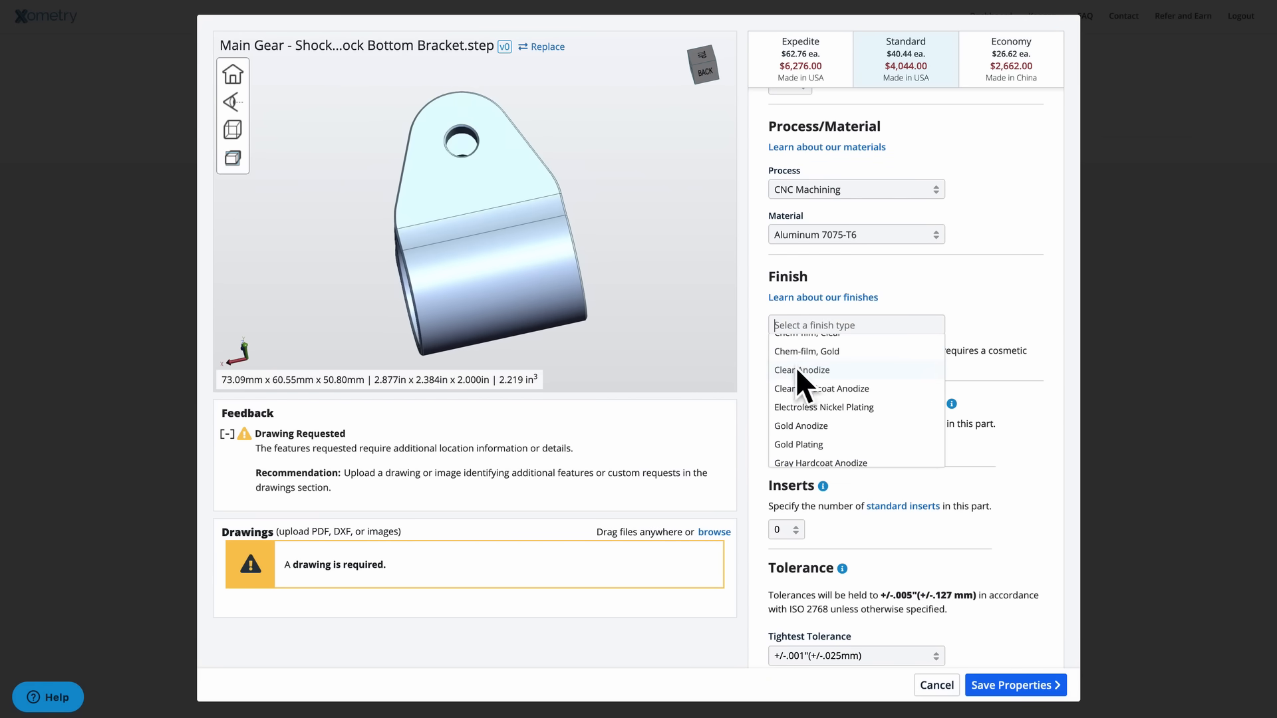
left_click(802, 370)
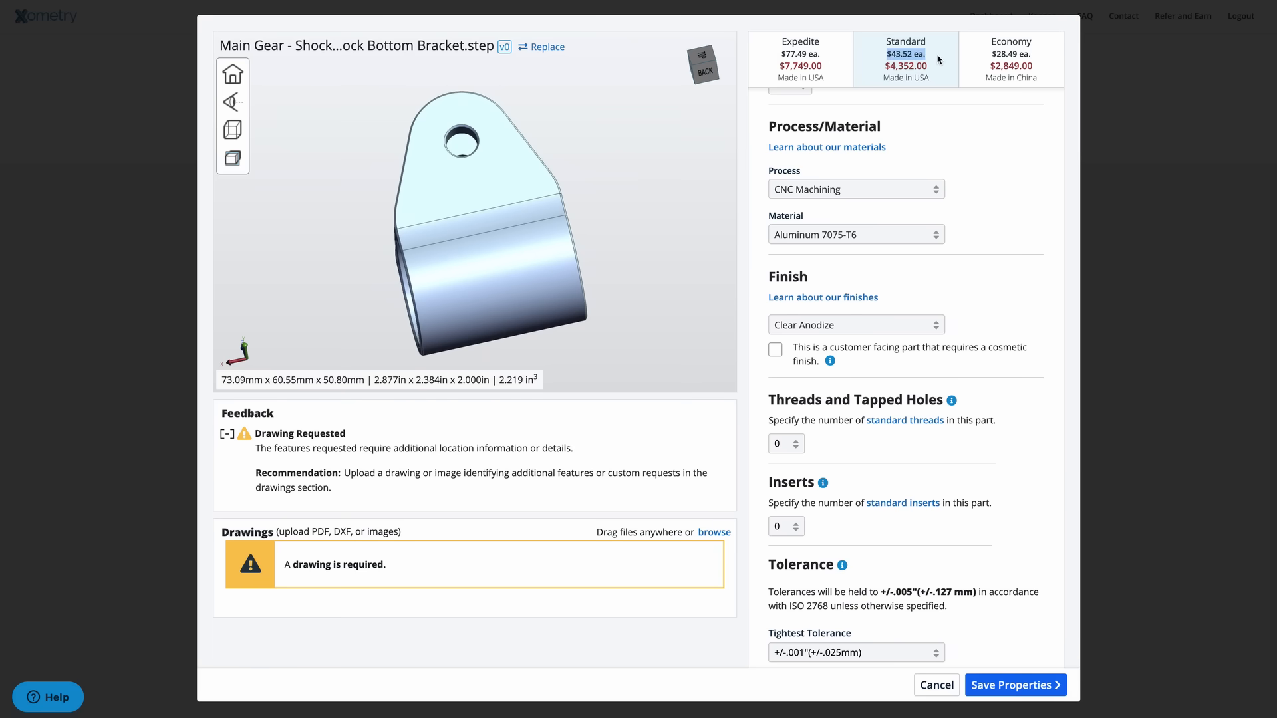
mouse_move(970, 322)
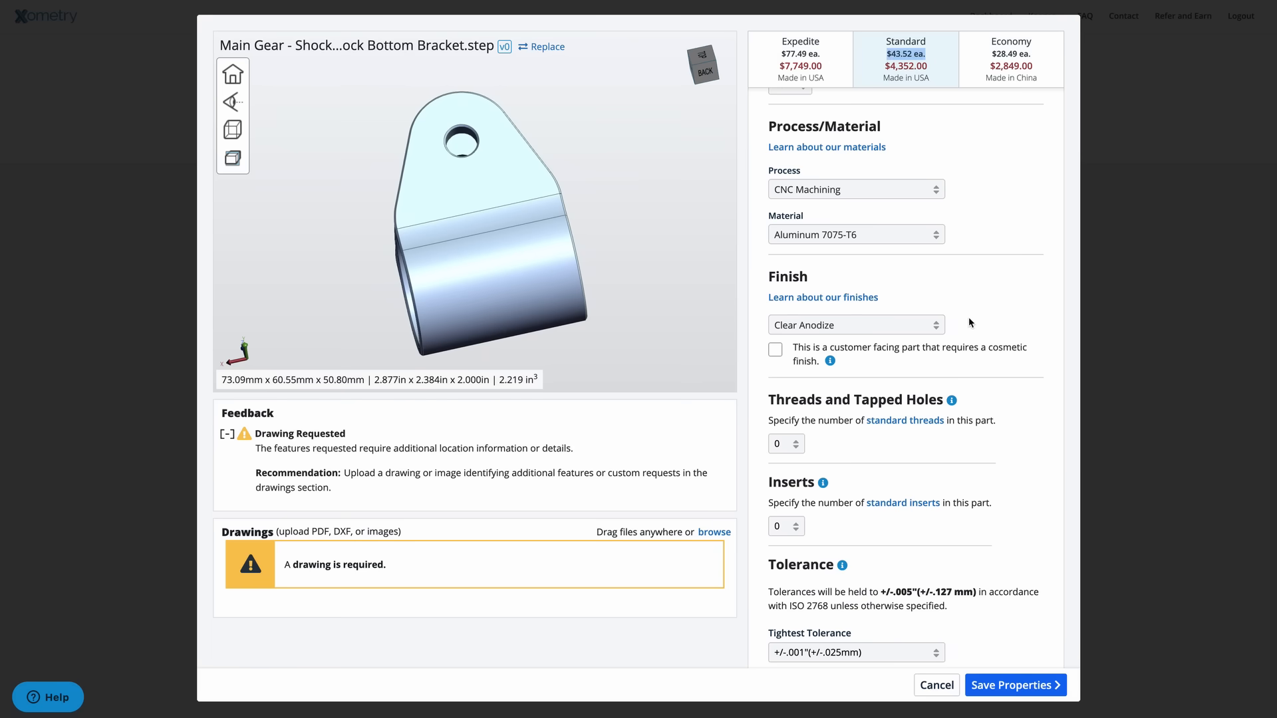
left_click(856, 324)
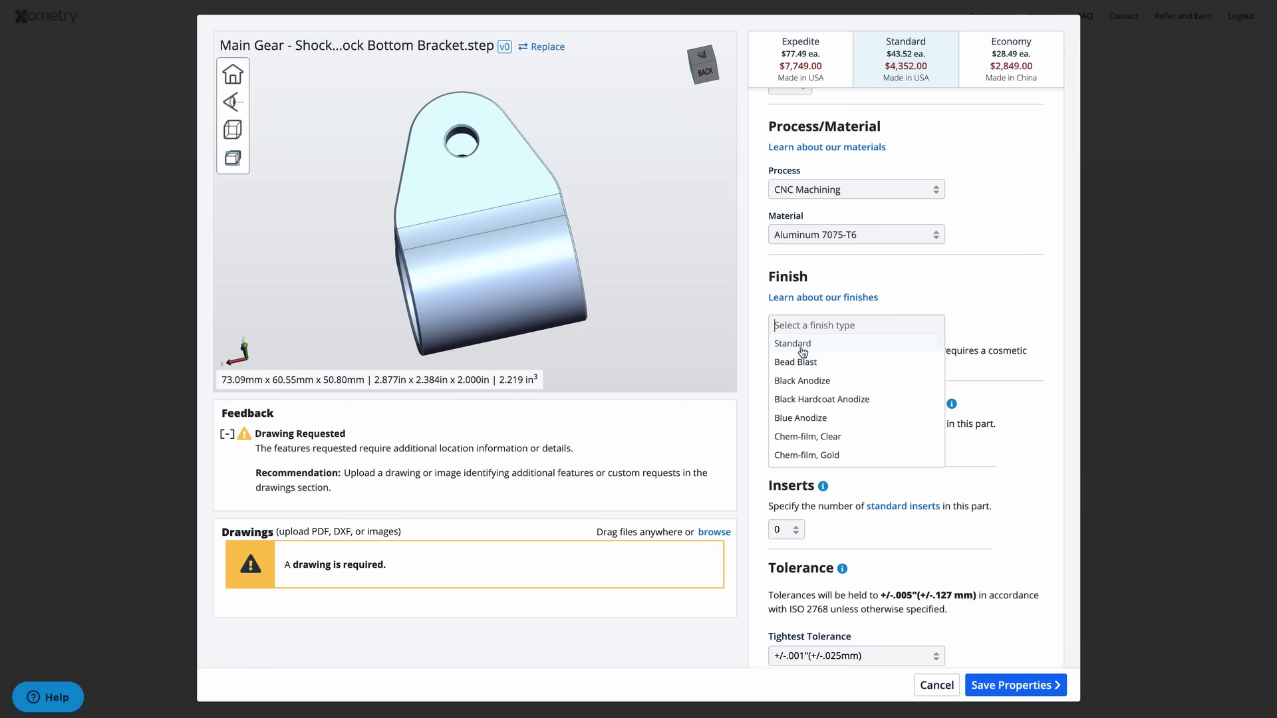
left_click(792, 344)
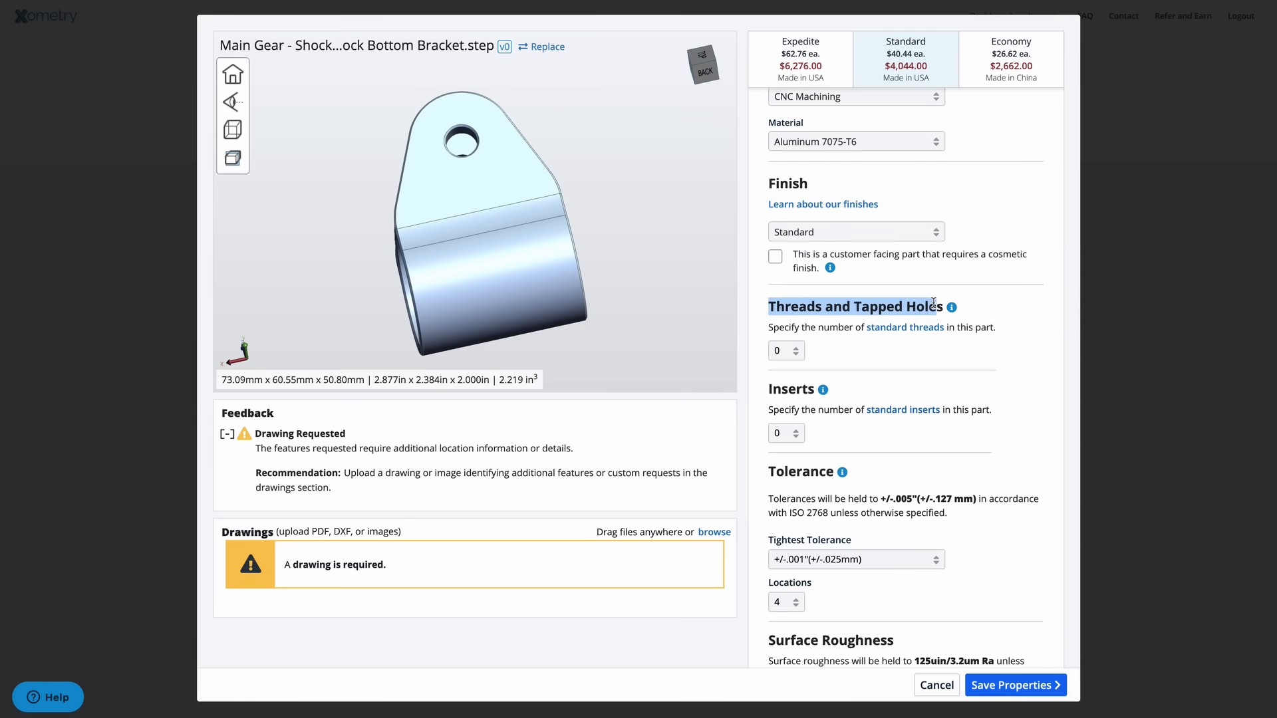
left_click(786, 350)
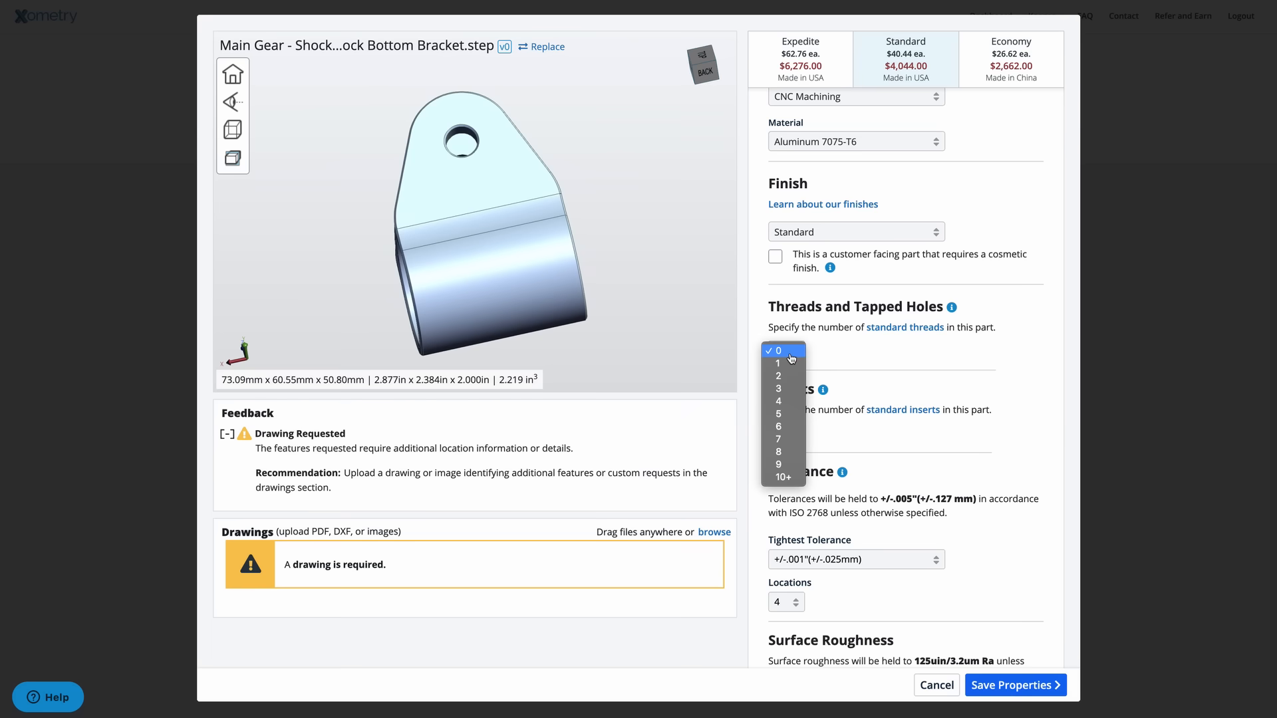
left_click(778, 375)
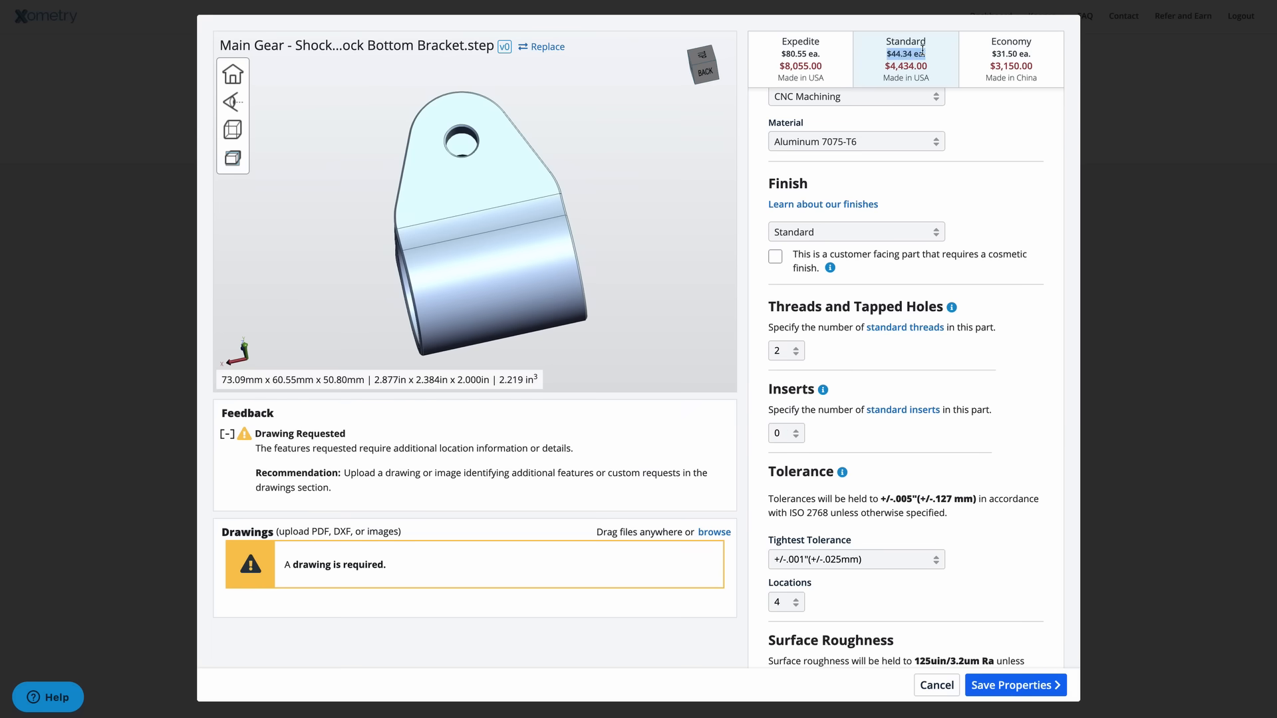
mouse_move(802, 358)
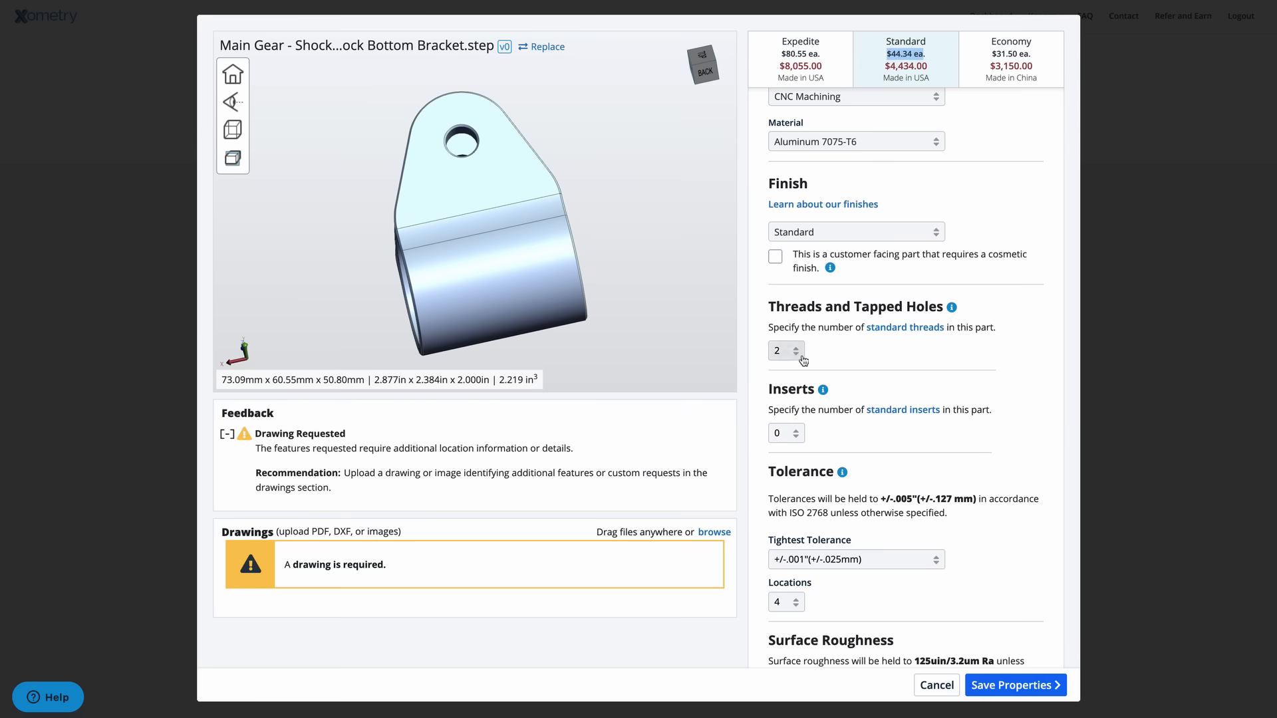
left_click(802, 355)
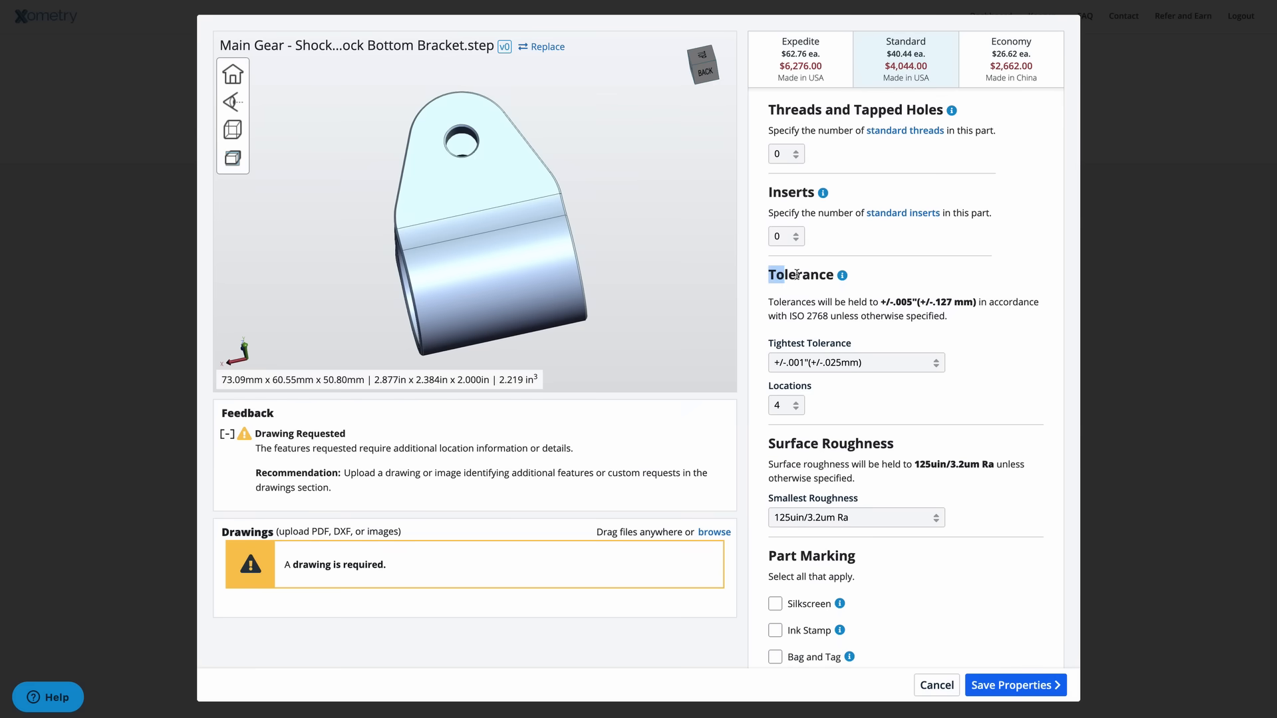
mouse_move(842, 274)
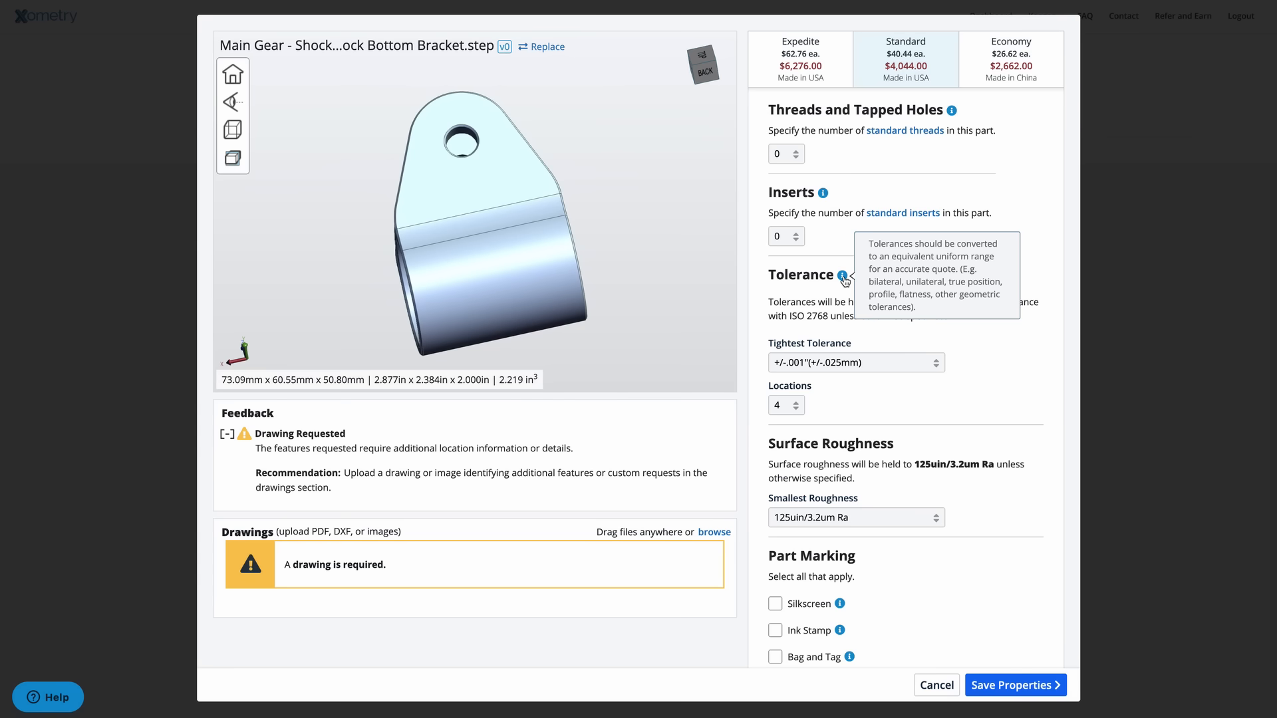
mouse_move(837, 284)
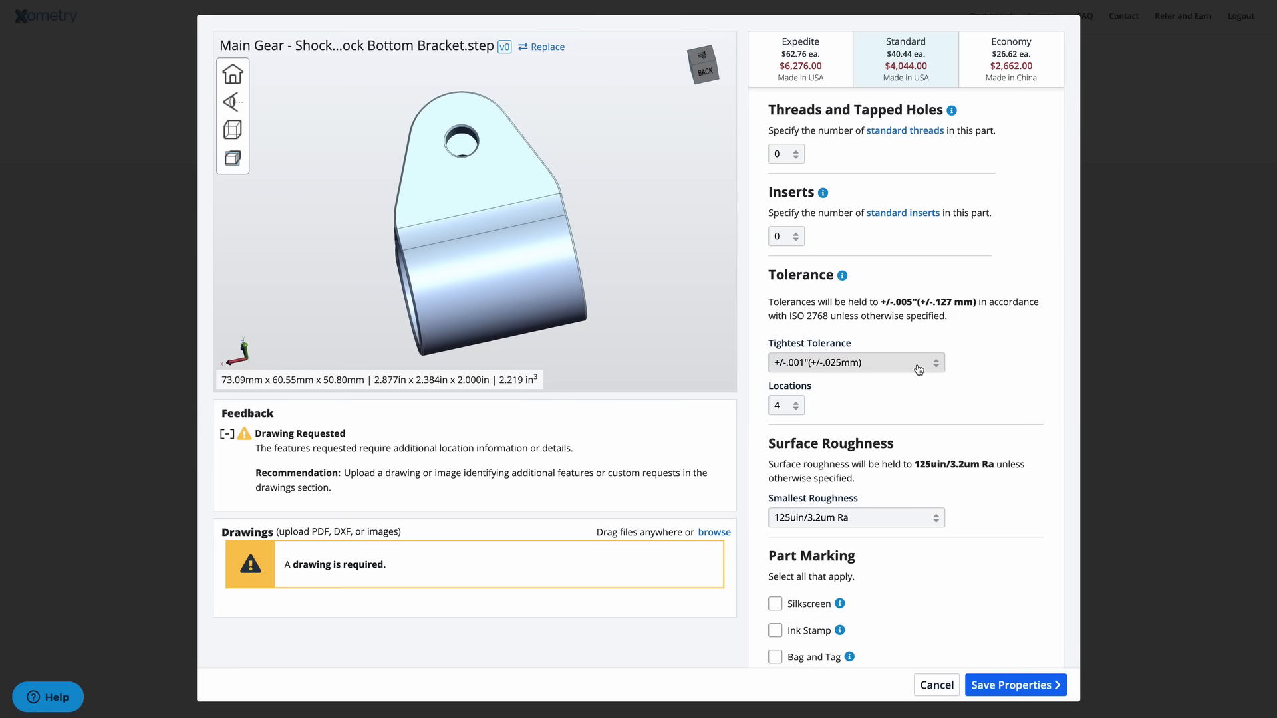
left_click(856, 362)
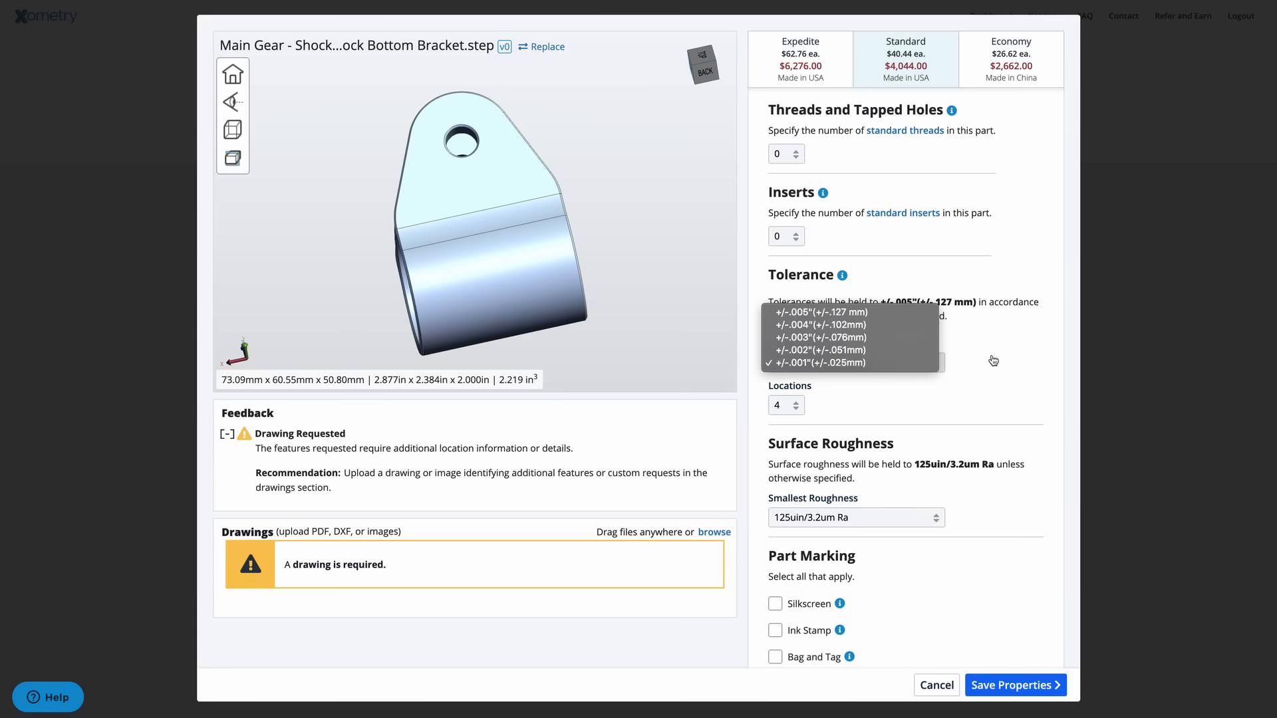
left_click(820, 362)
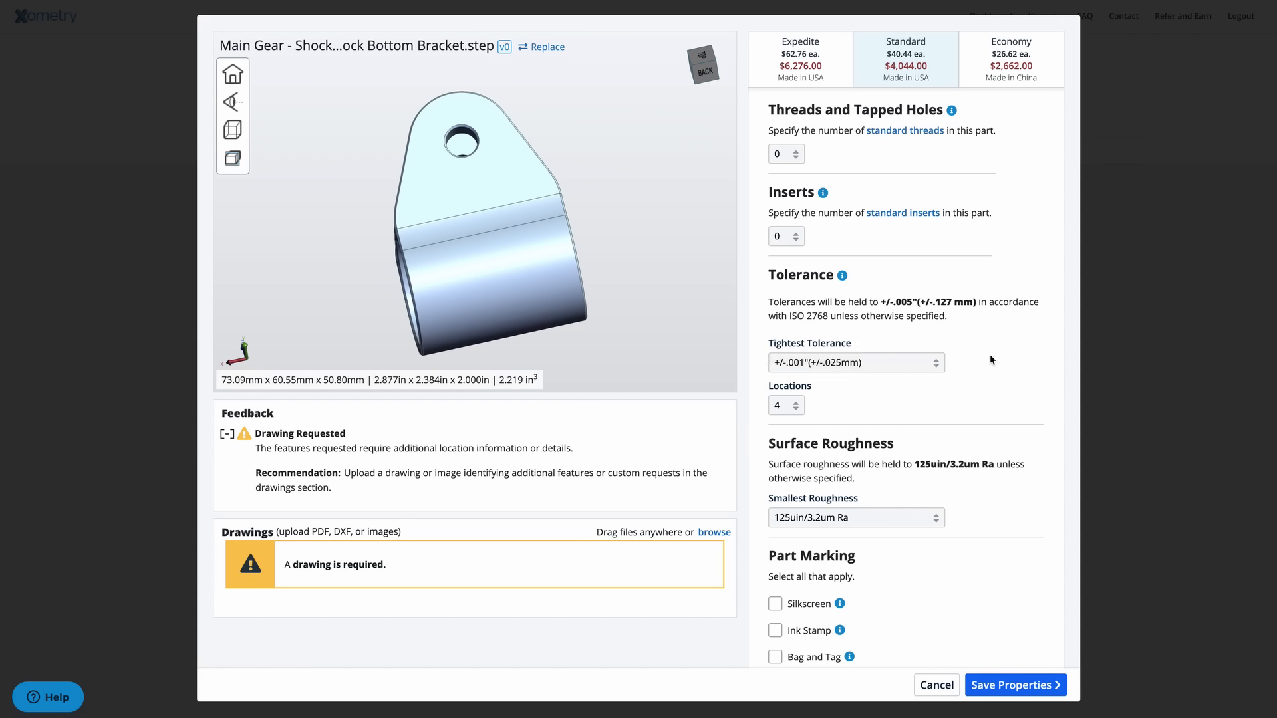
mouse_move(957, 358)
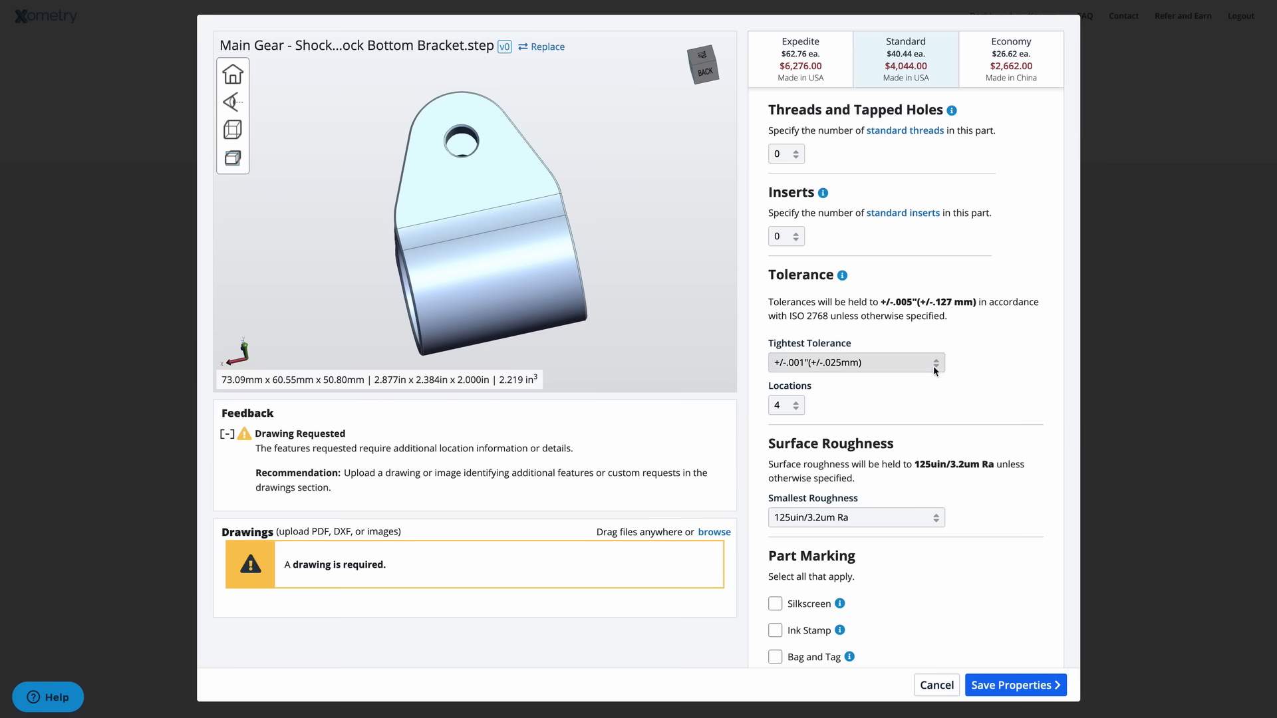
left_click(856, 363)
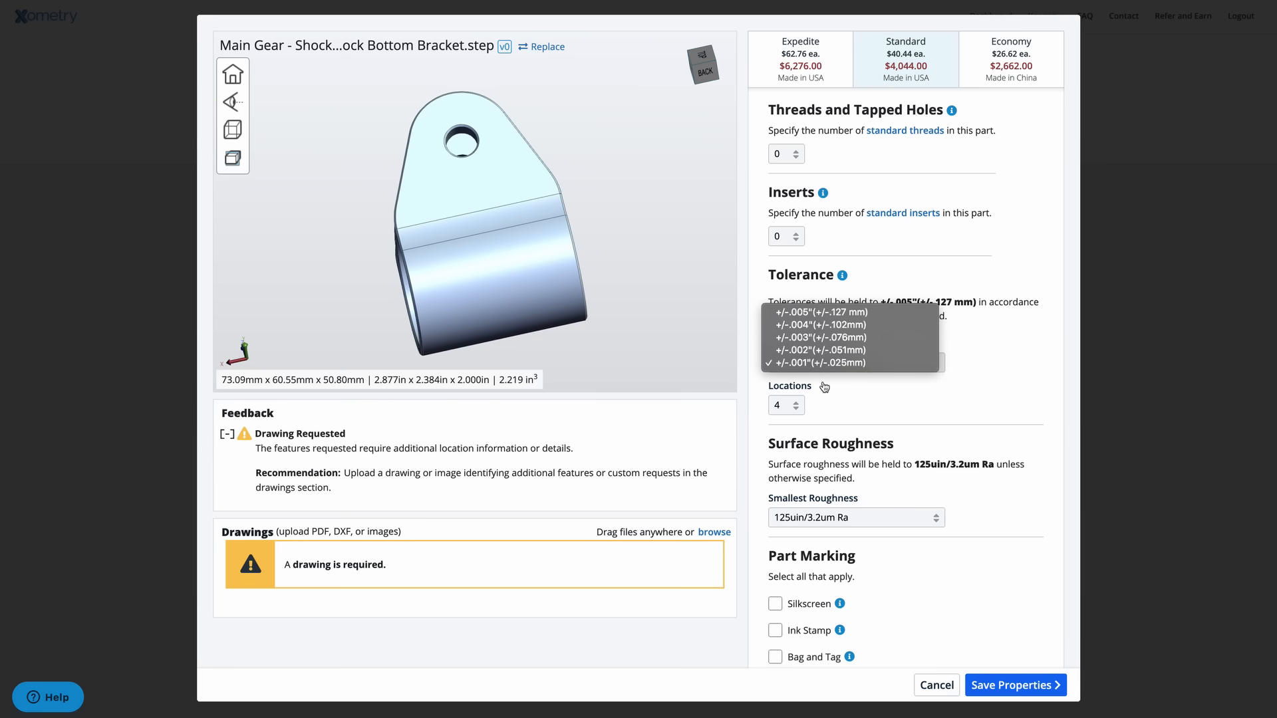
Step: Orbit the bracket to inspect its clamp ring, fork and bore
left_click(809, 362)
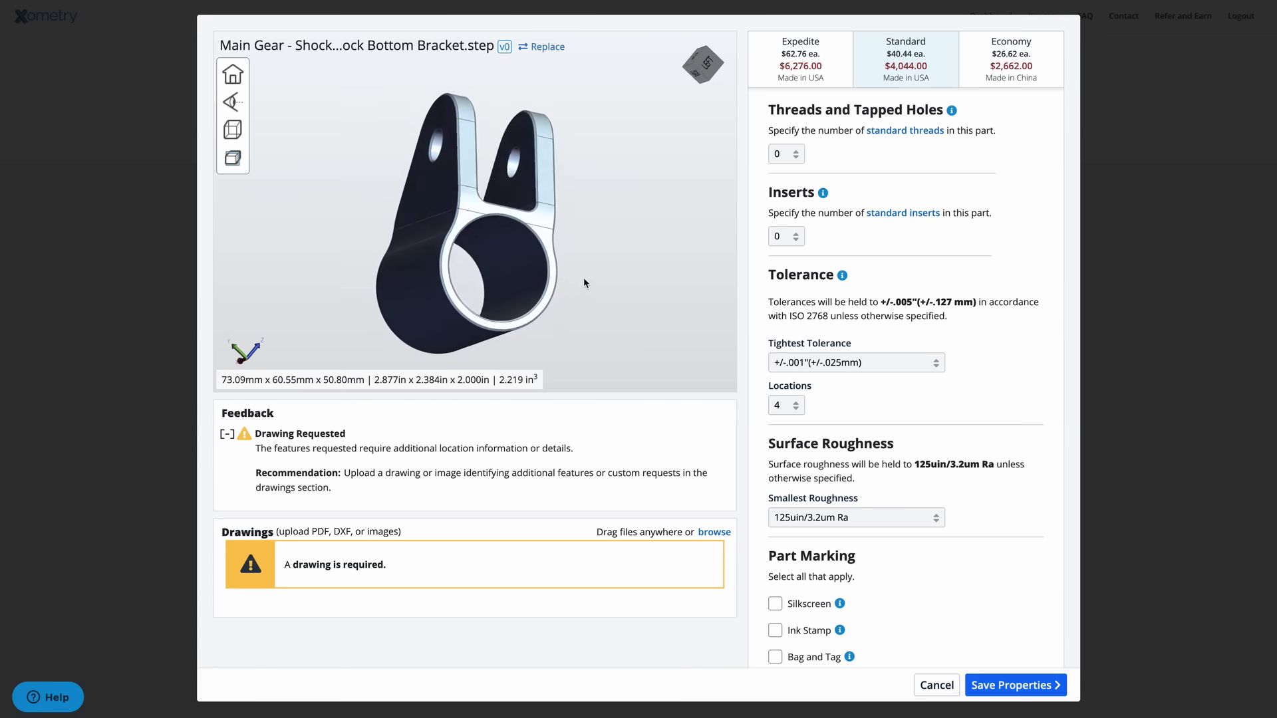
left_click_drag(583, 283, 456, 282)
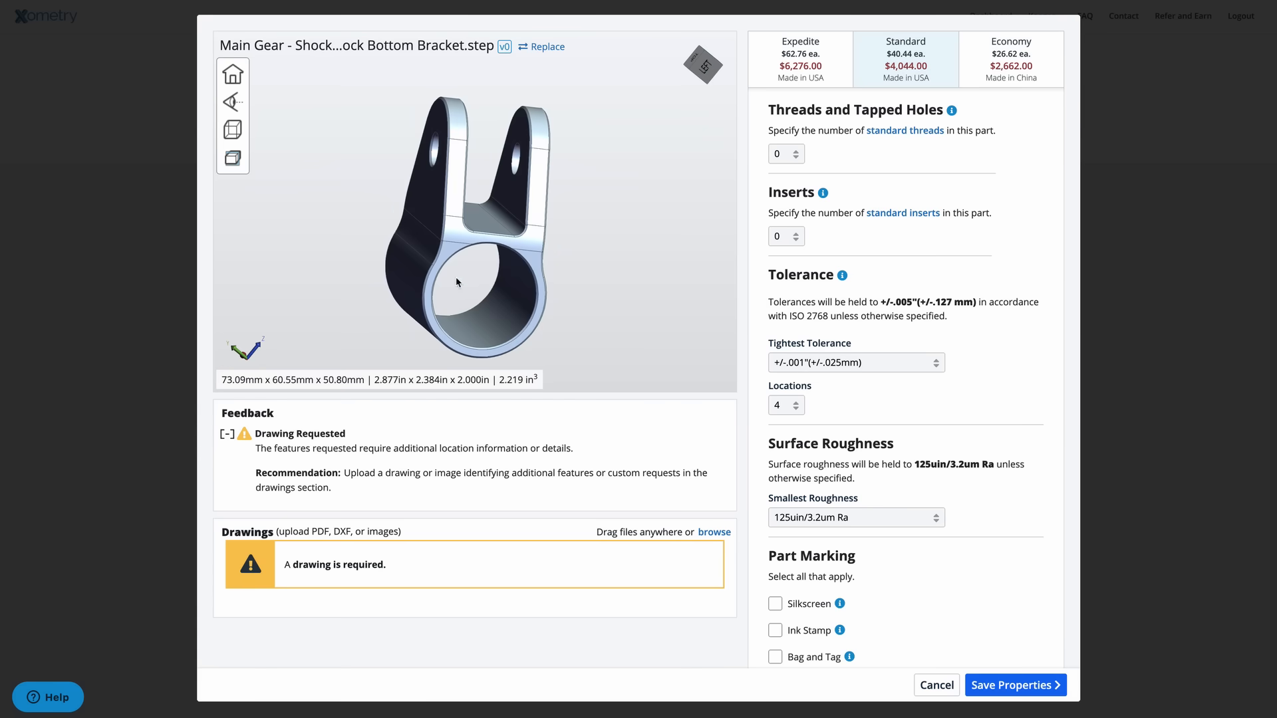
left_click_drag(456, 282, 496, 146)
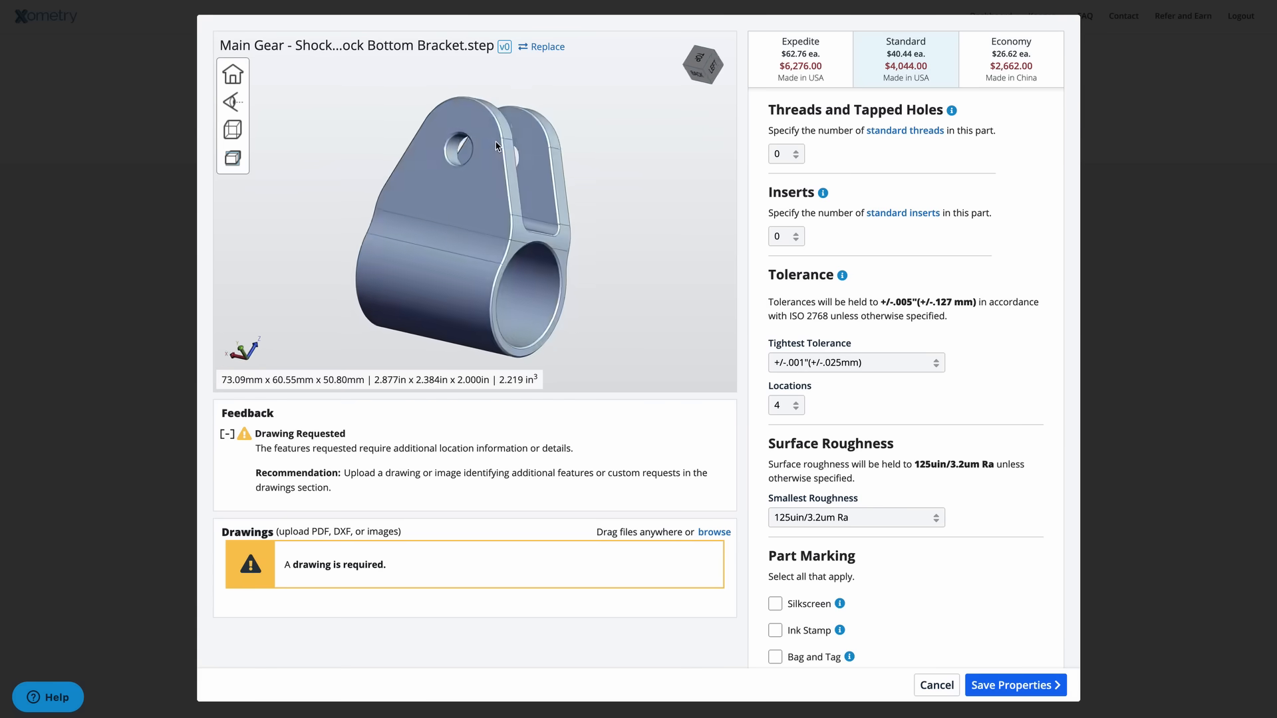
left_click_drag(494, 146, 472, 190)
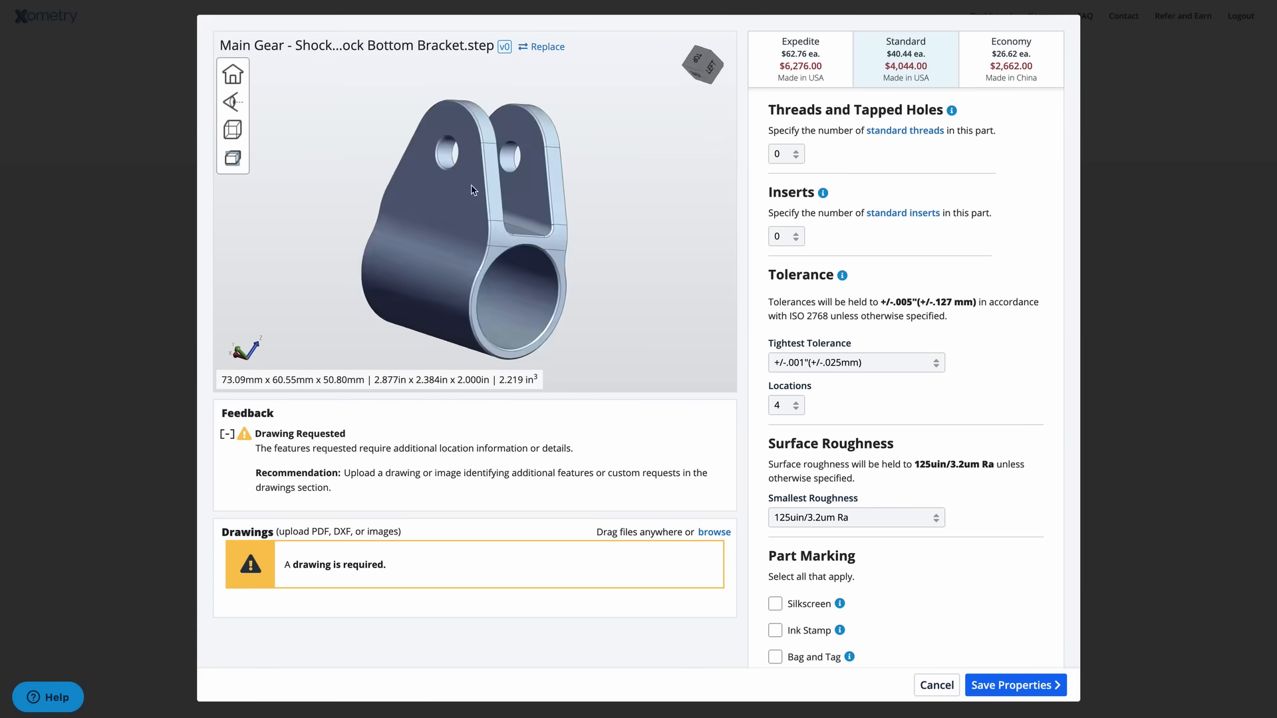
left_click_drag(472, 191, 472, 159)
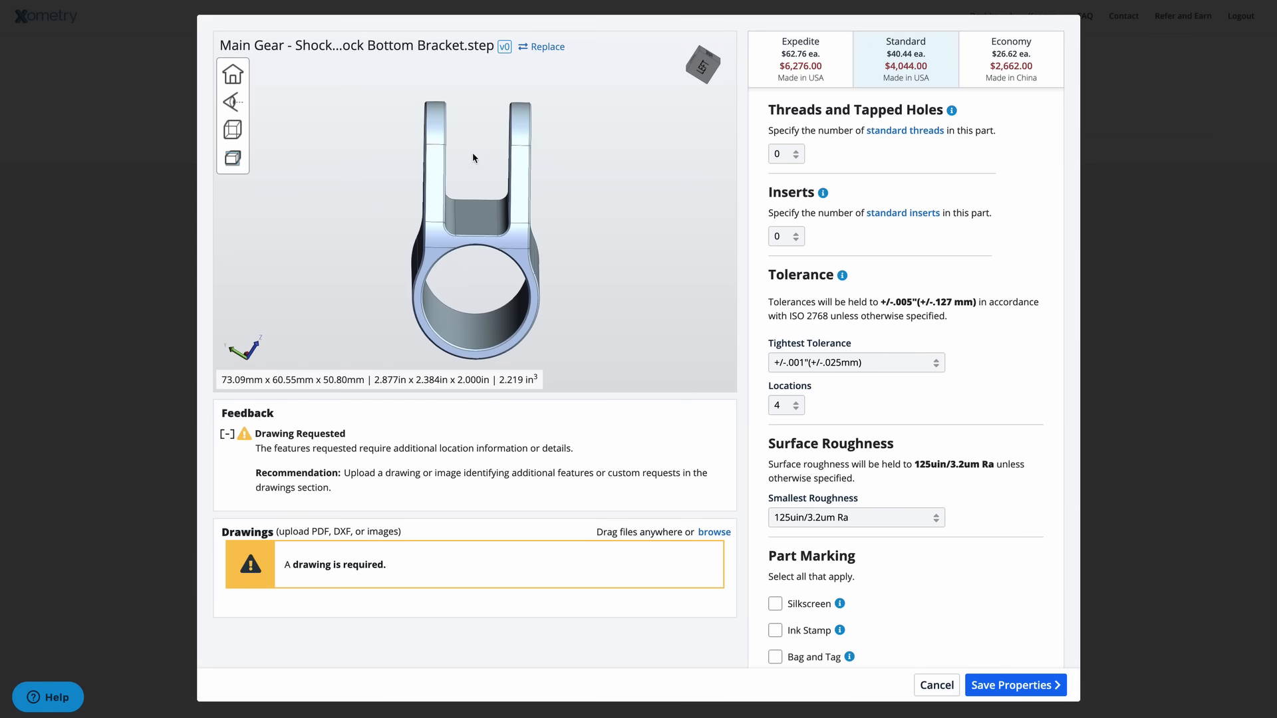
mouse_move(514, 101)
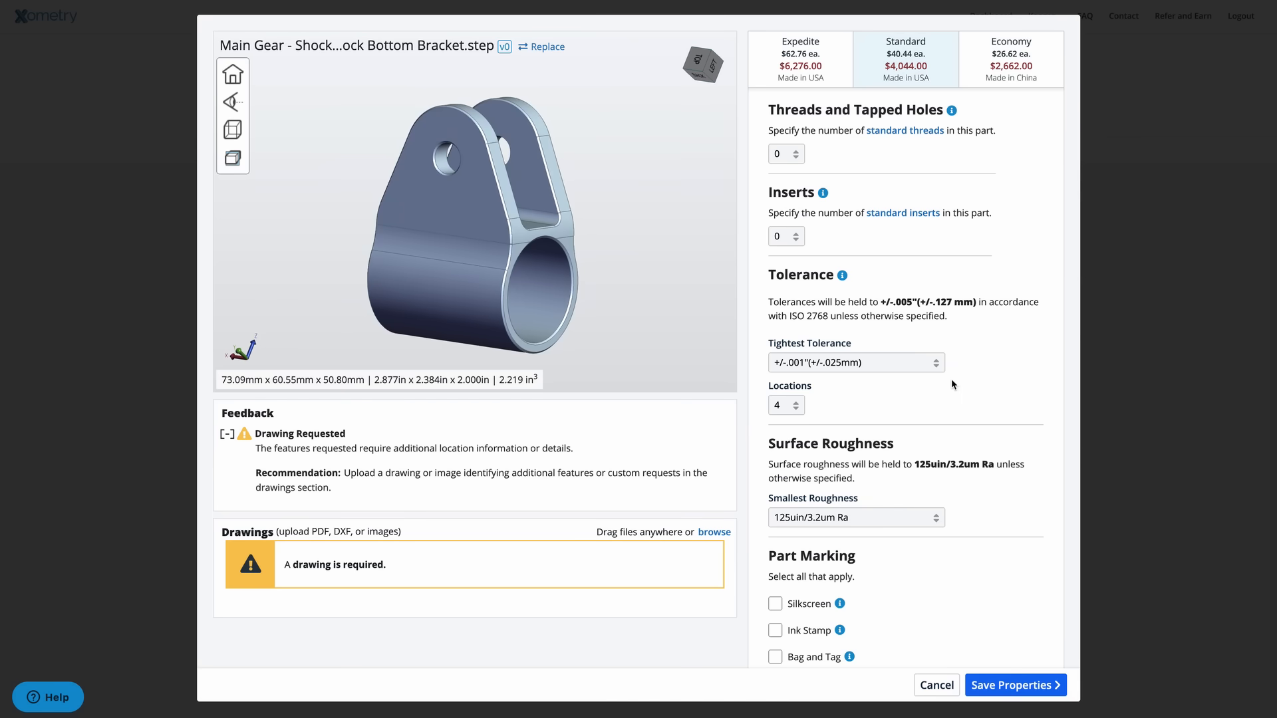
mouse_move(663, 320)
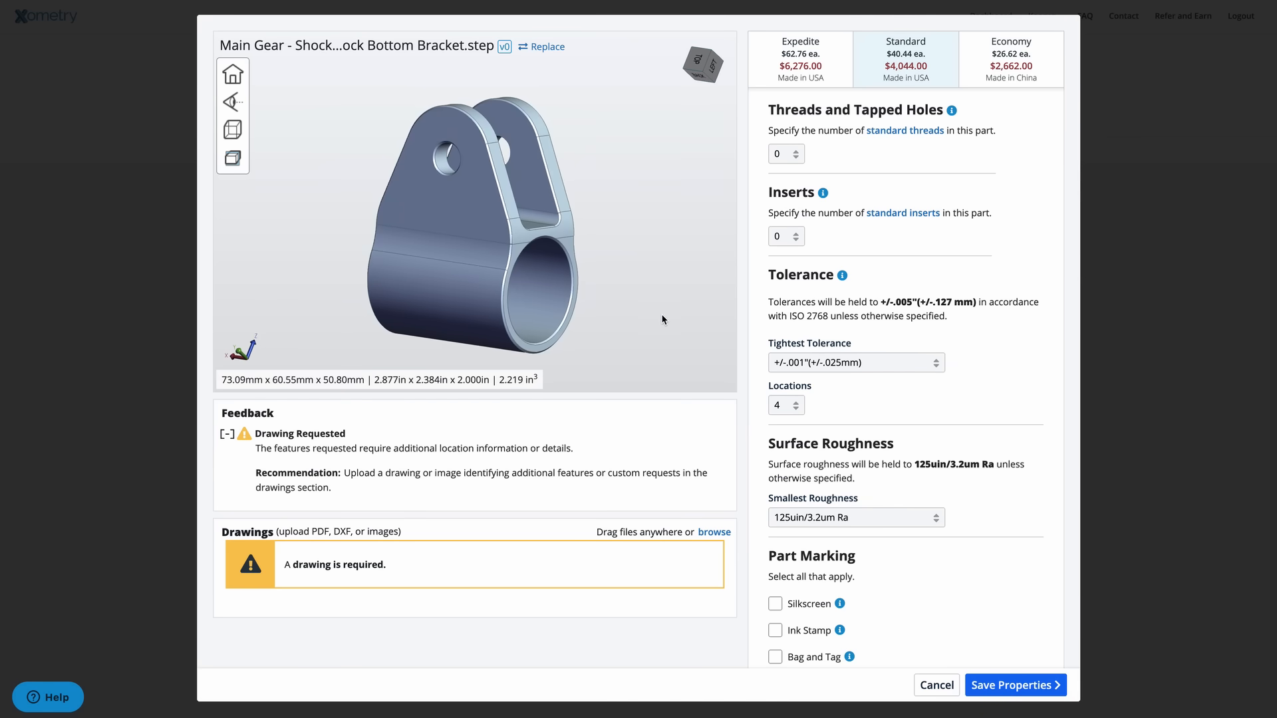
left_click_drag(663, 319, 476, 309)
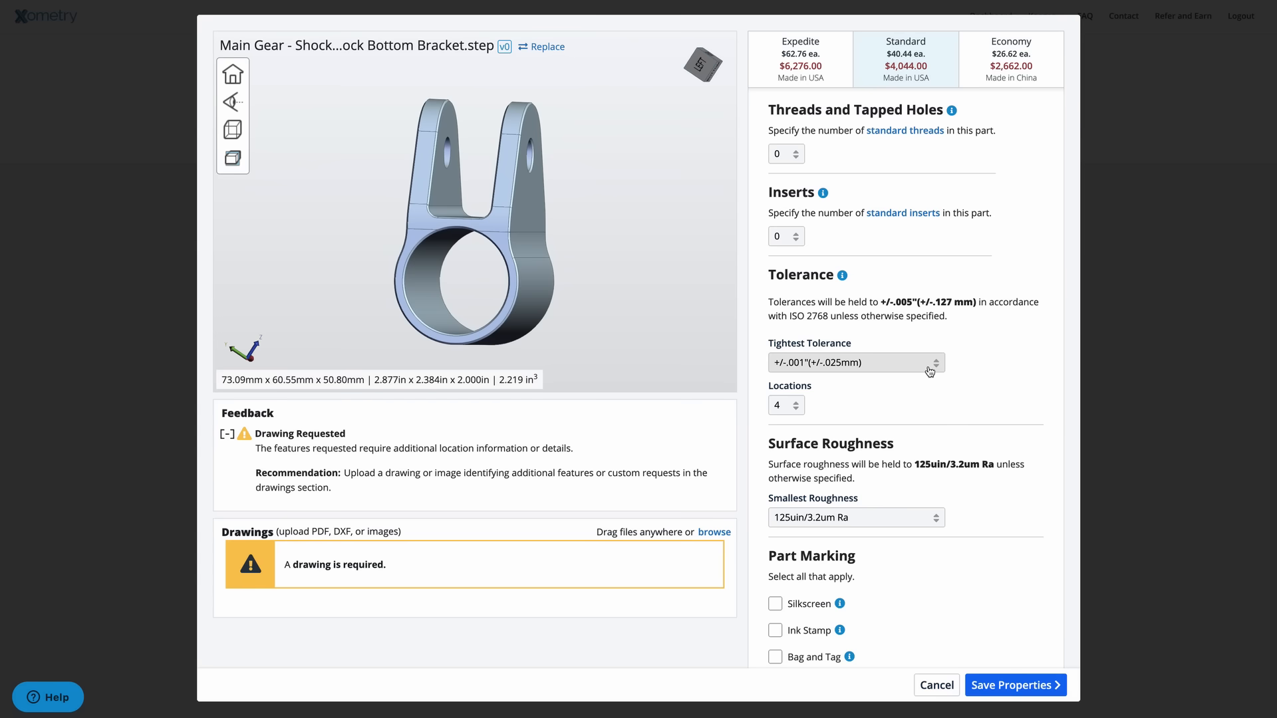
Step: Check the +/-.005" tolerance price ($2,518.00), then return to +/-.001"
left_click(857, 363)
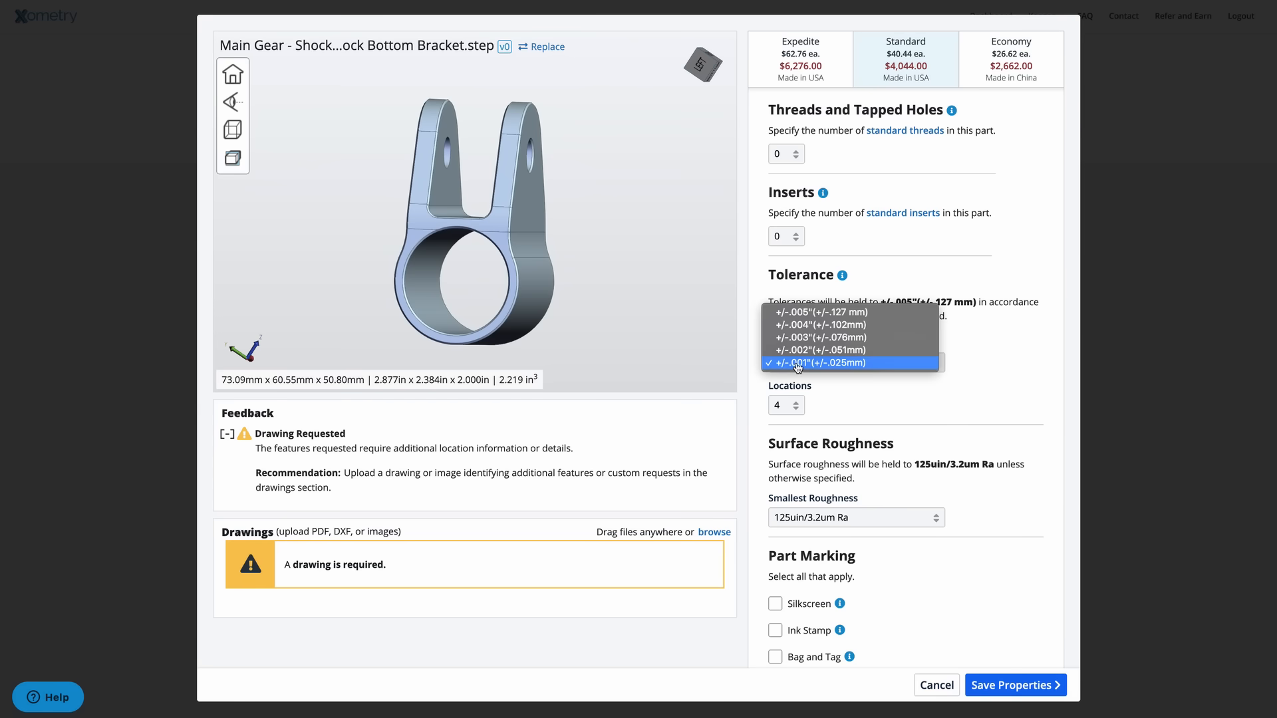
mouse_move(792, 367)
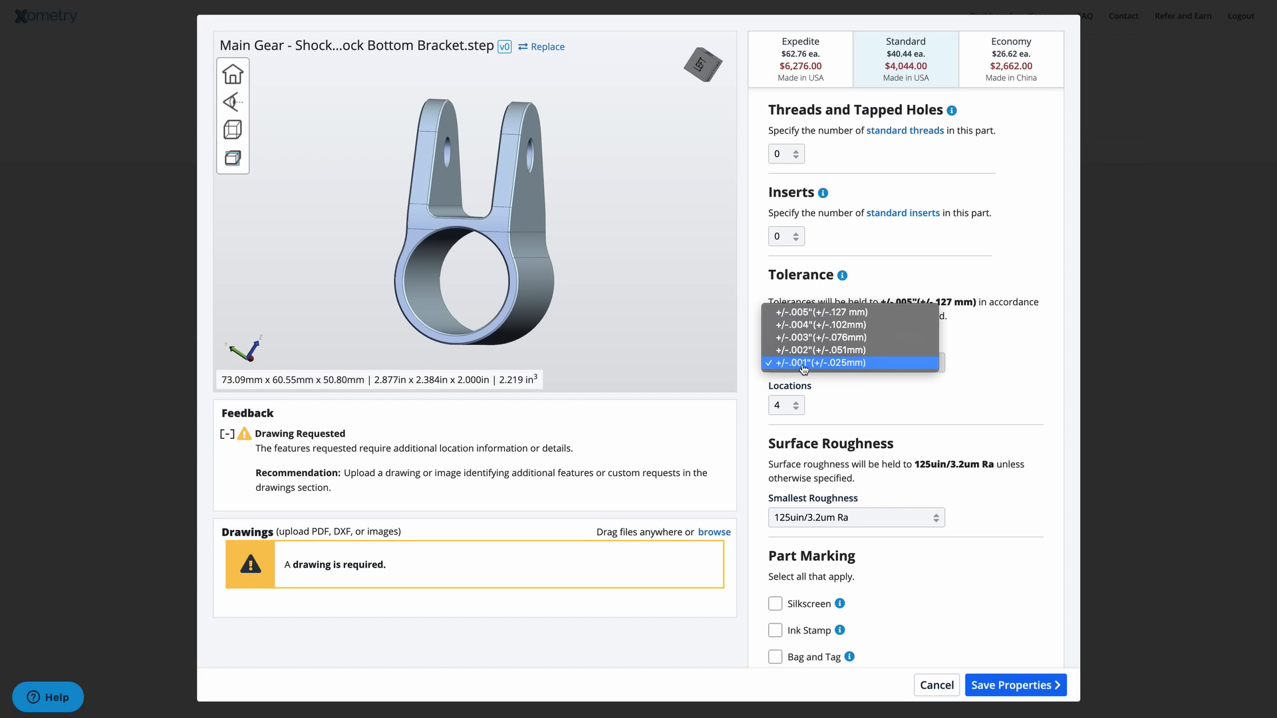
mouse_move(806, 337)
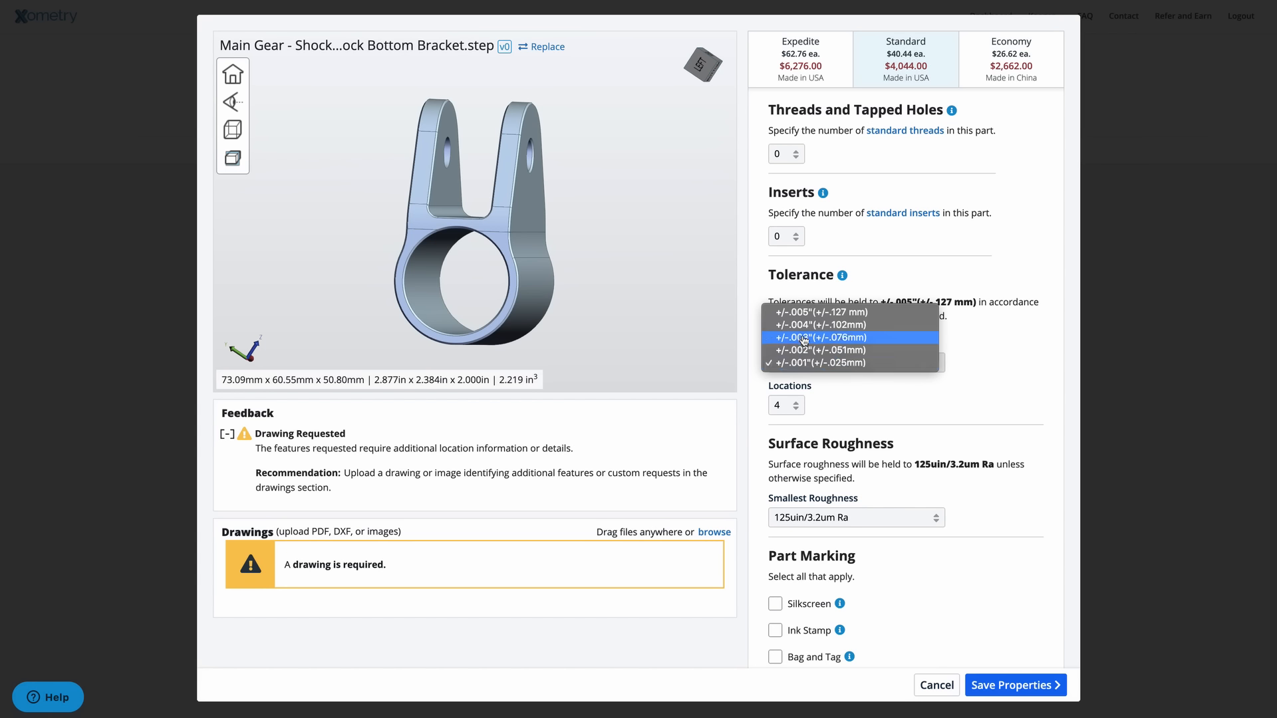
mouse_move(804, 325)
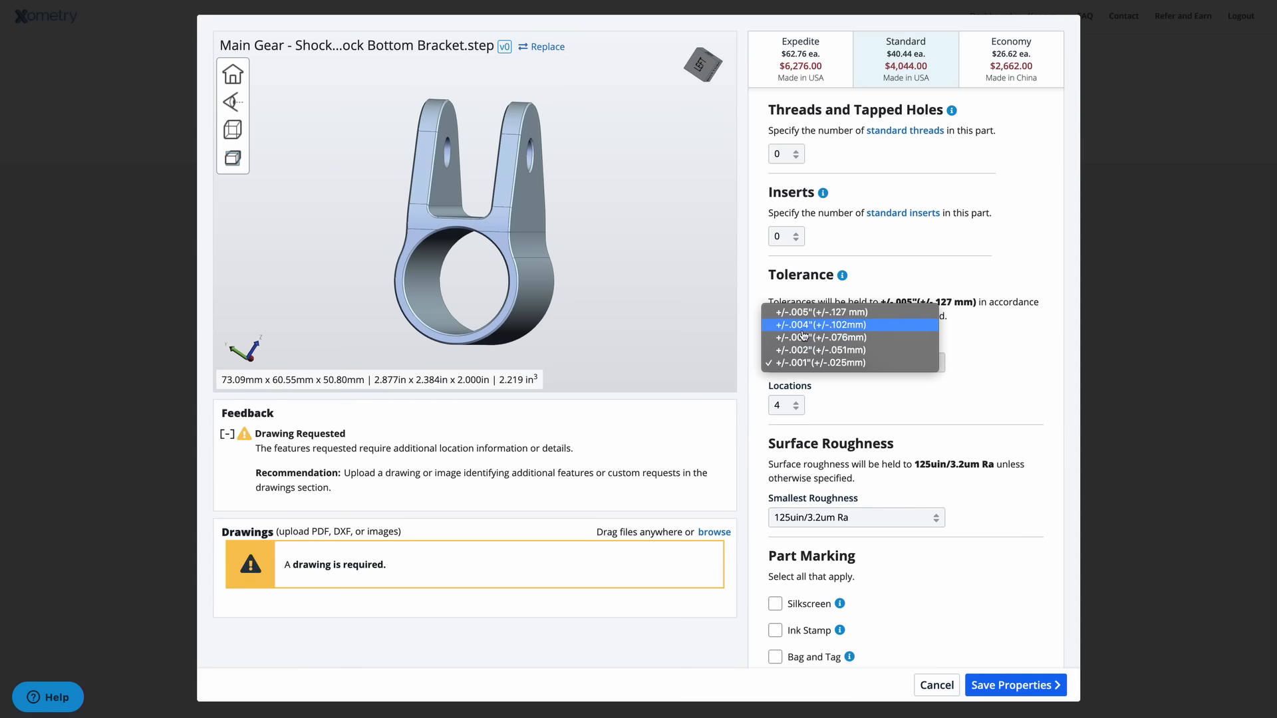
mouse_move(798, 314)
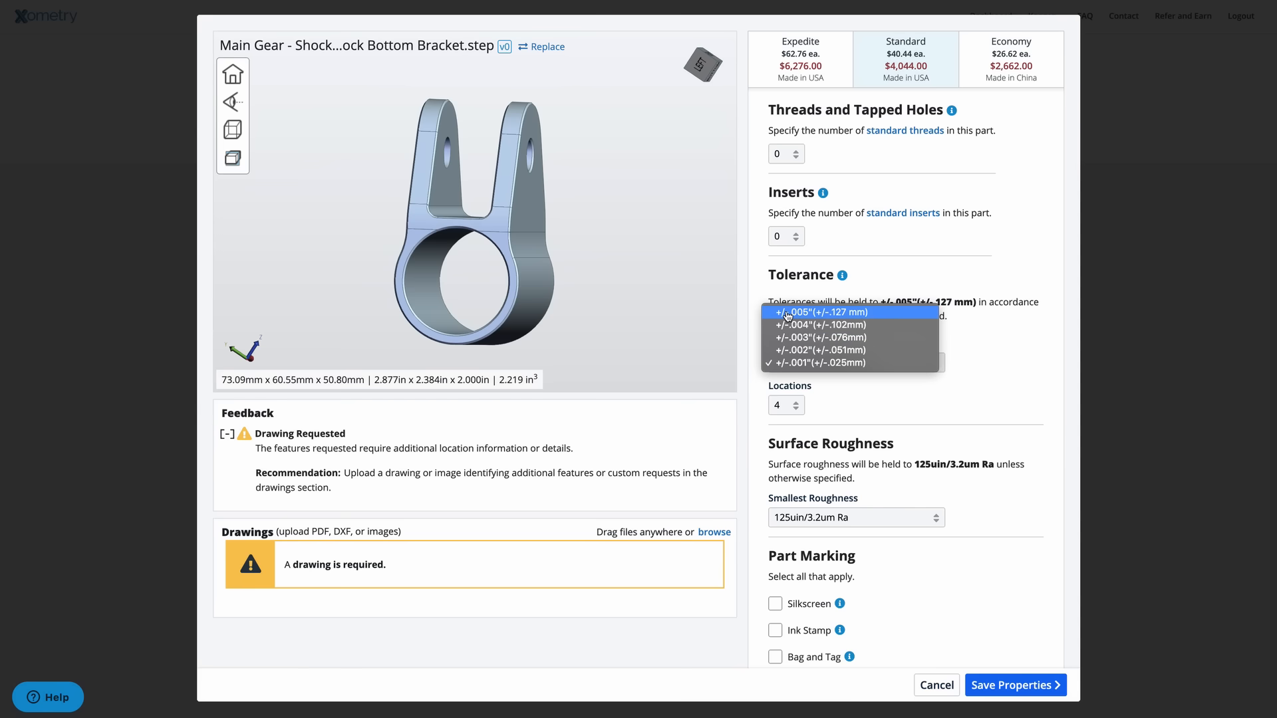
left_click(818, 311)
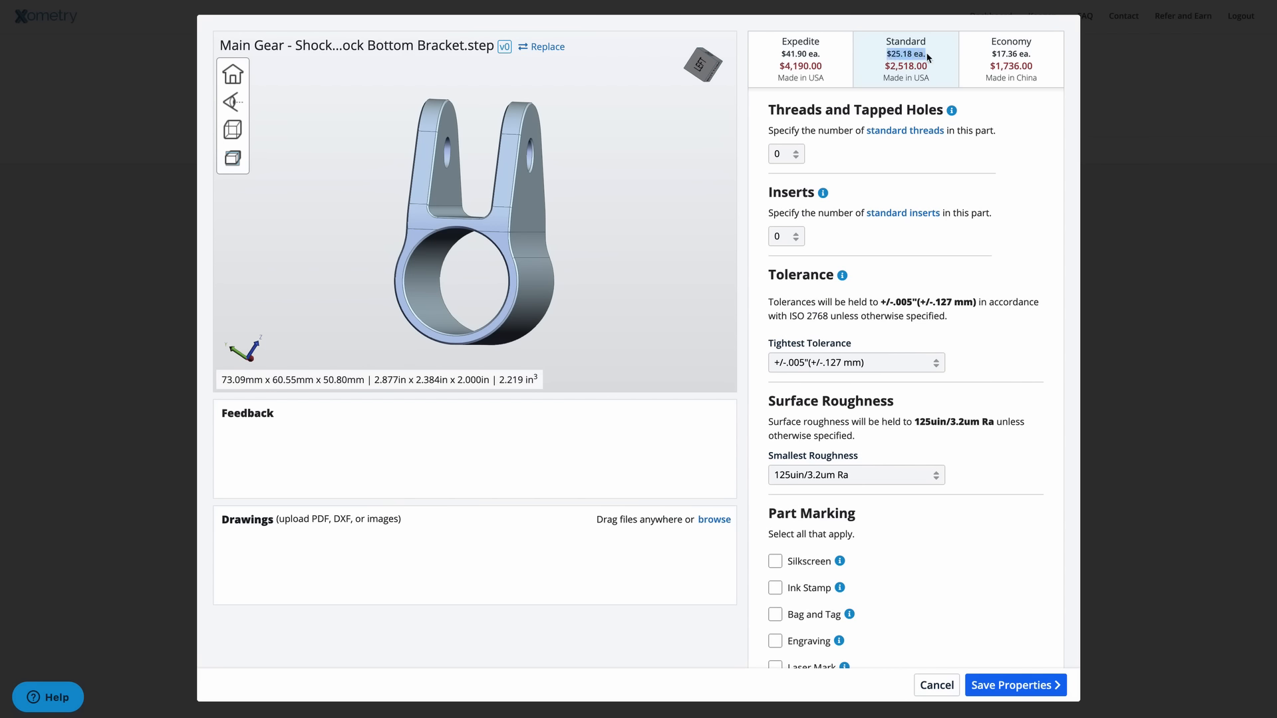
mouse_move(931, 56)
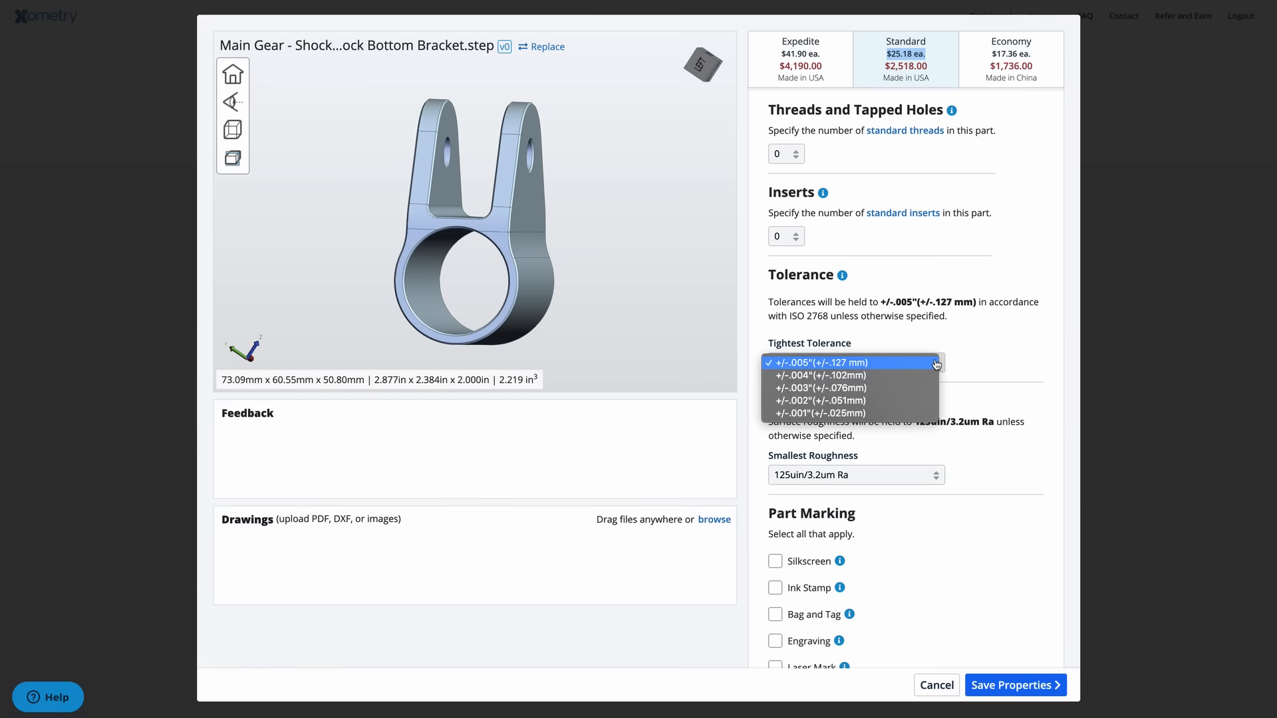
left_click(820, 413)
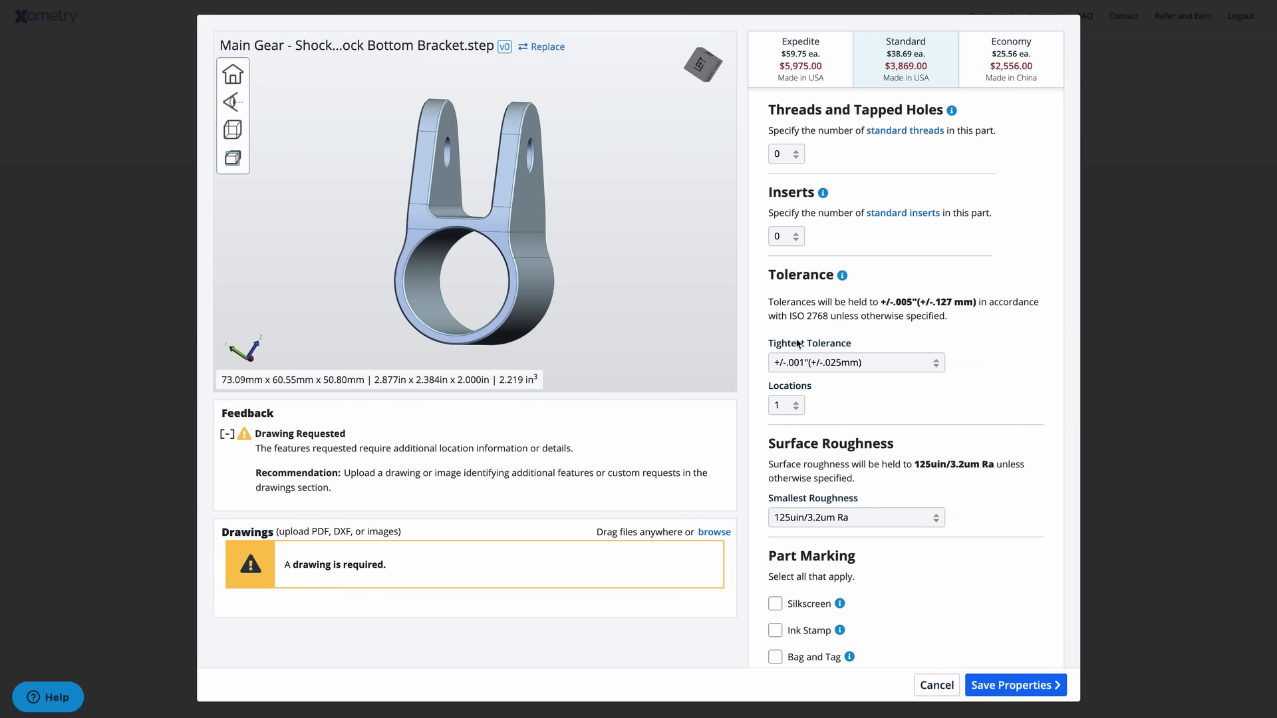
Step: Set tolerance locations to 4 ($4,044.00) and select the order note text
left_click(785, 405)
type("4")
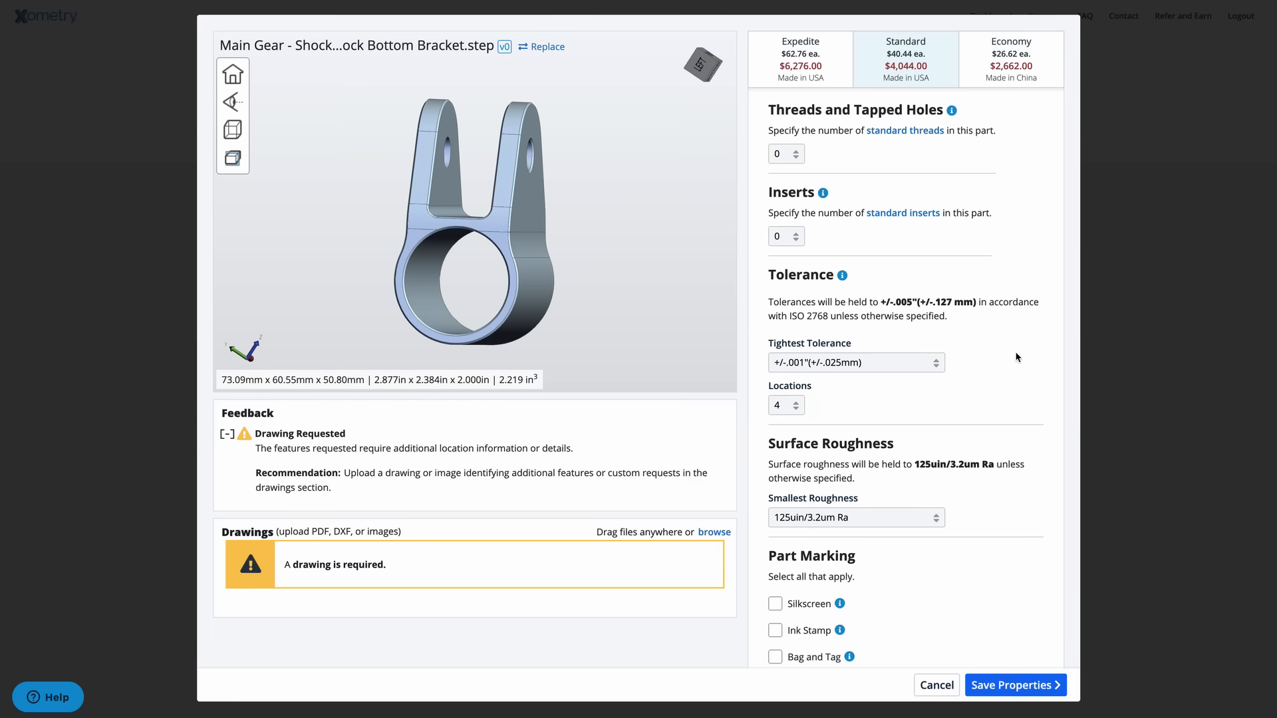
scroll("down", 3)
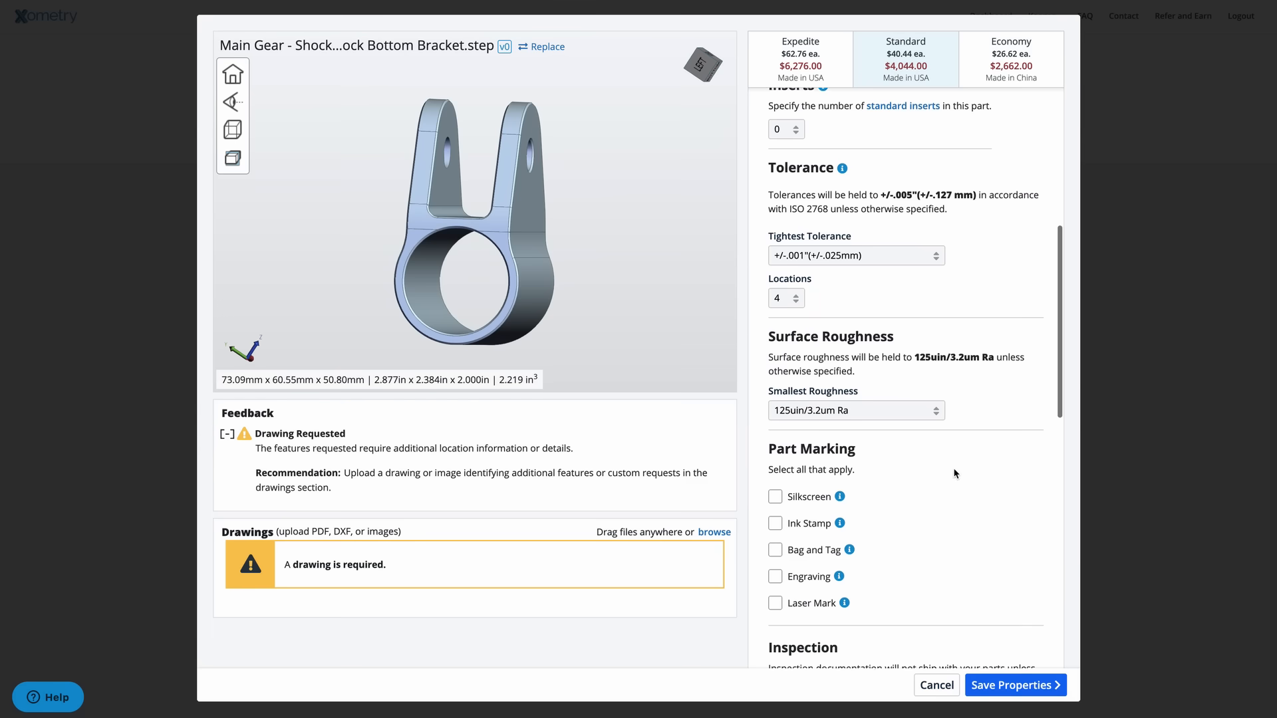
scroll("down", 3)
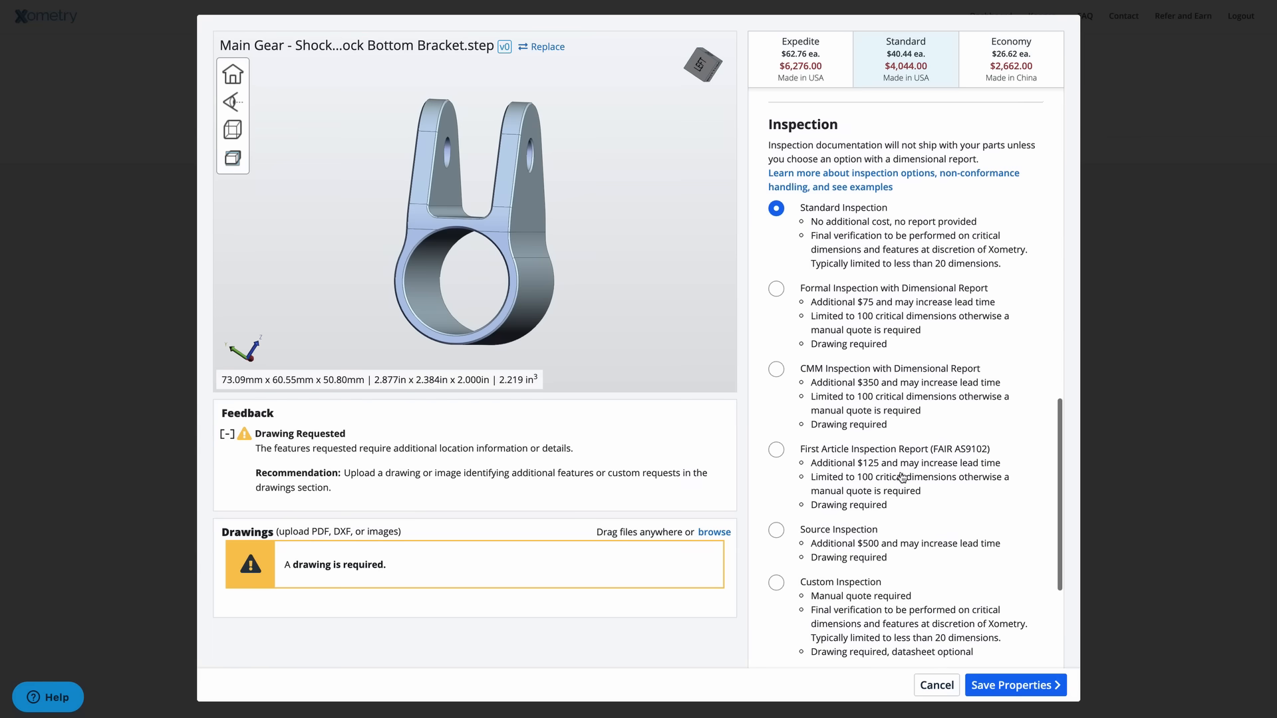
scroll("down", 3)
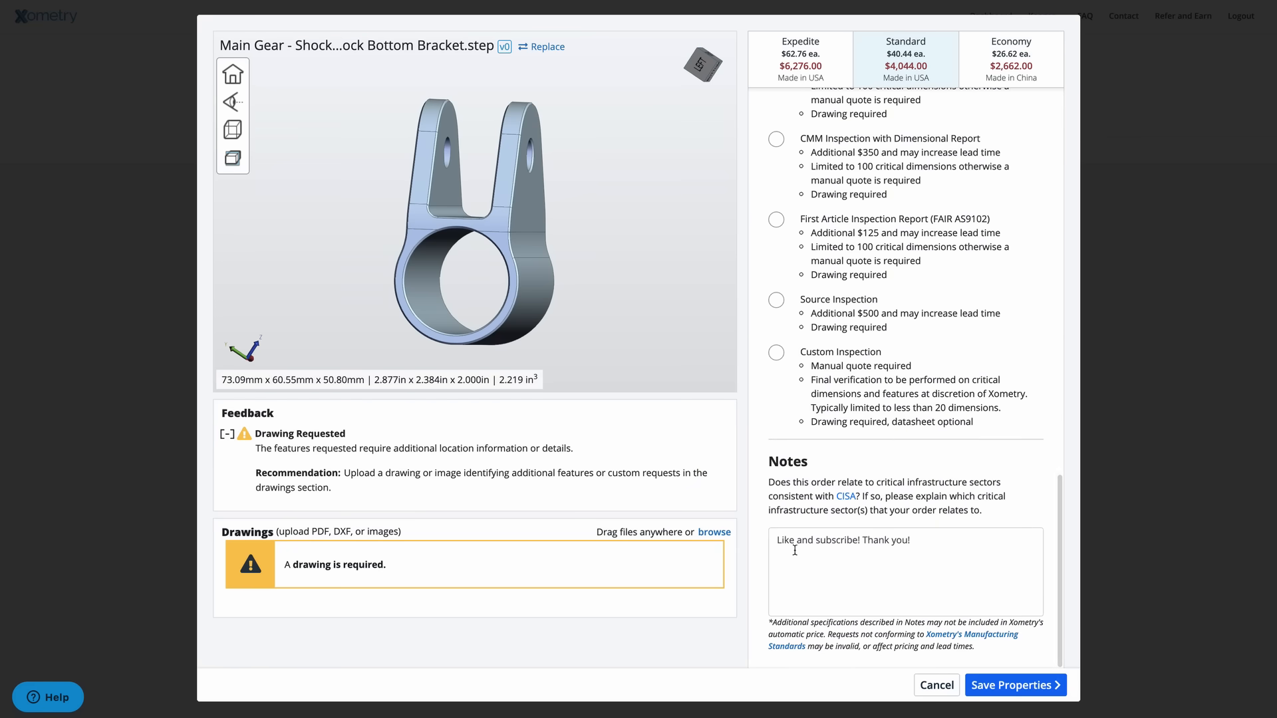
triple_click(842, 540)
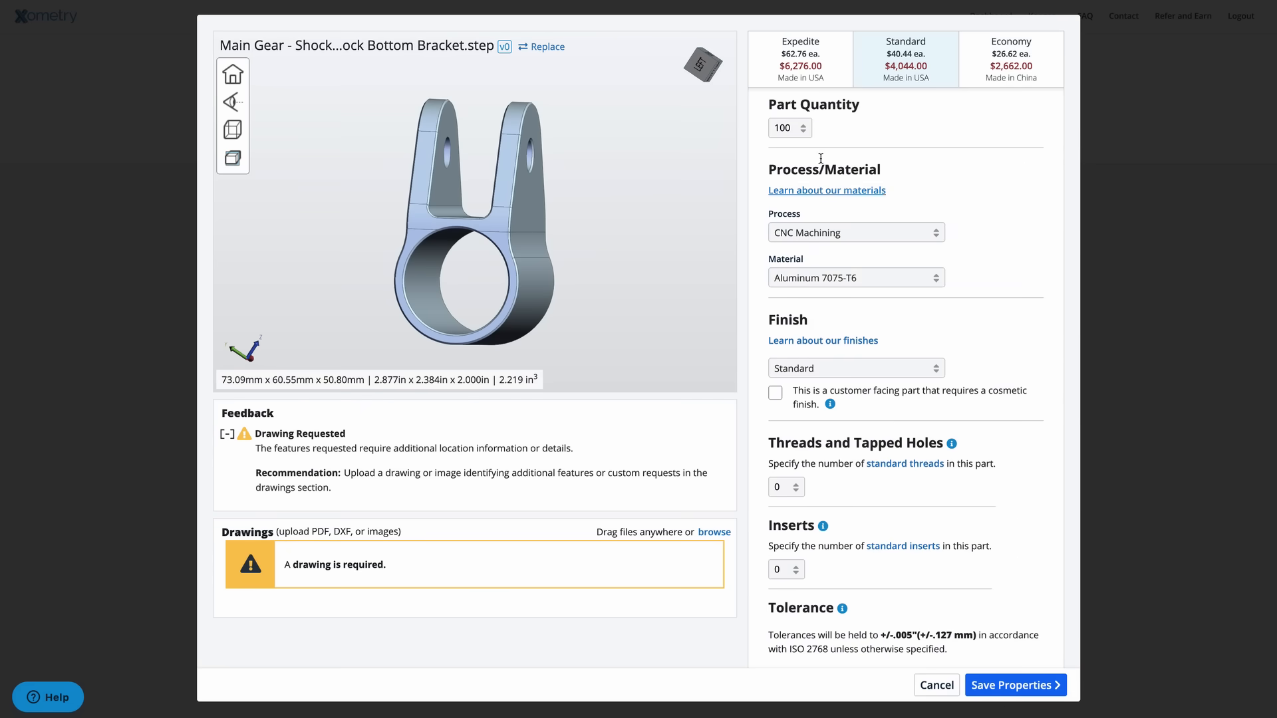
Step: Set quantity to 2 (Standard $661.56), keep Aluminum 7075-T6, select the note text
left_click(789, 127)
type("2")
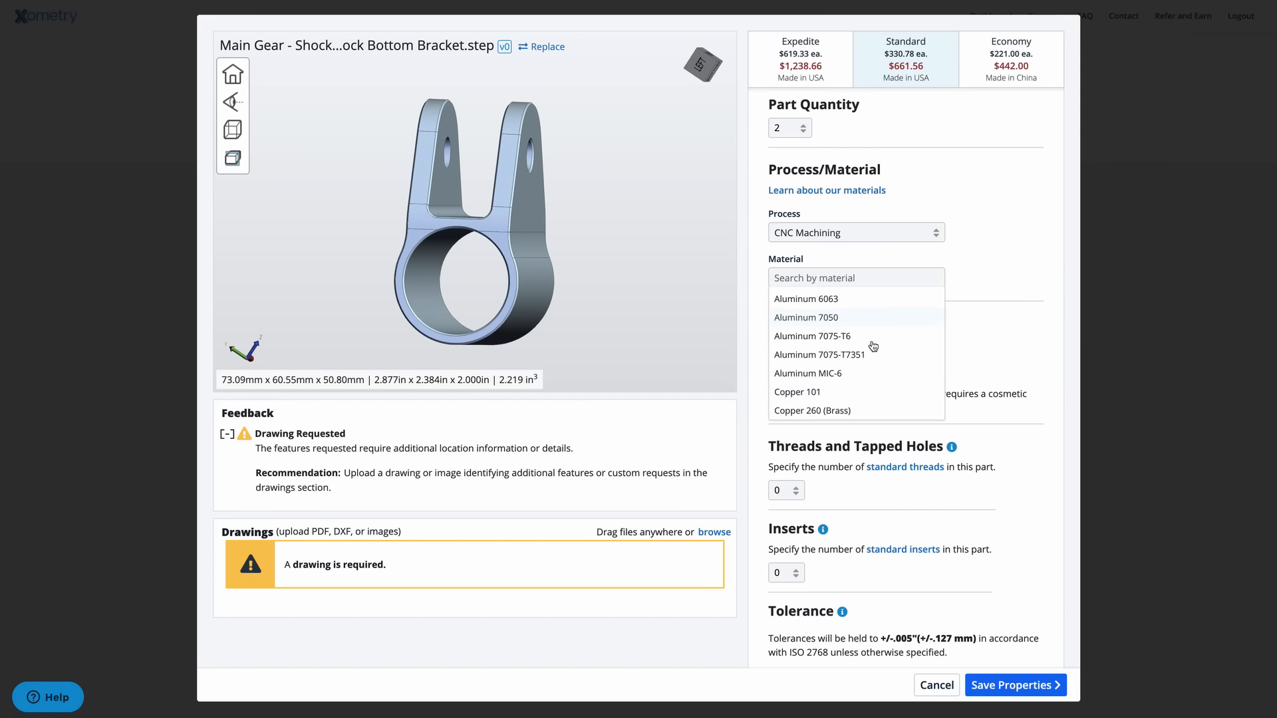
left_click(812, 336)
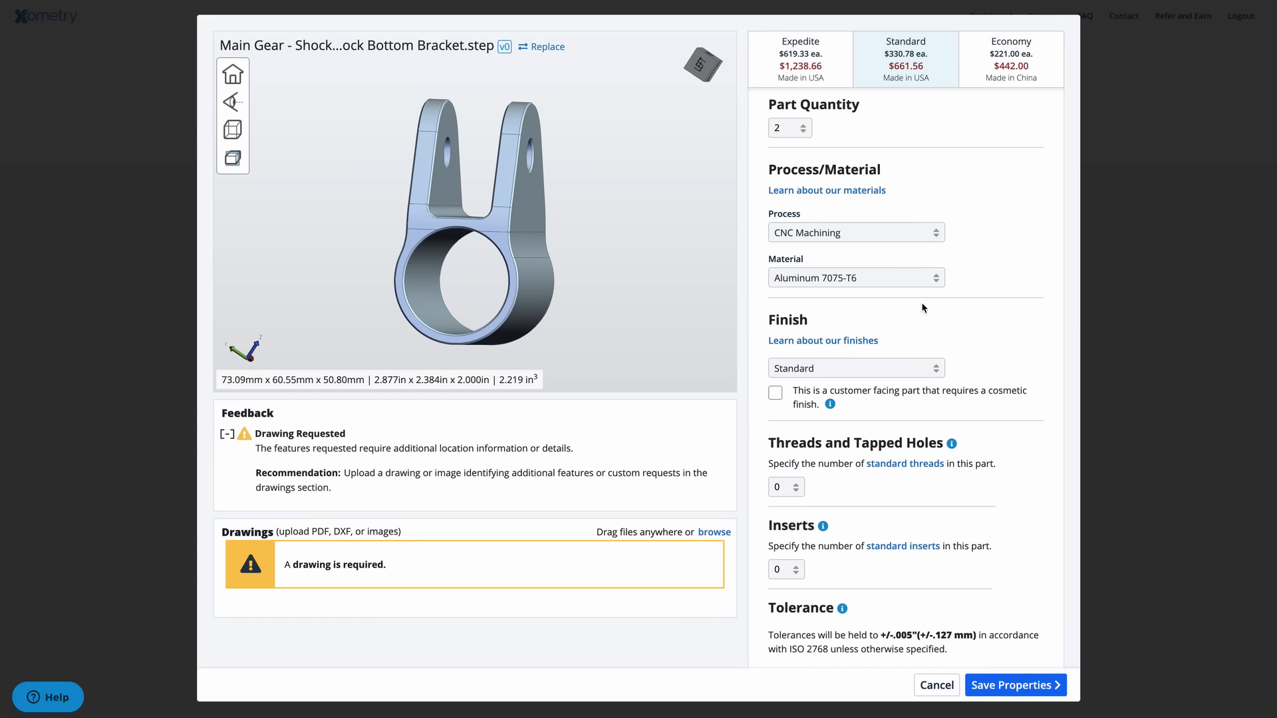
mouse_move(992, 289)
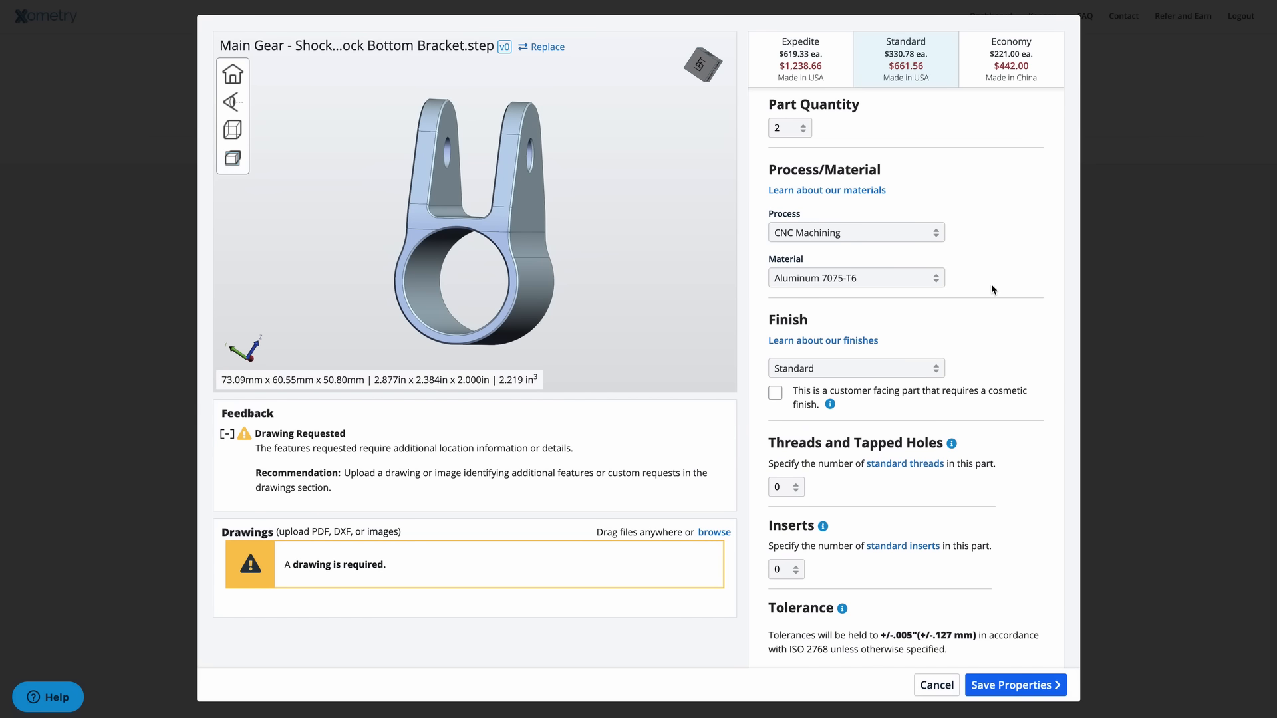
scroll("down", 3)
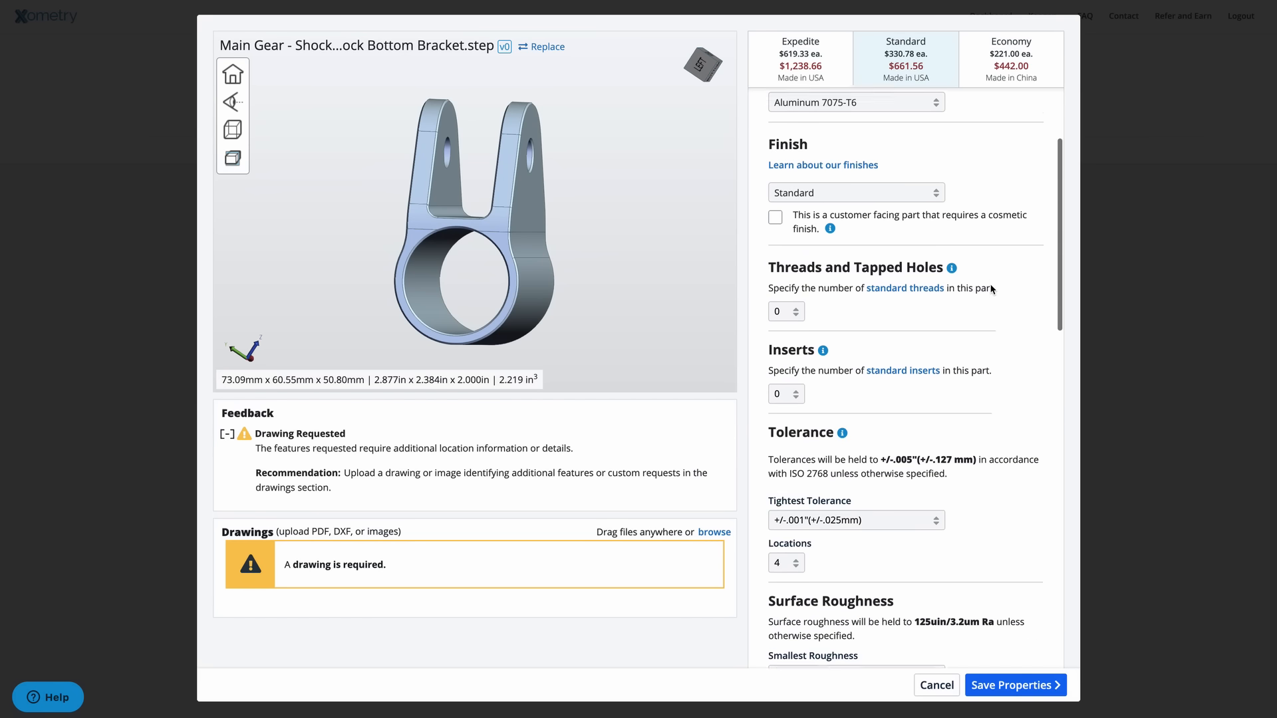
scroll("down", 3)
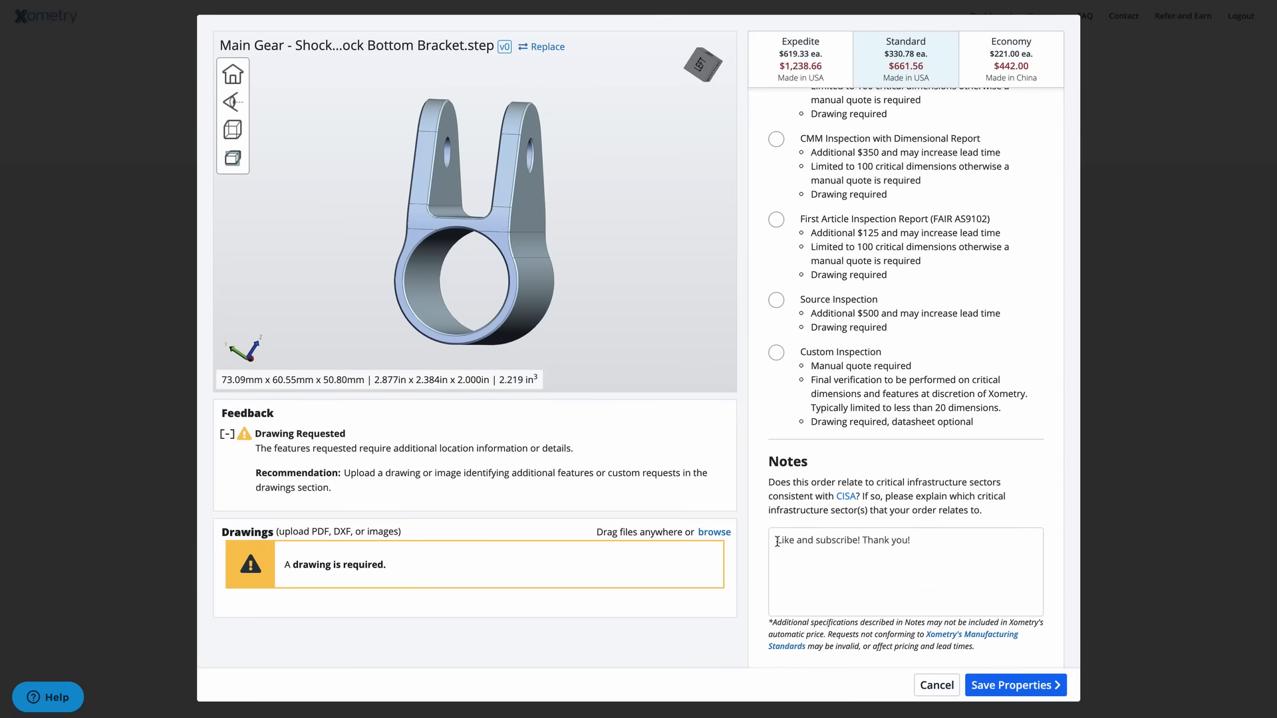
triple_click(842, 540)
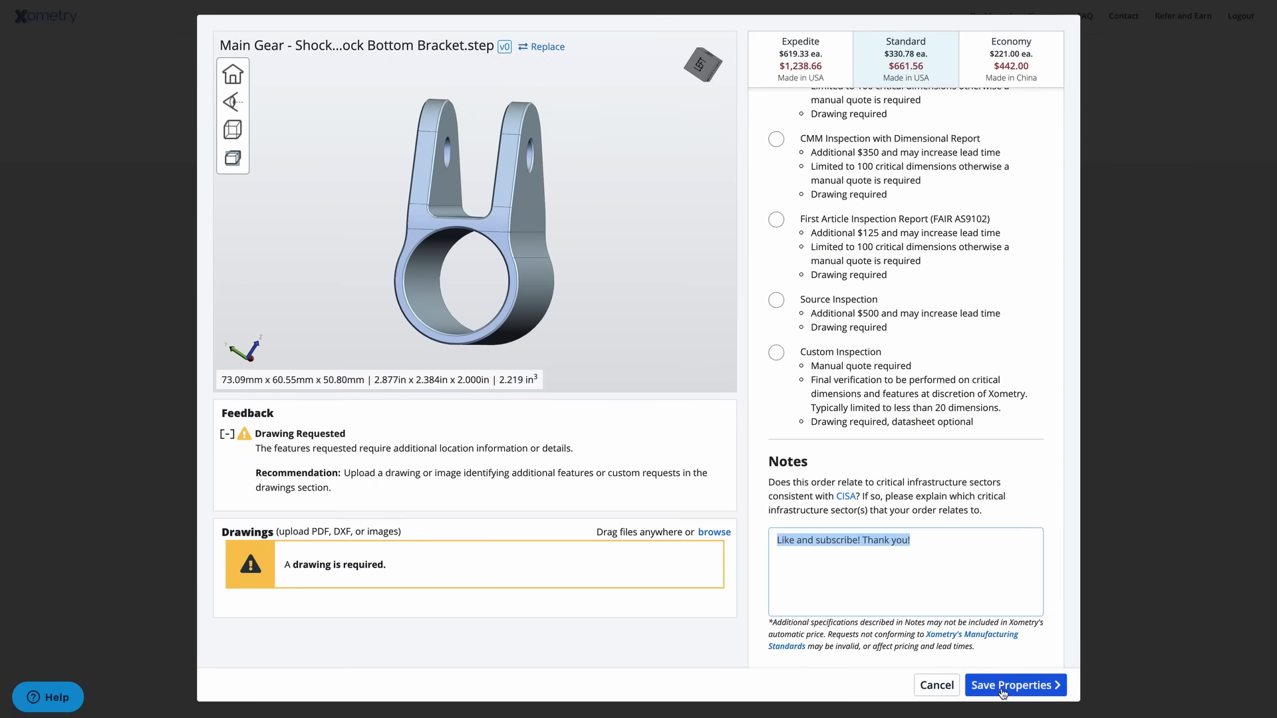